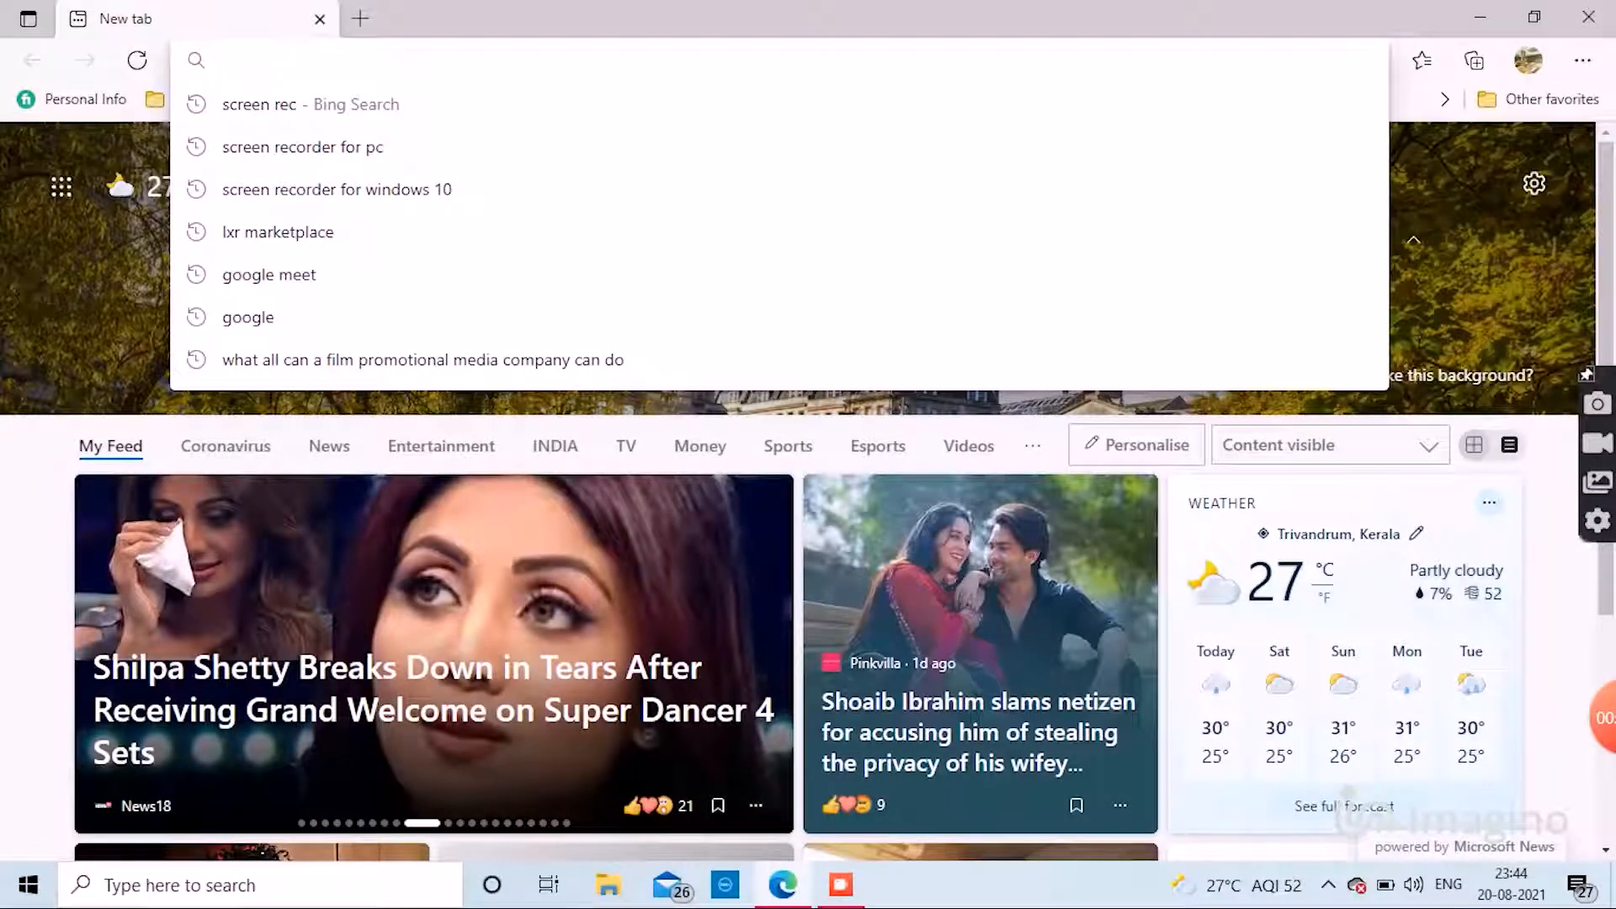
# Search Bing for console.cloud.google.com from the Edge address bar and scroll the results.
pyautogui.write('console.clou')
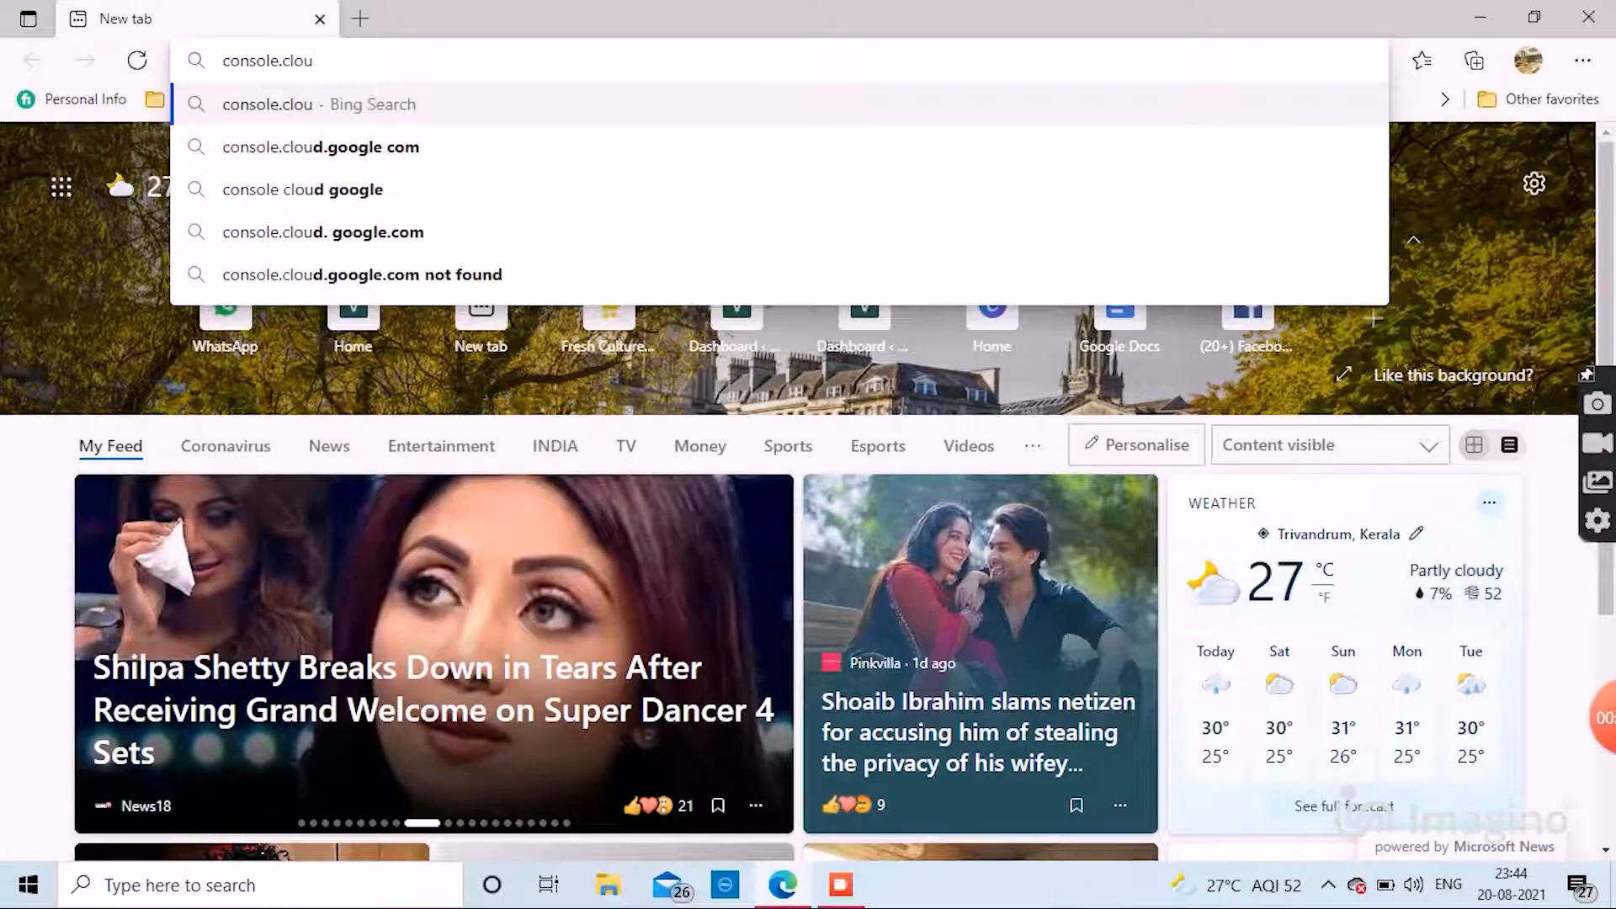
pyautogui.moveTo(321, 147)
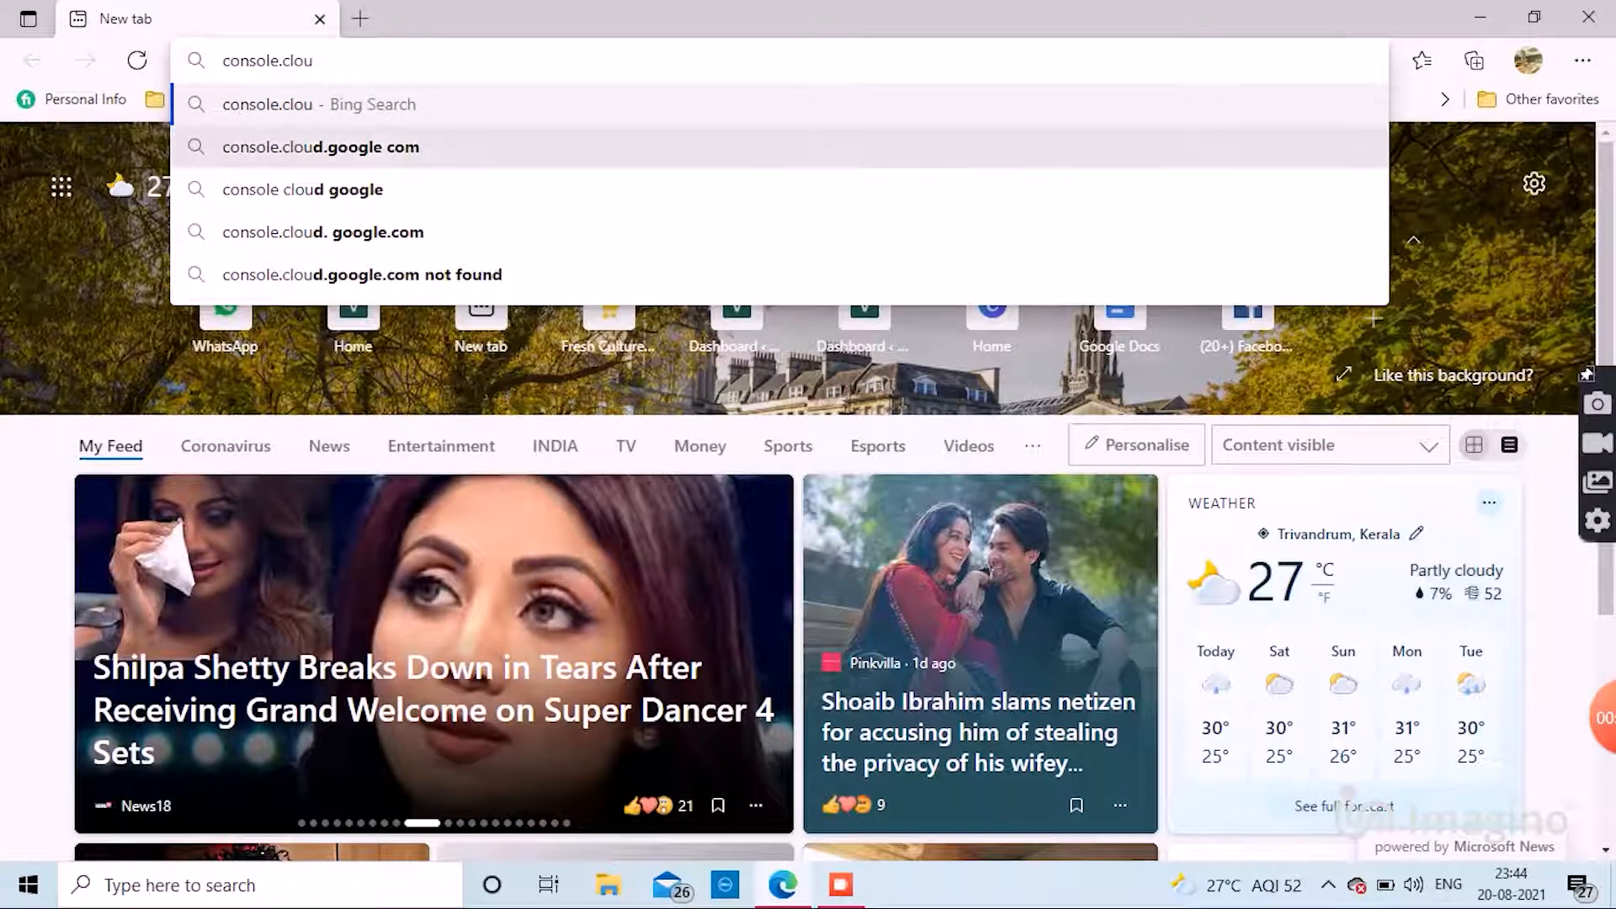
pyautogui.click(321, 146)
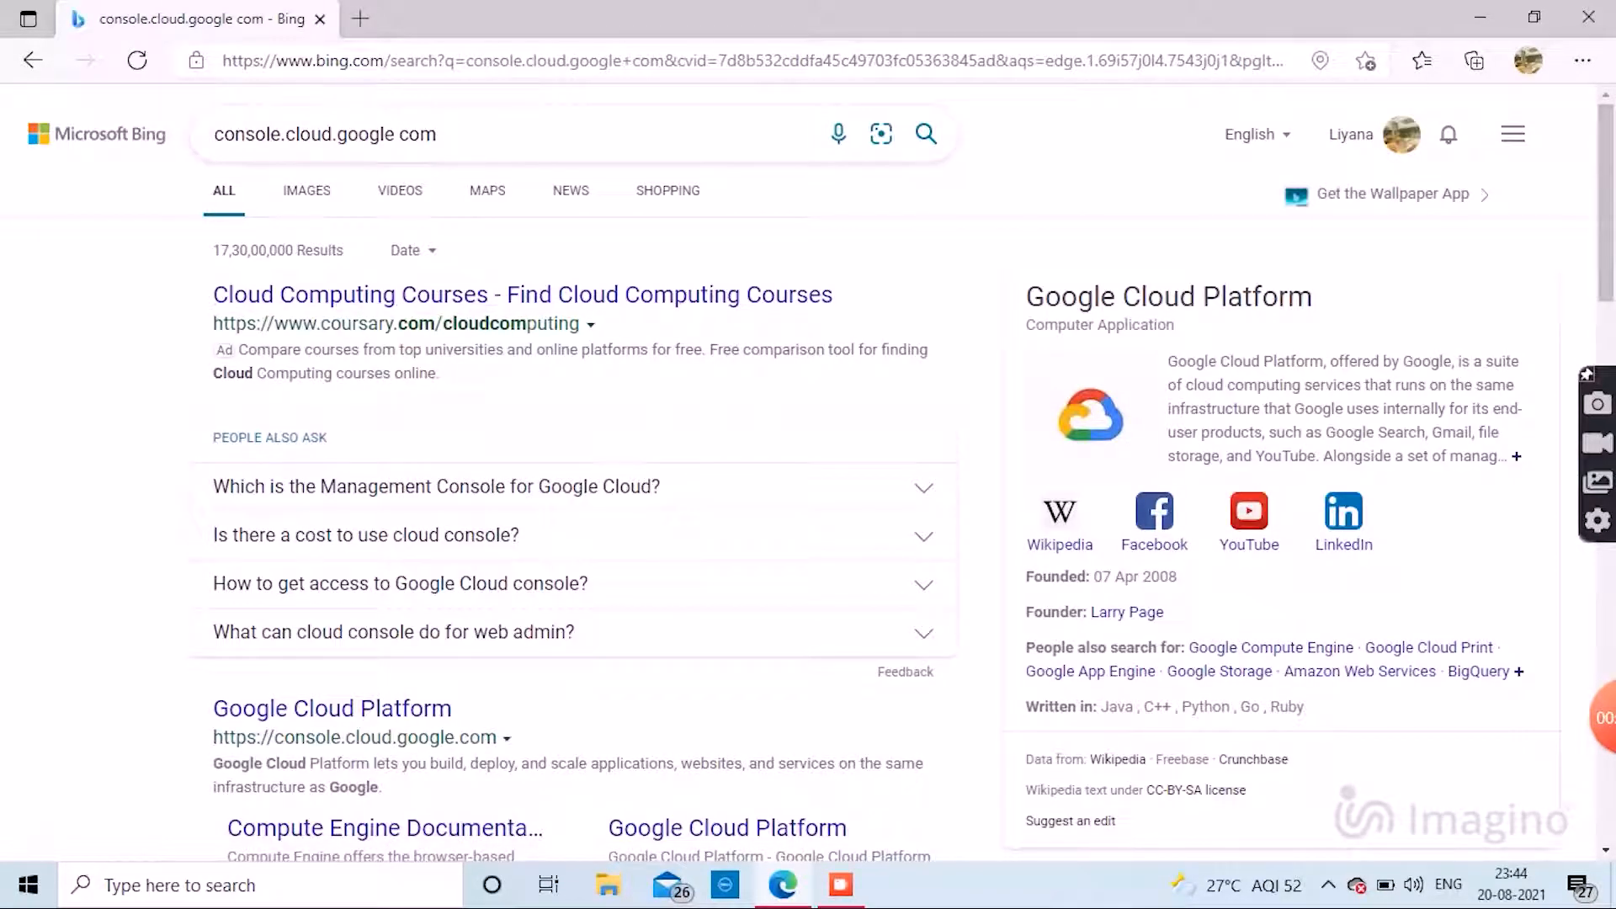
pyautogui.scroll(-3)
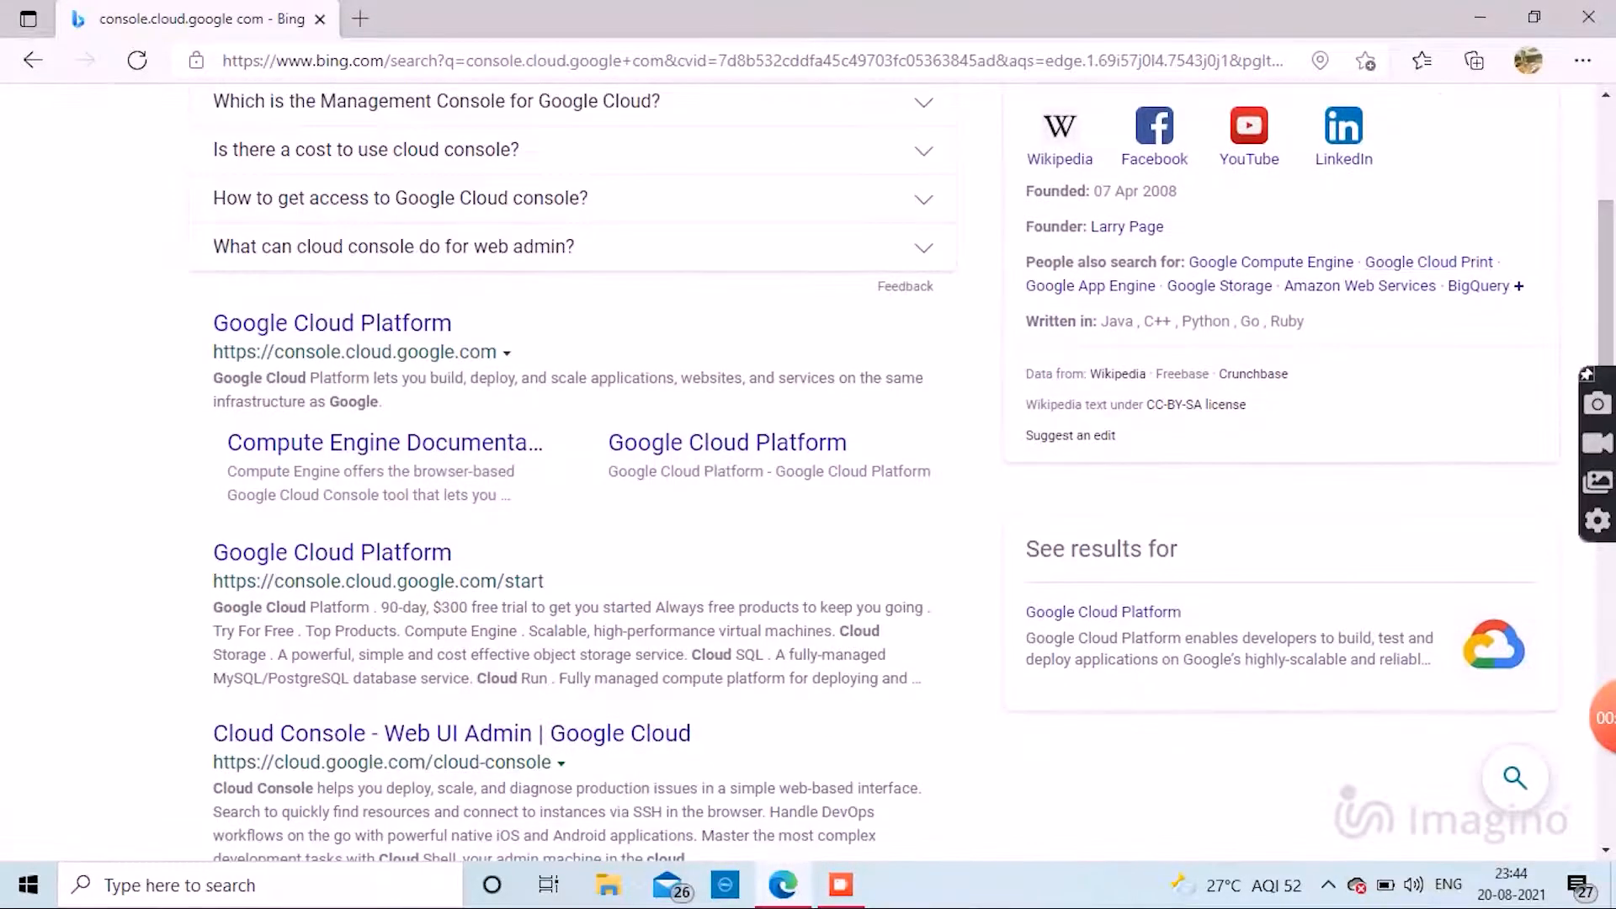
# Open the Google Cloud Platform console from the results and go to Home > Dashboard.
pyautogui.click(332, 323)
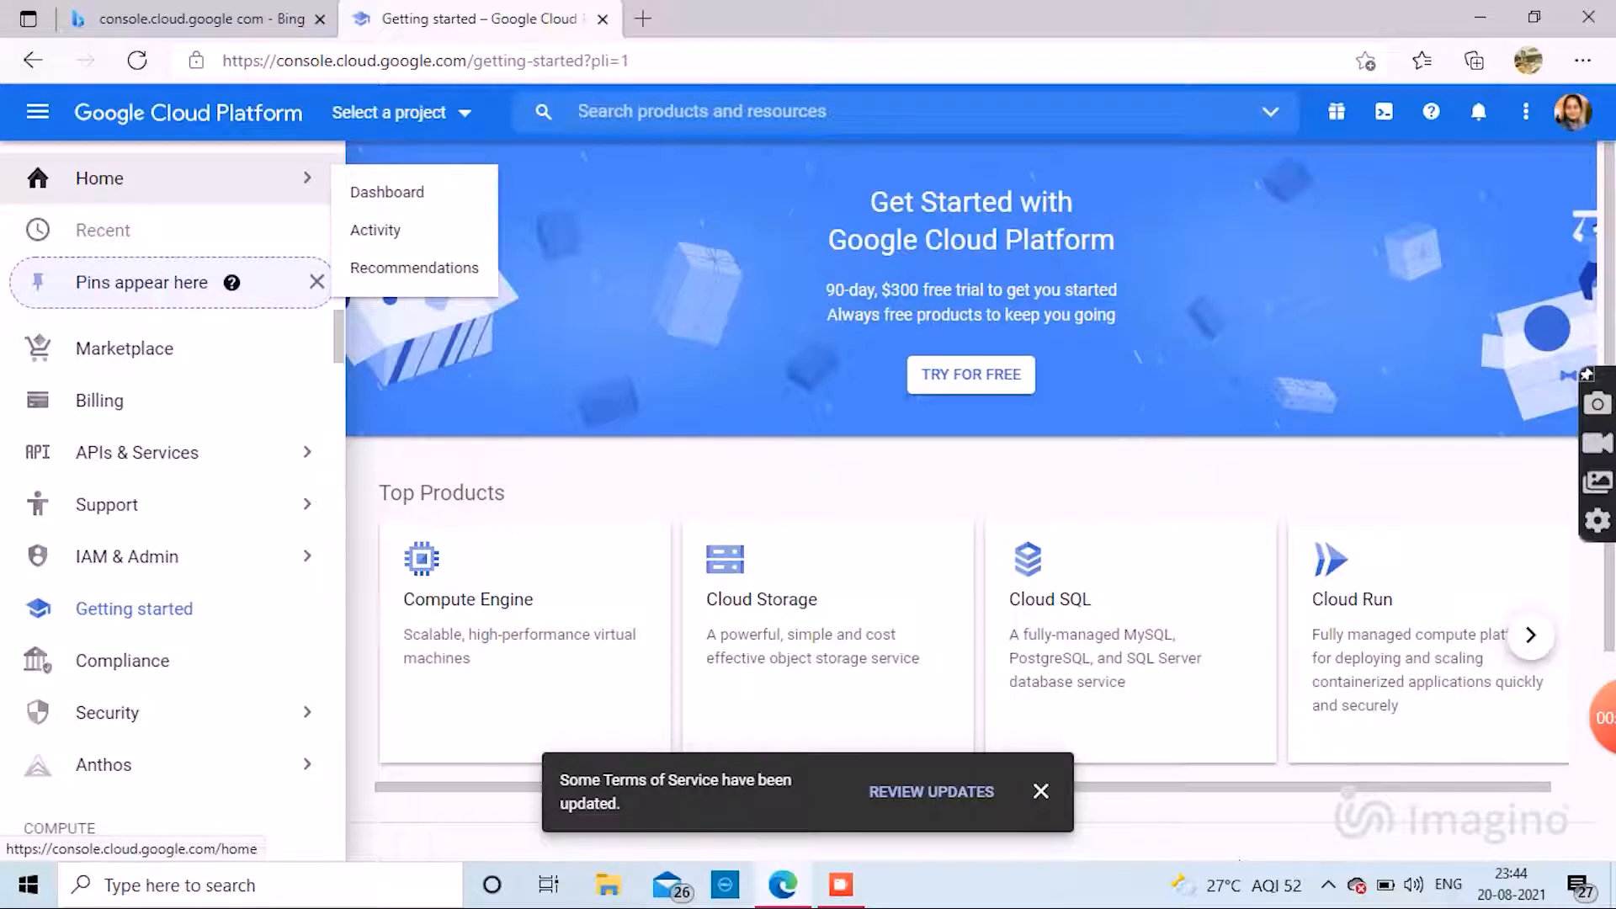
pyautogui.click(387, 192)
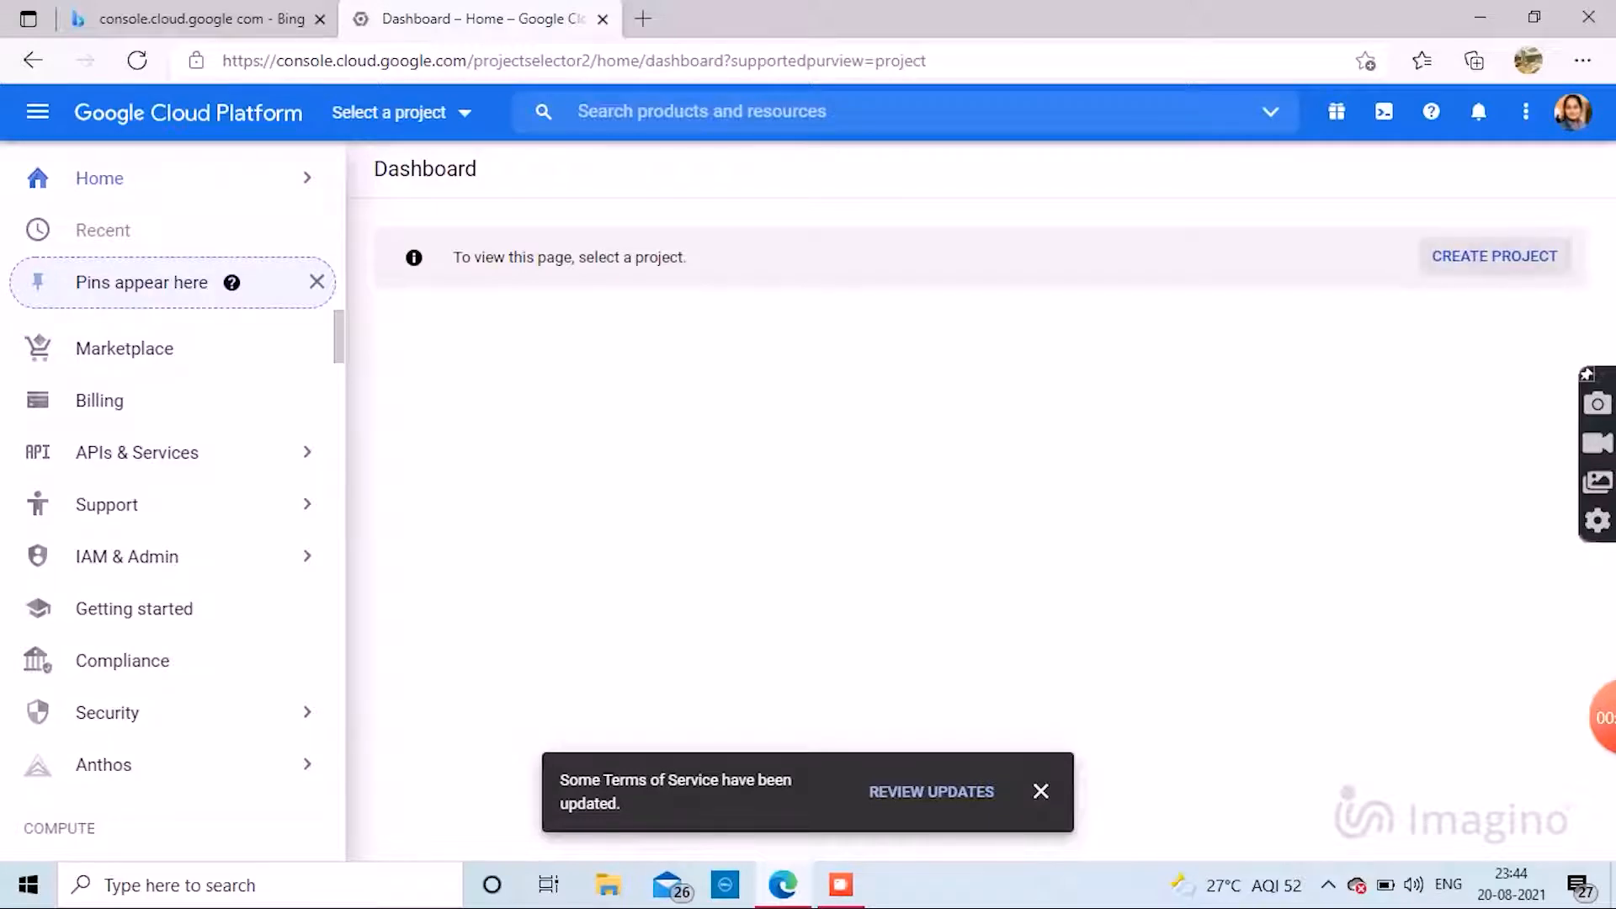
# Create a new Google Cloud project named 'my map'.
pyautogui.click(1493, 256)
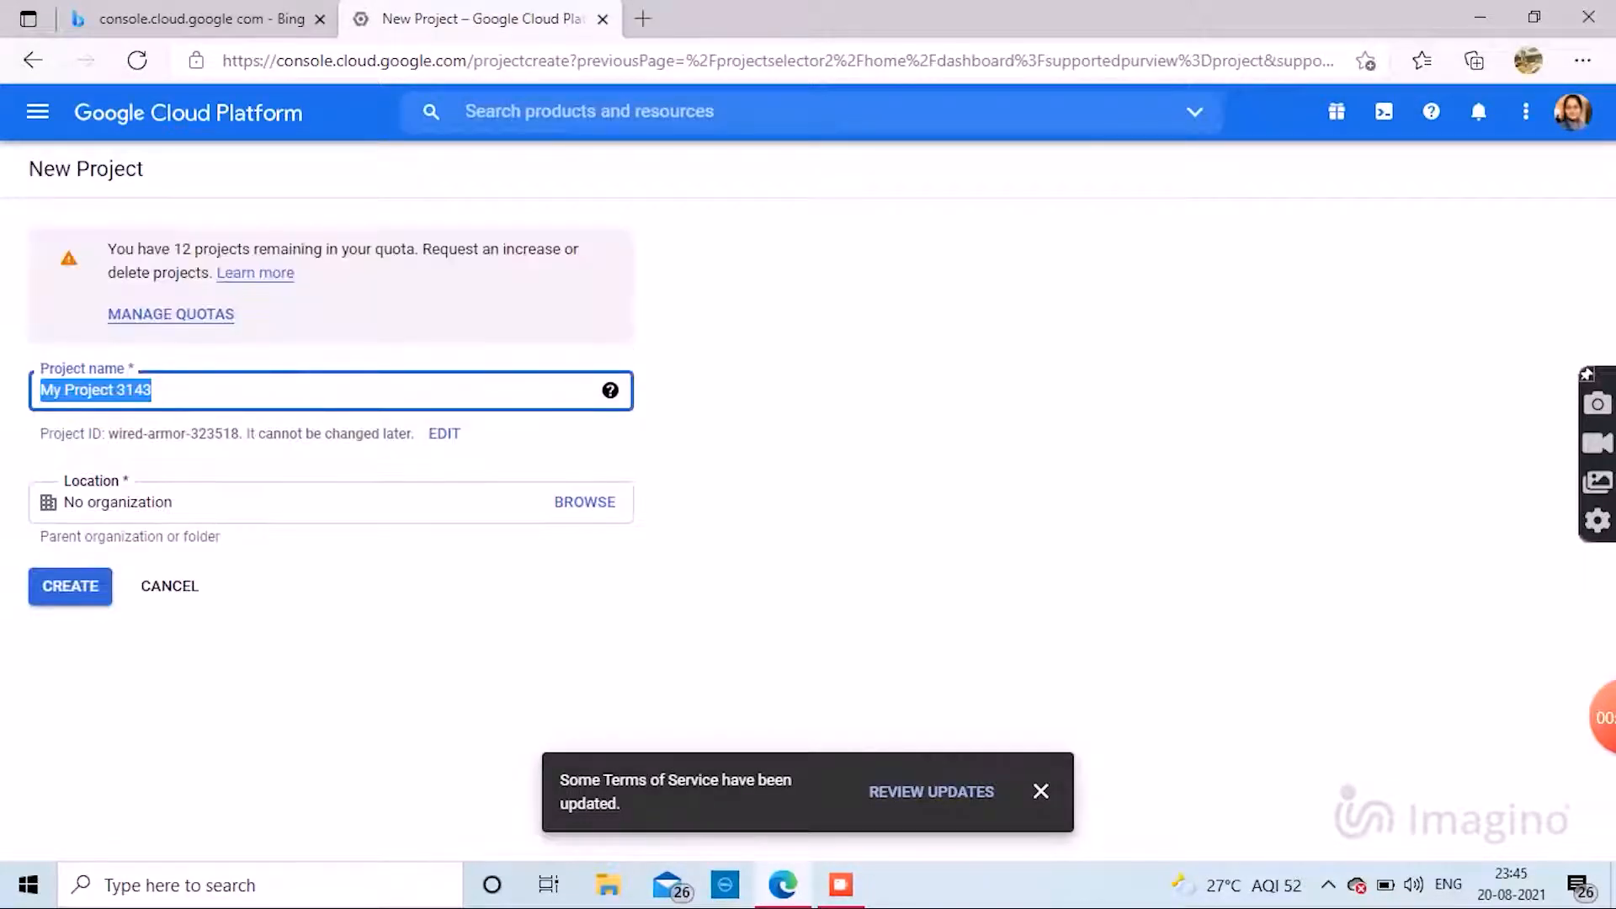
pyautogui.write('m')
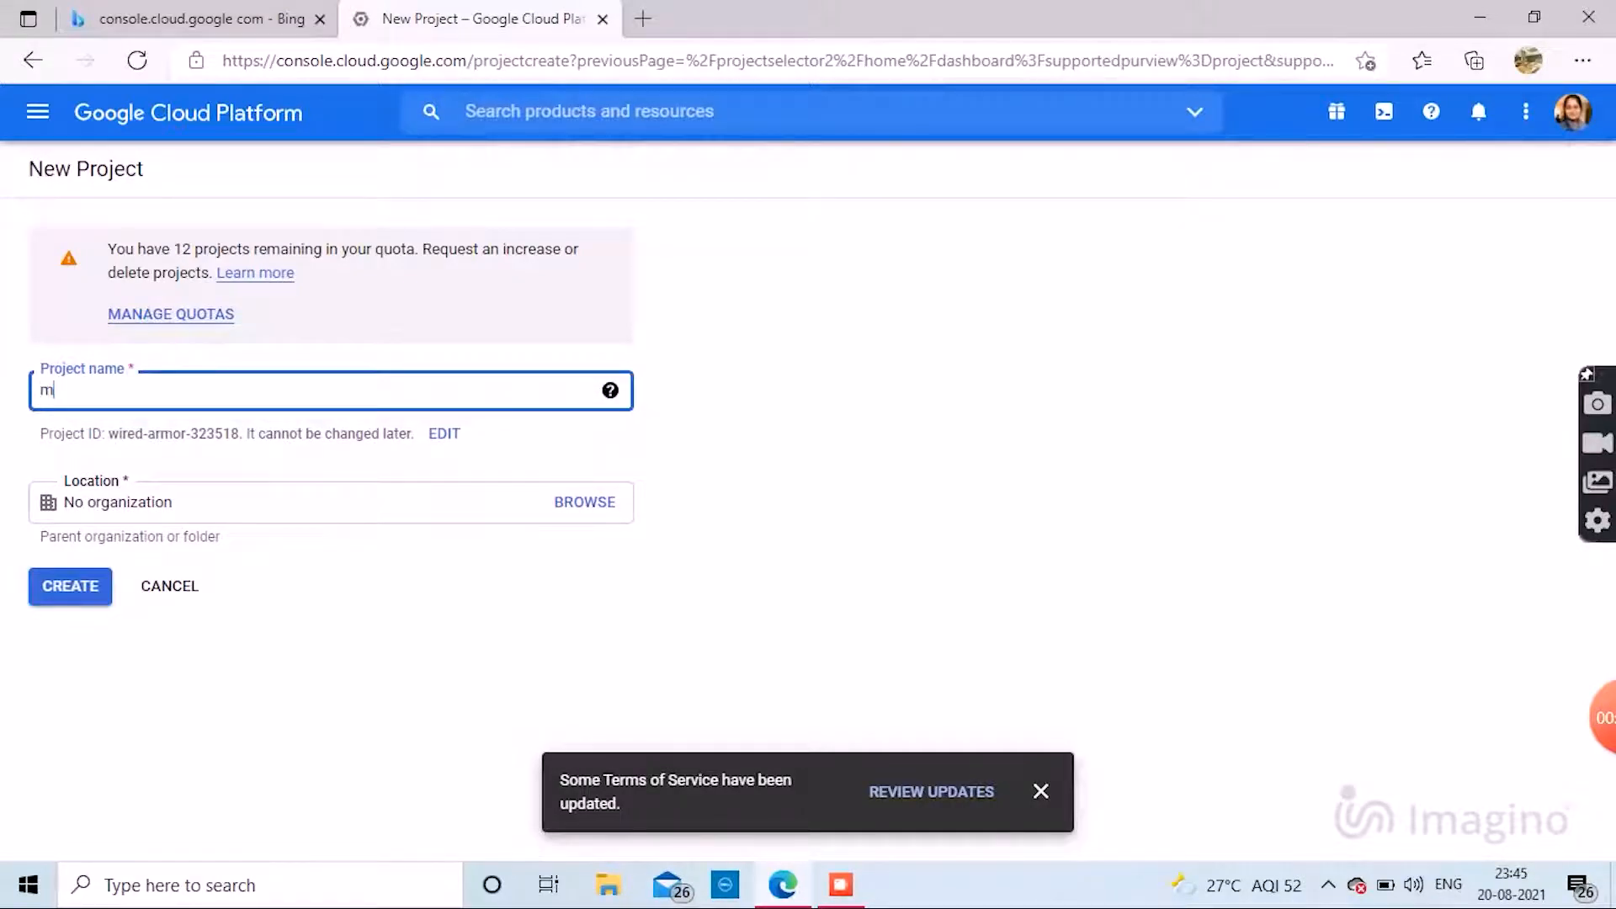
pyautogui.write('y map')
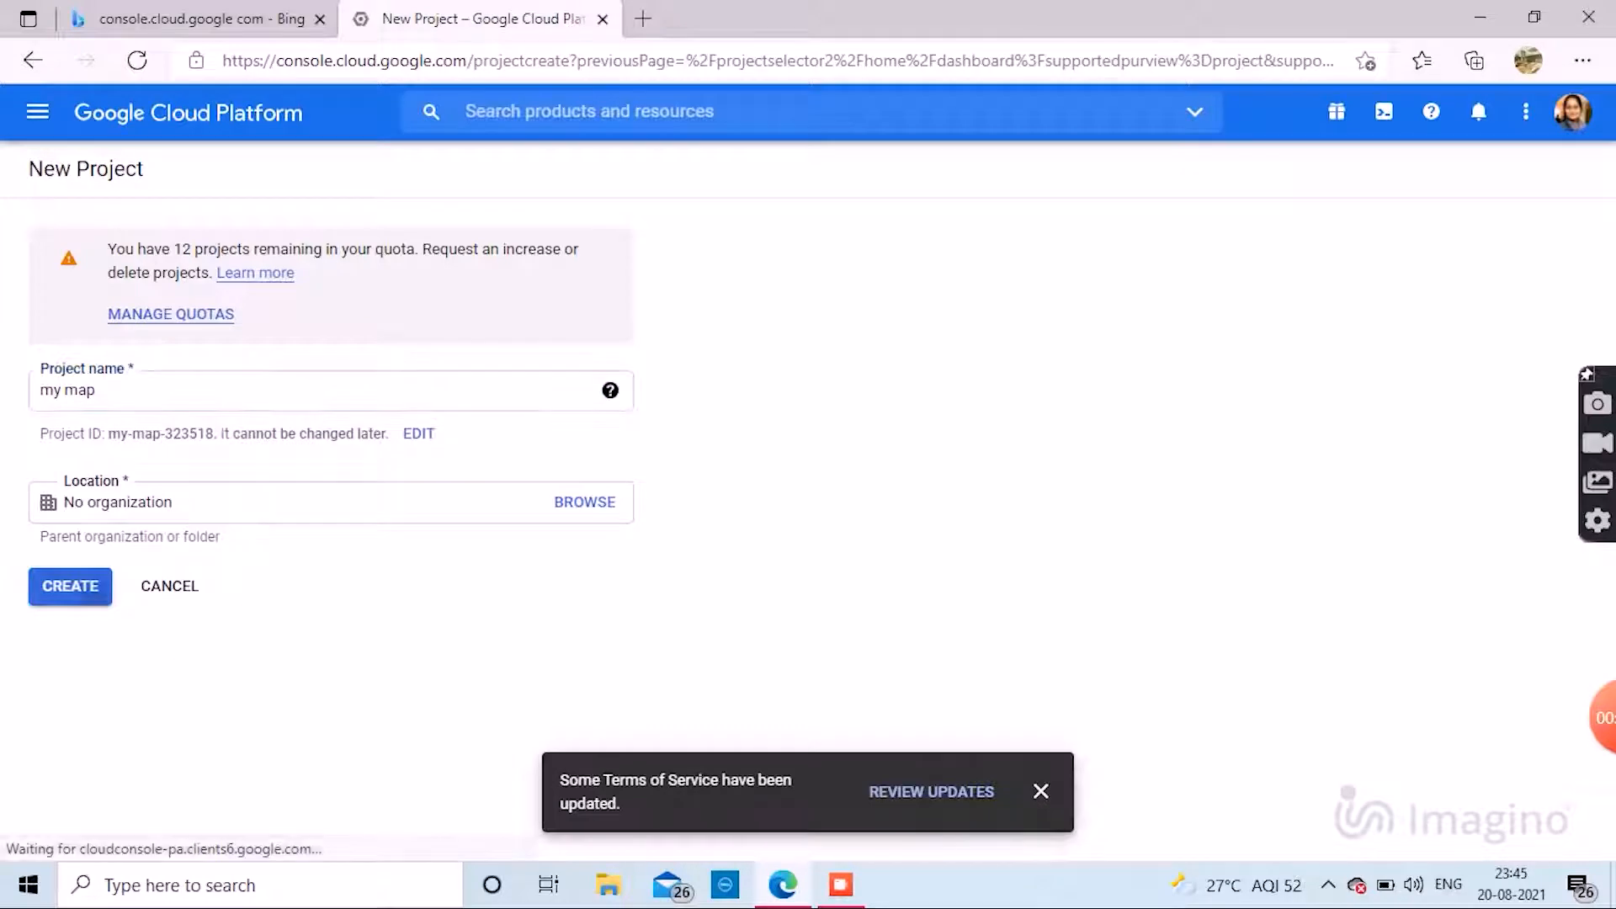
pyautogui.click(69, 586)
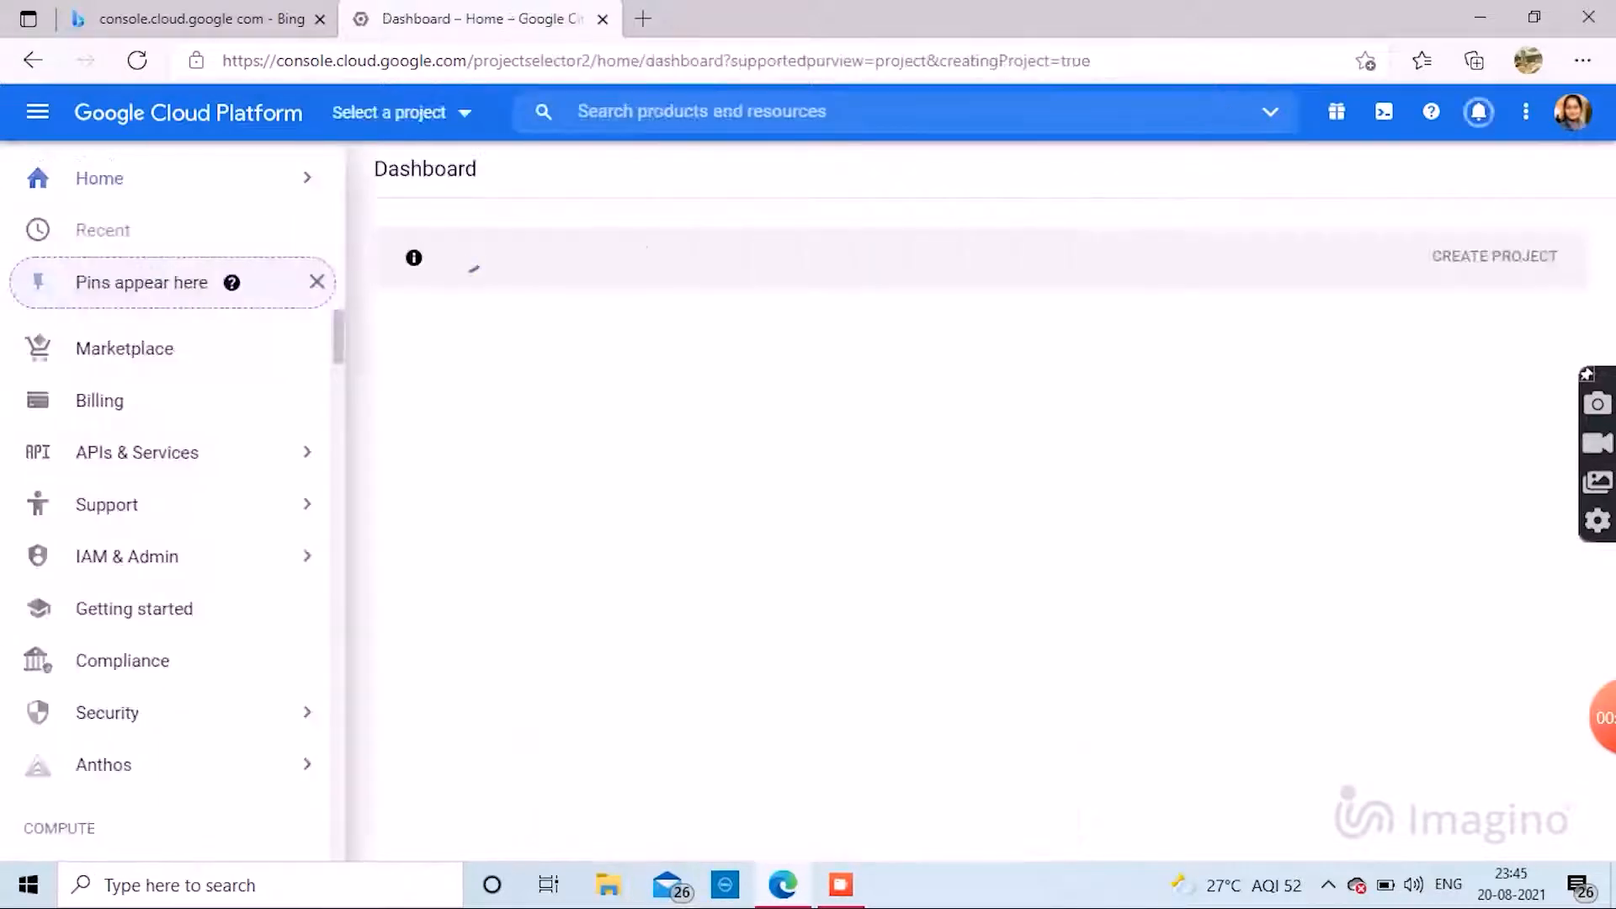
# Wait while the 'my map' project is created and its dashboard loads.
pyautogui.click(106, 504)
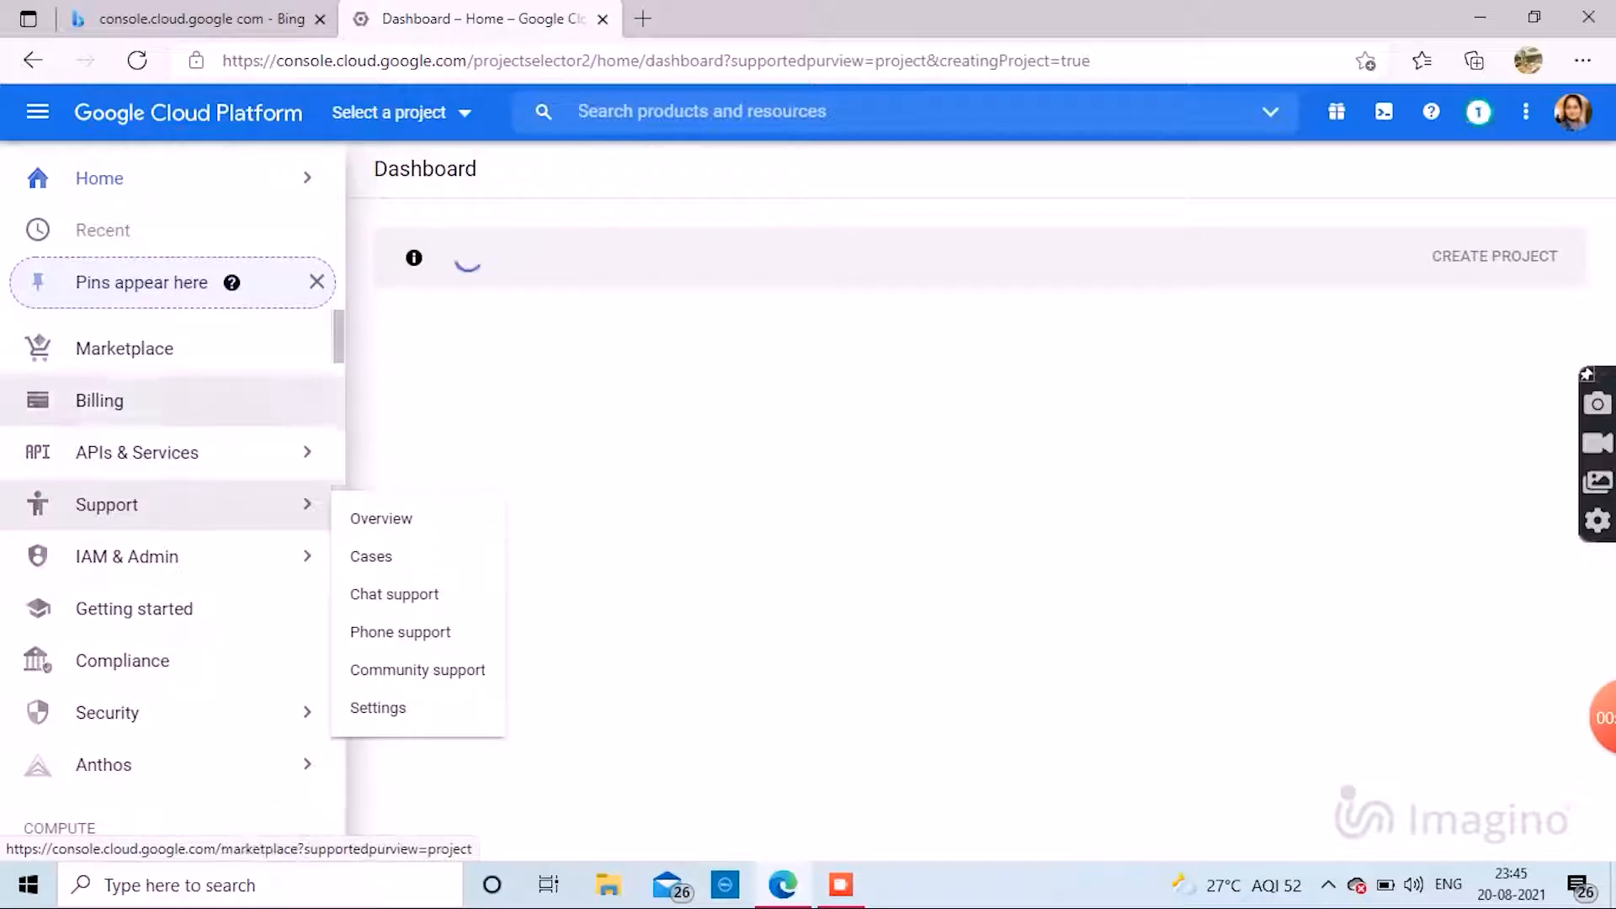
pyautogui.moveTo(137, 451)
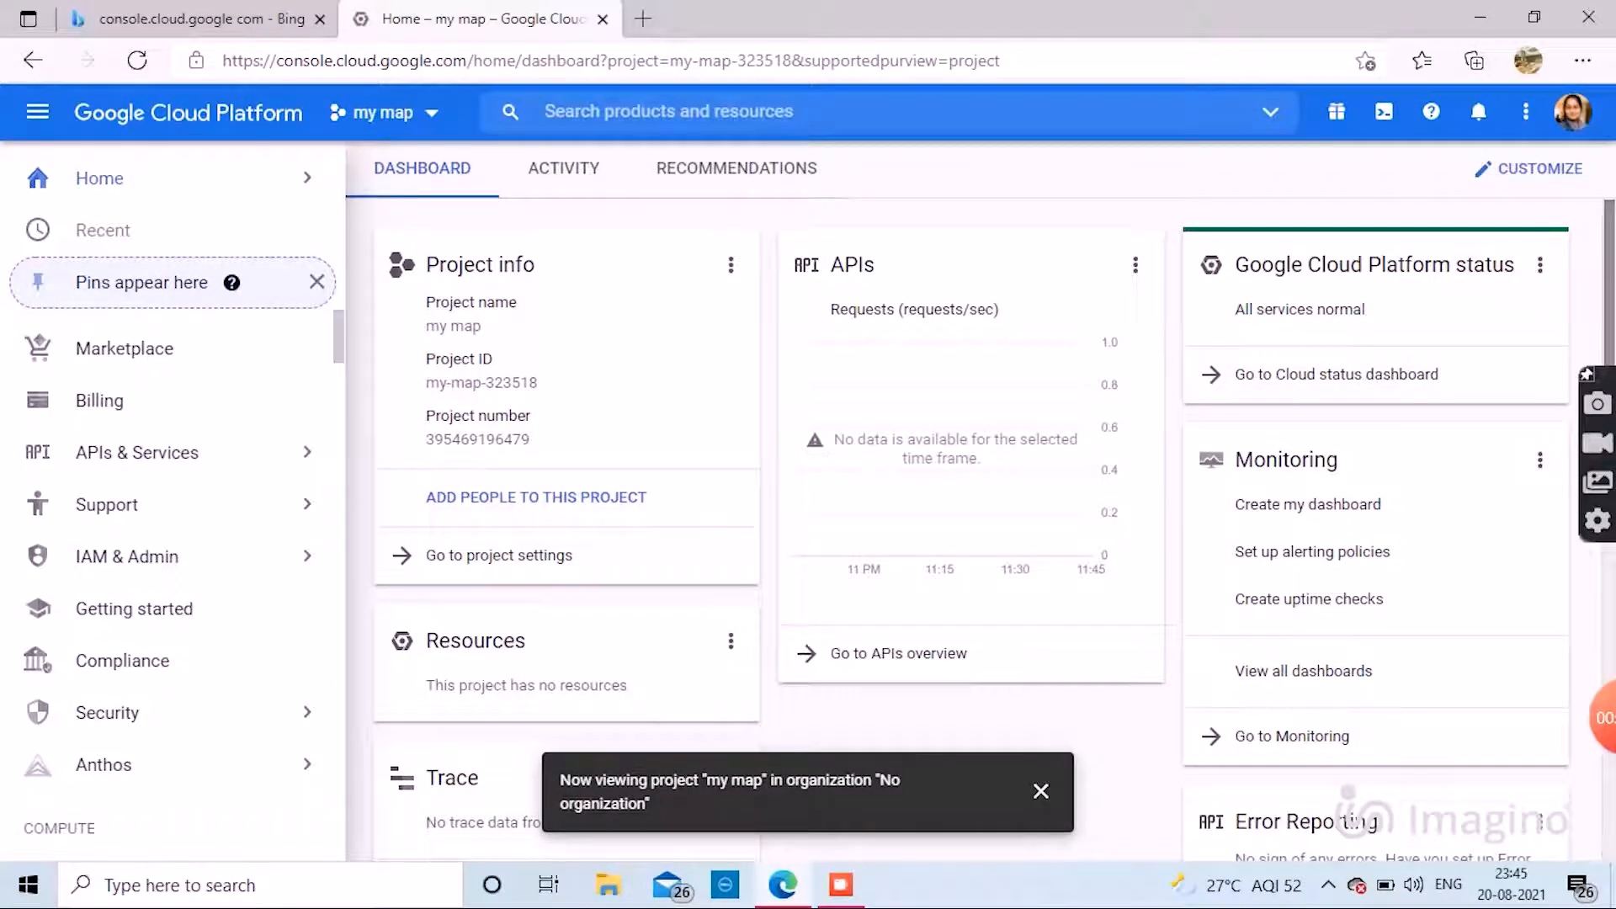
pyautogui.scroll(-3)
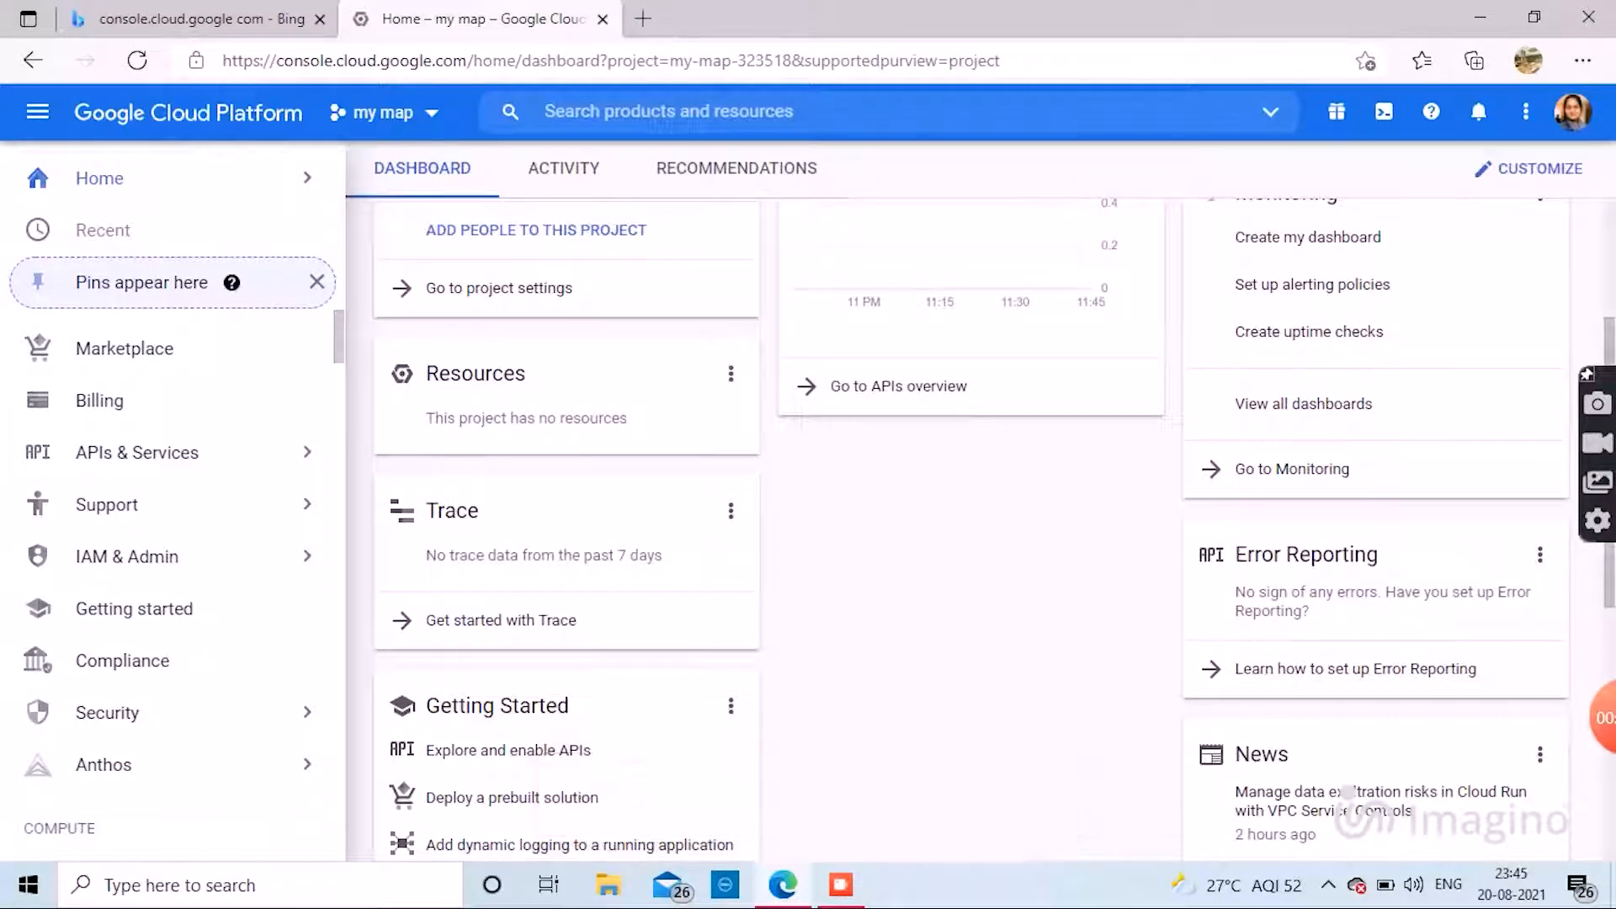
pyautogui.moveTo(125, 348)
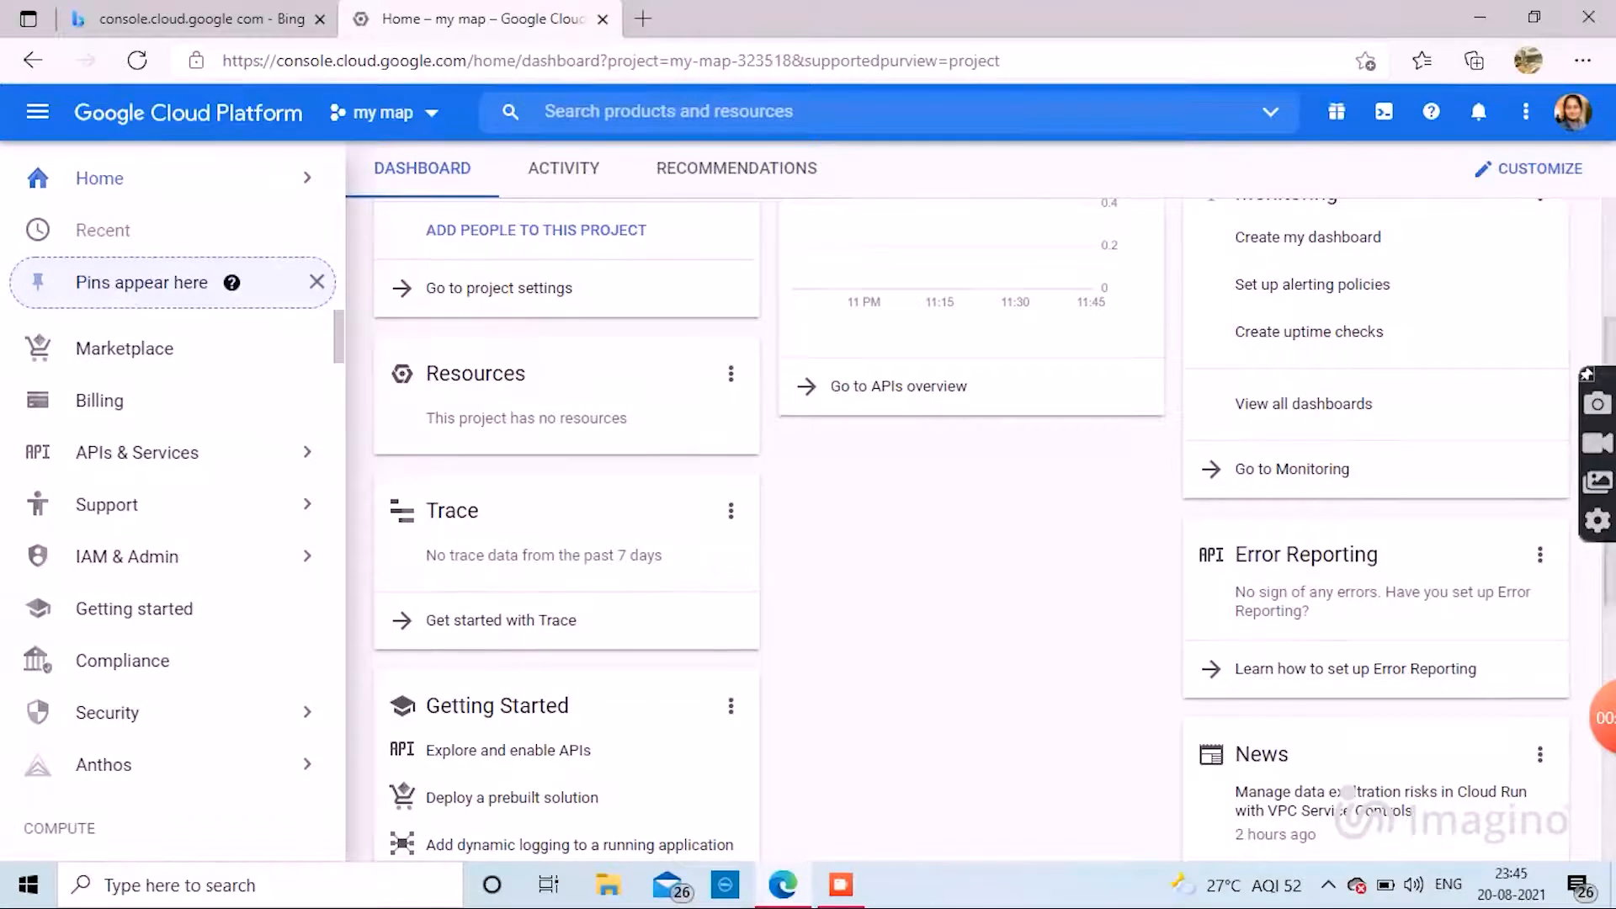
pyautogui.scroll(-3)
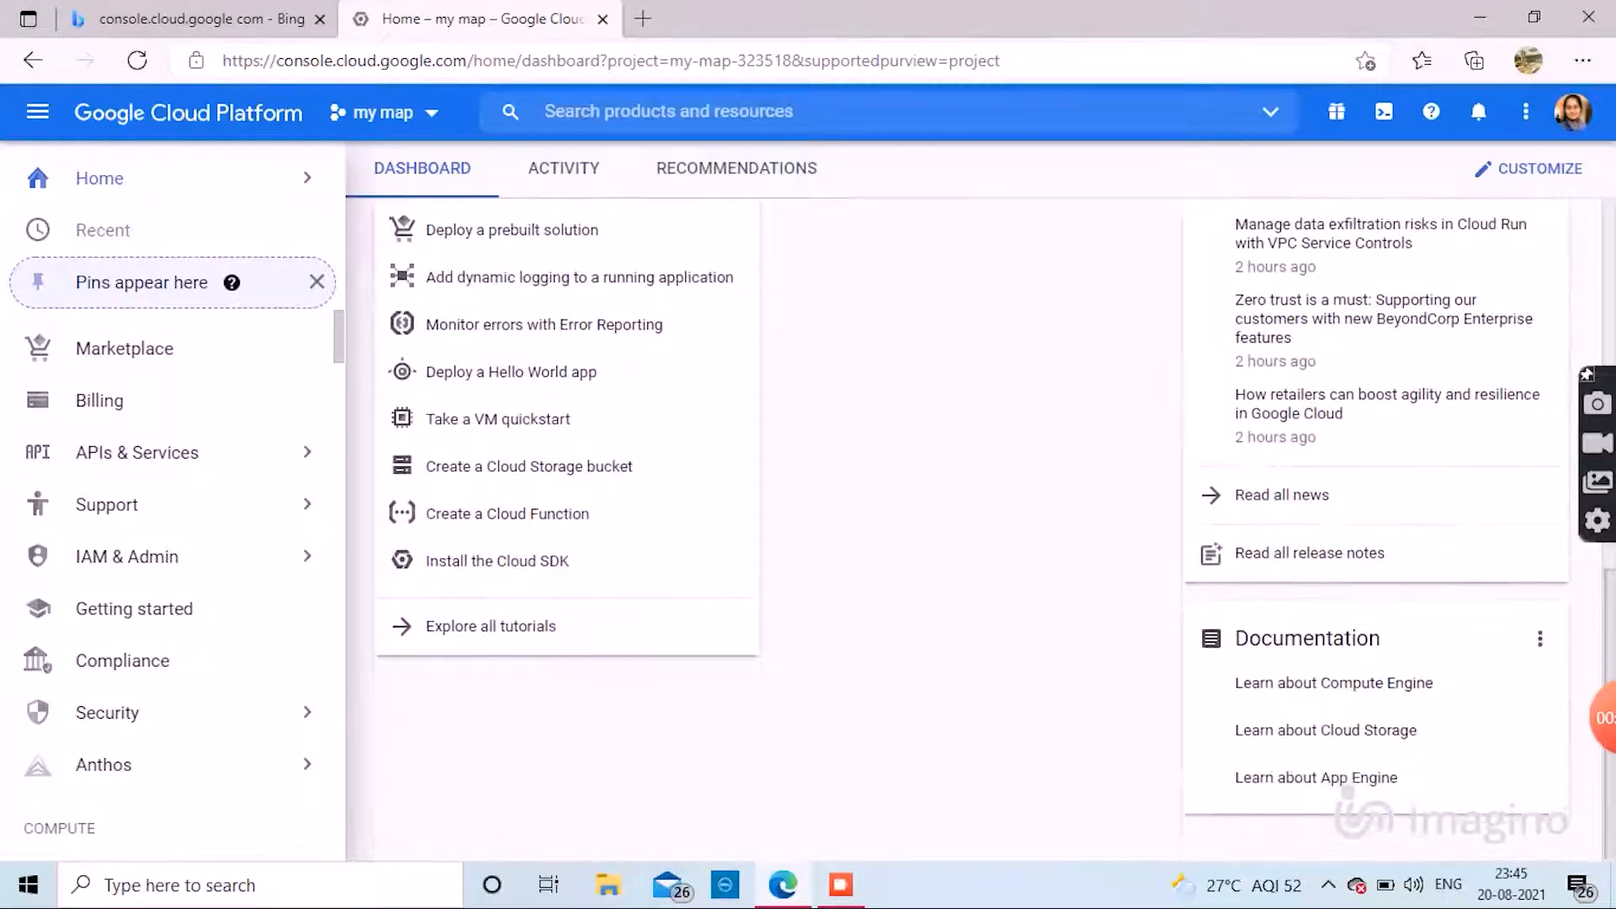
pyautogui.scroll(-3)
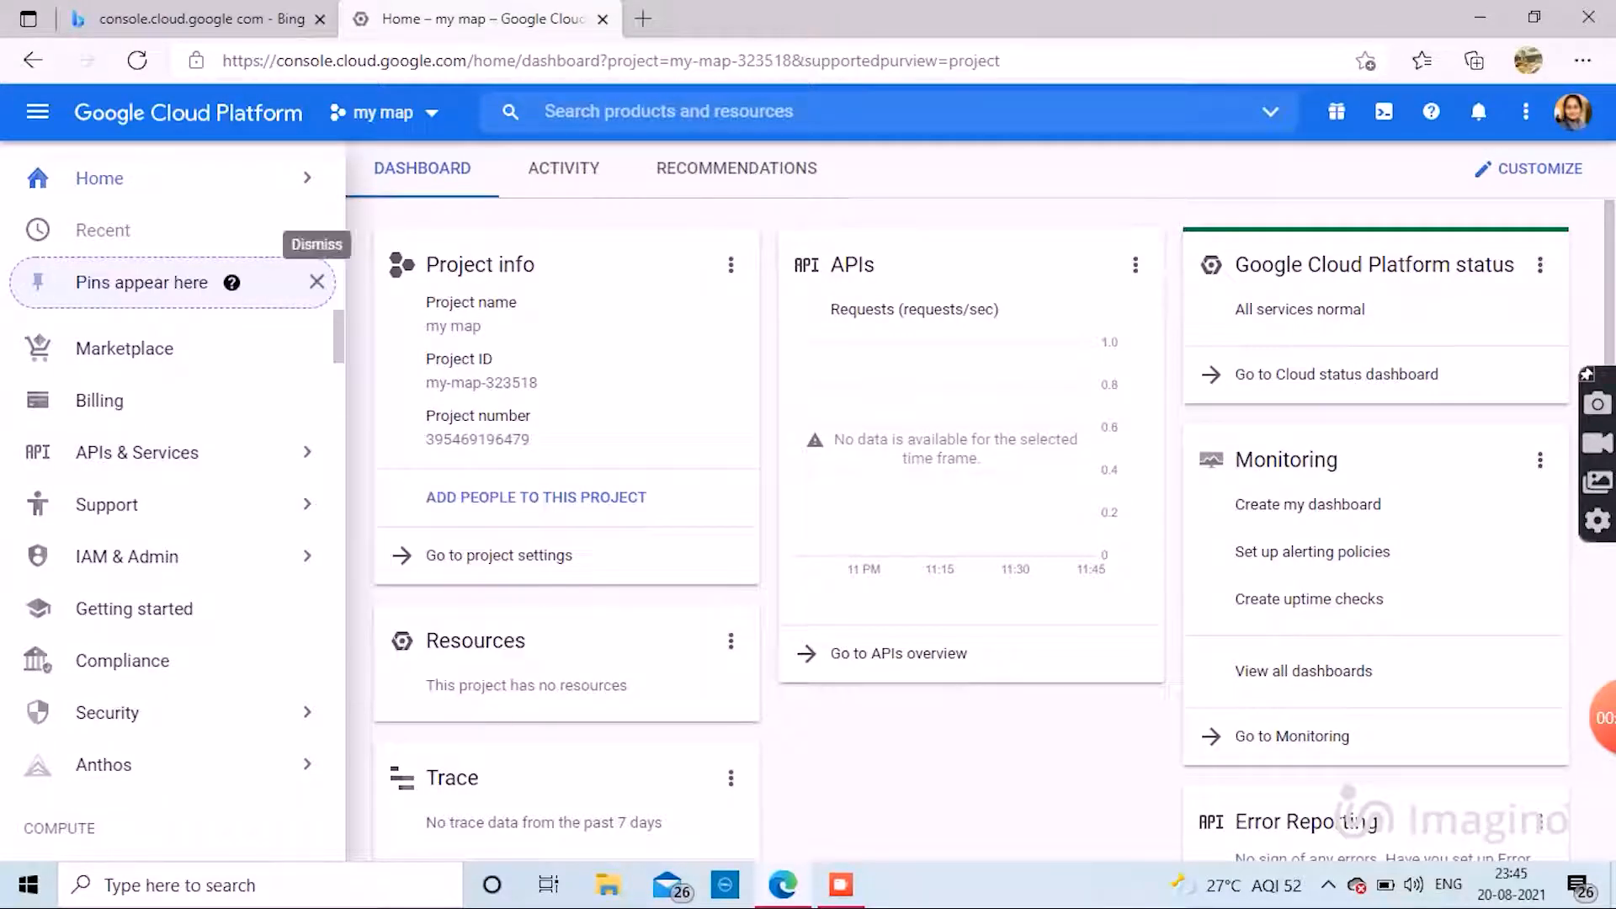
pyautogui.click(128, 556)
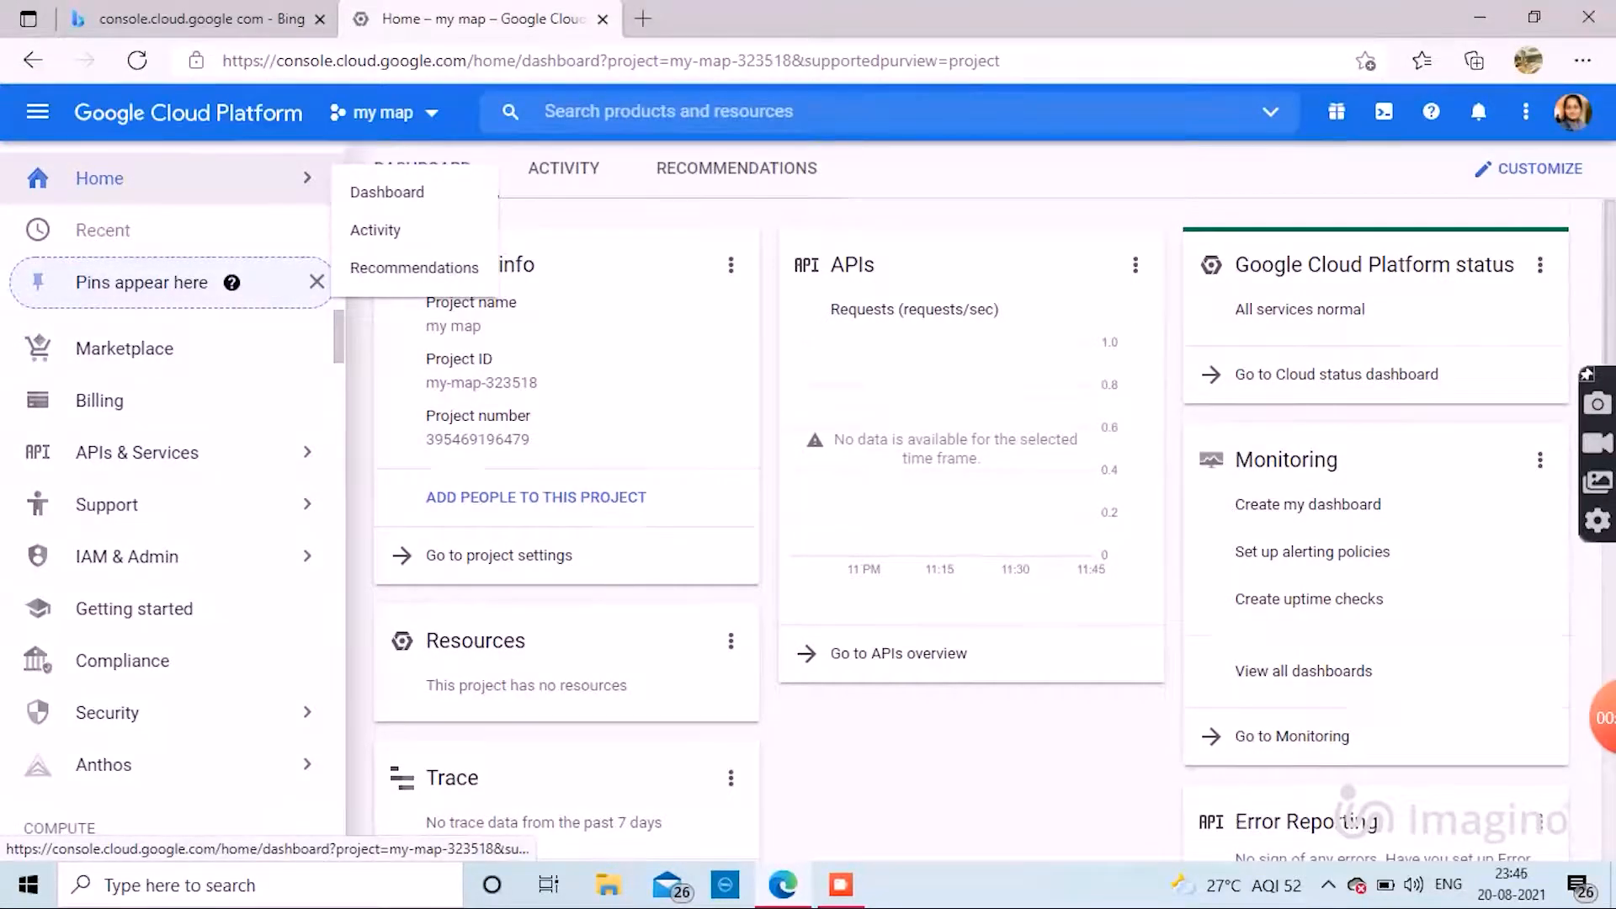
pyautogui.scroll(-3)
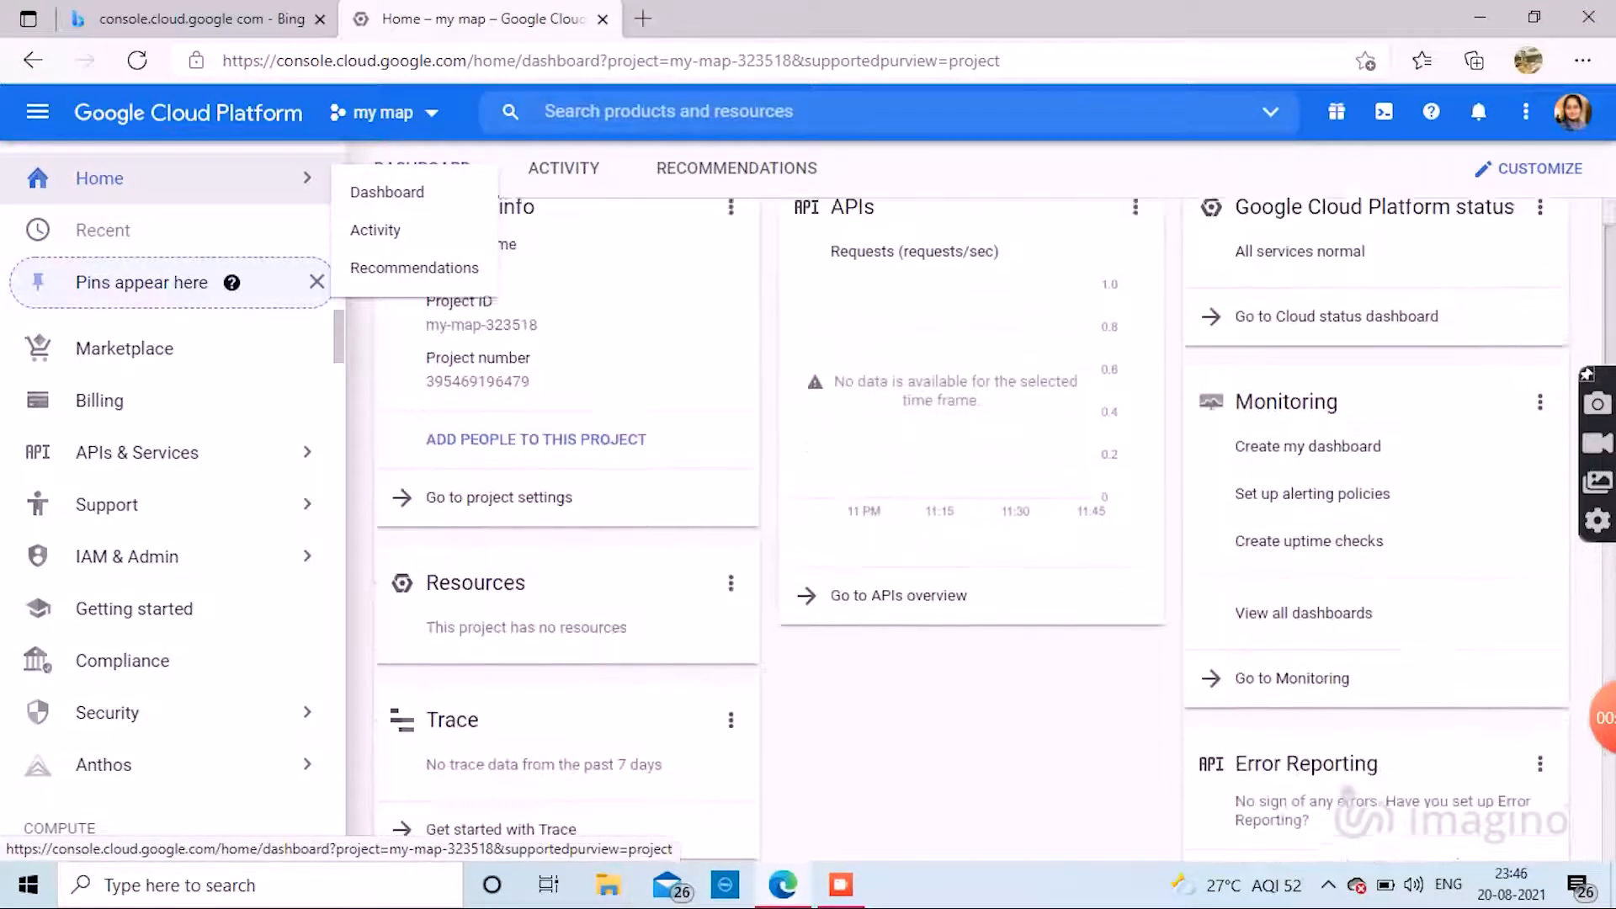
pyautogui.scroll(-3)
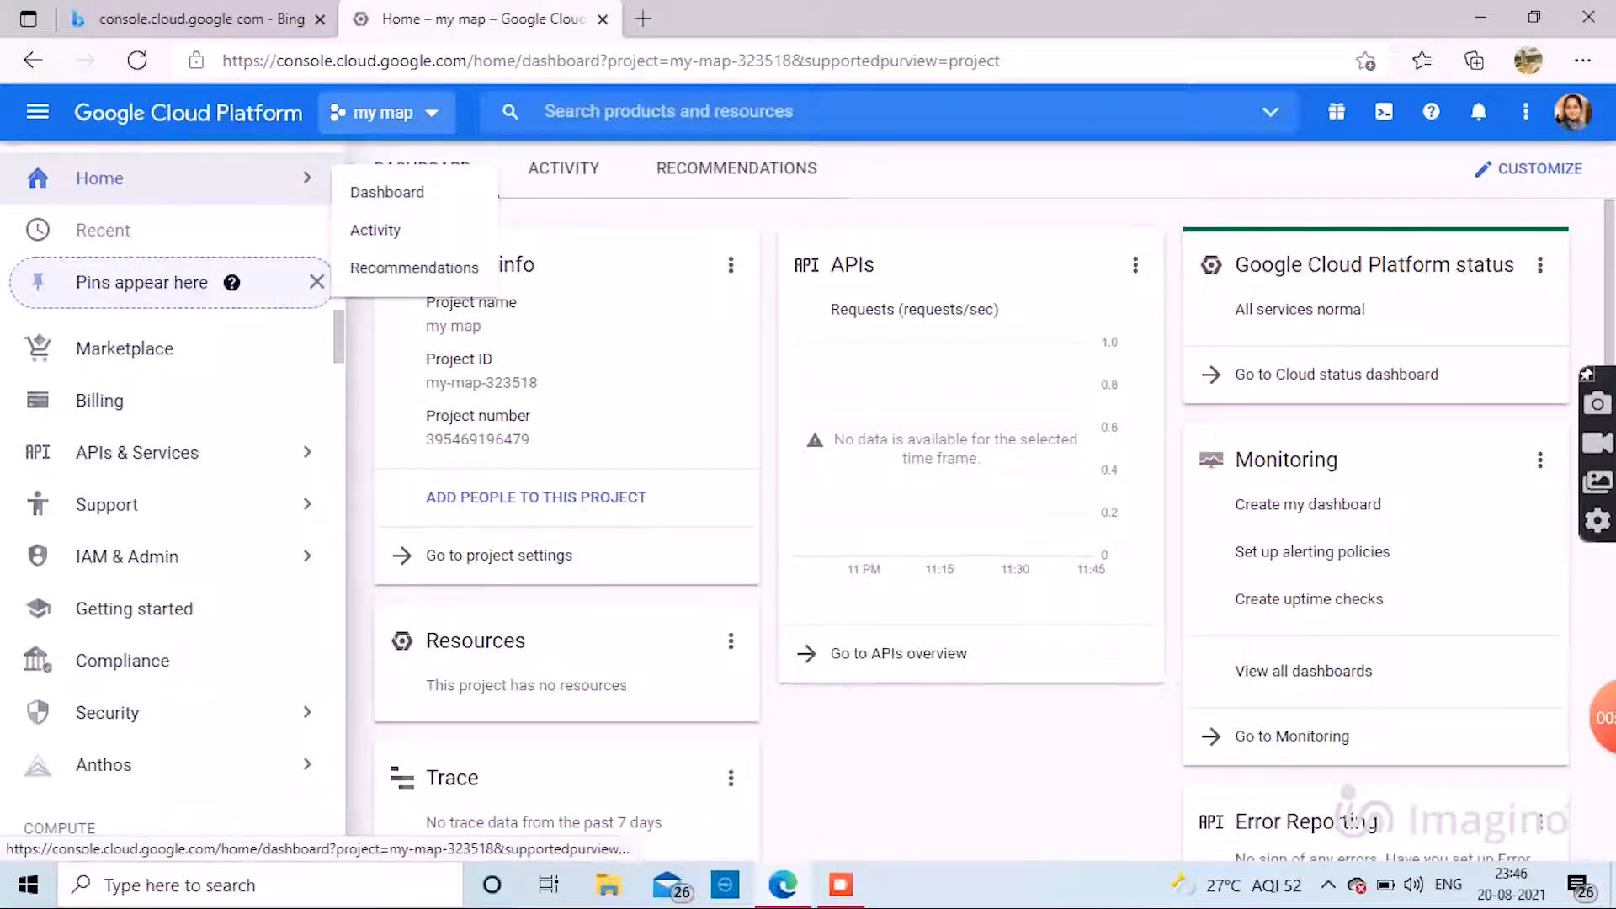
pyautogui.click(384, 111)
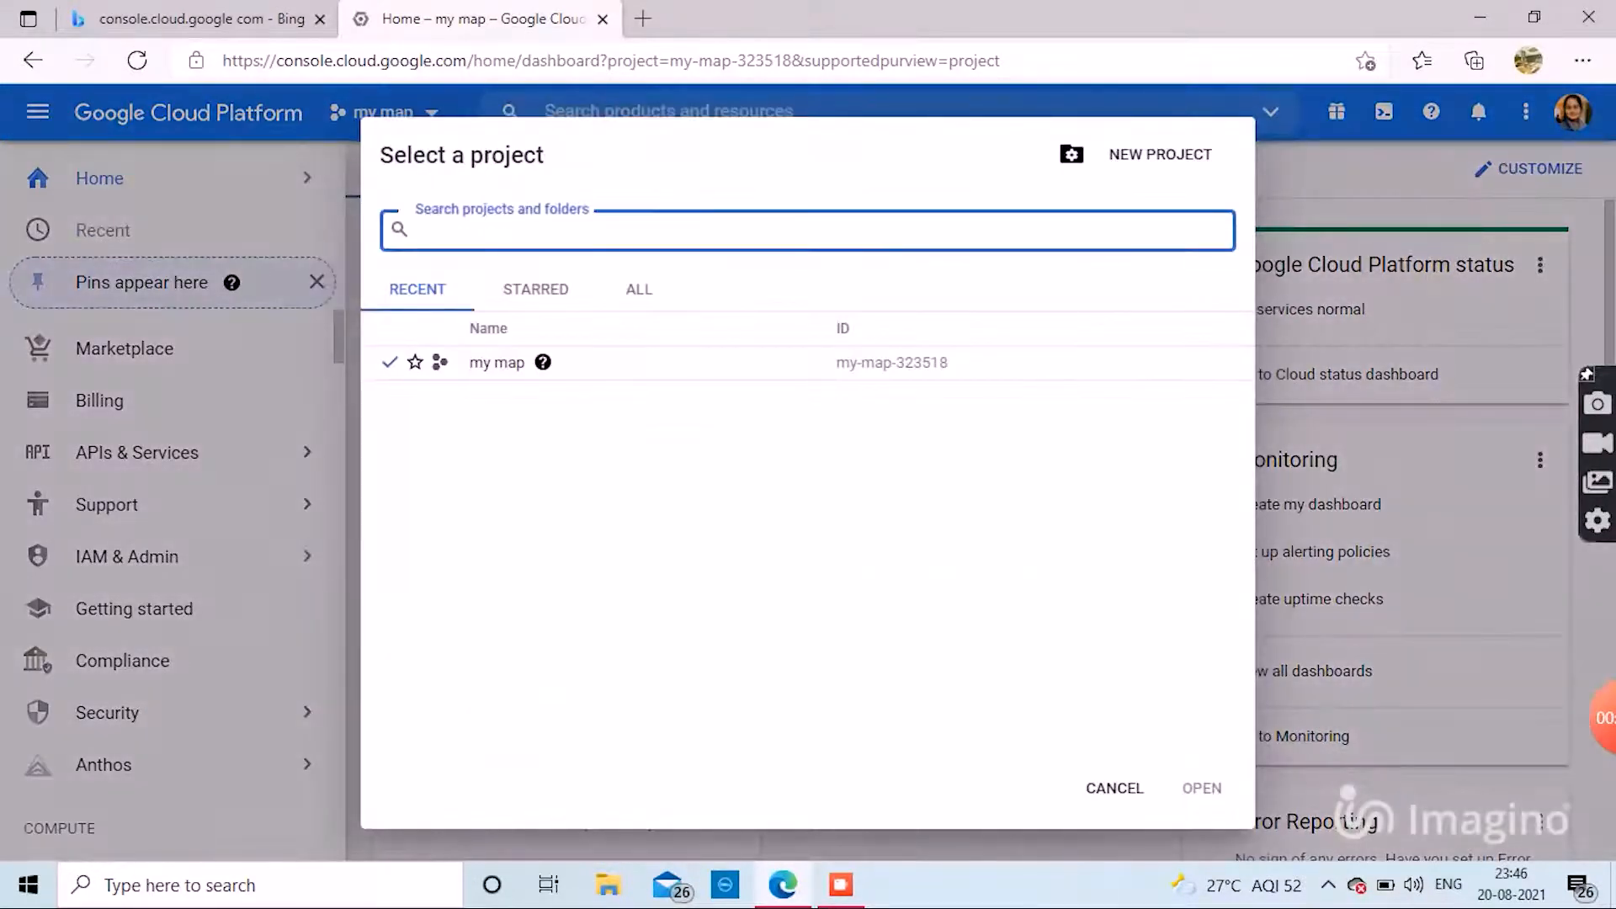
pyautogui.click(1113, 789)
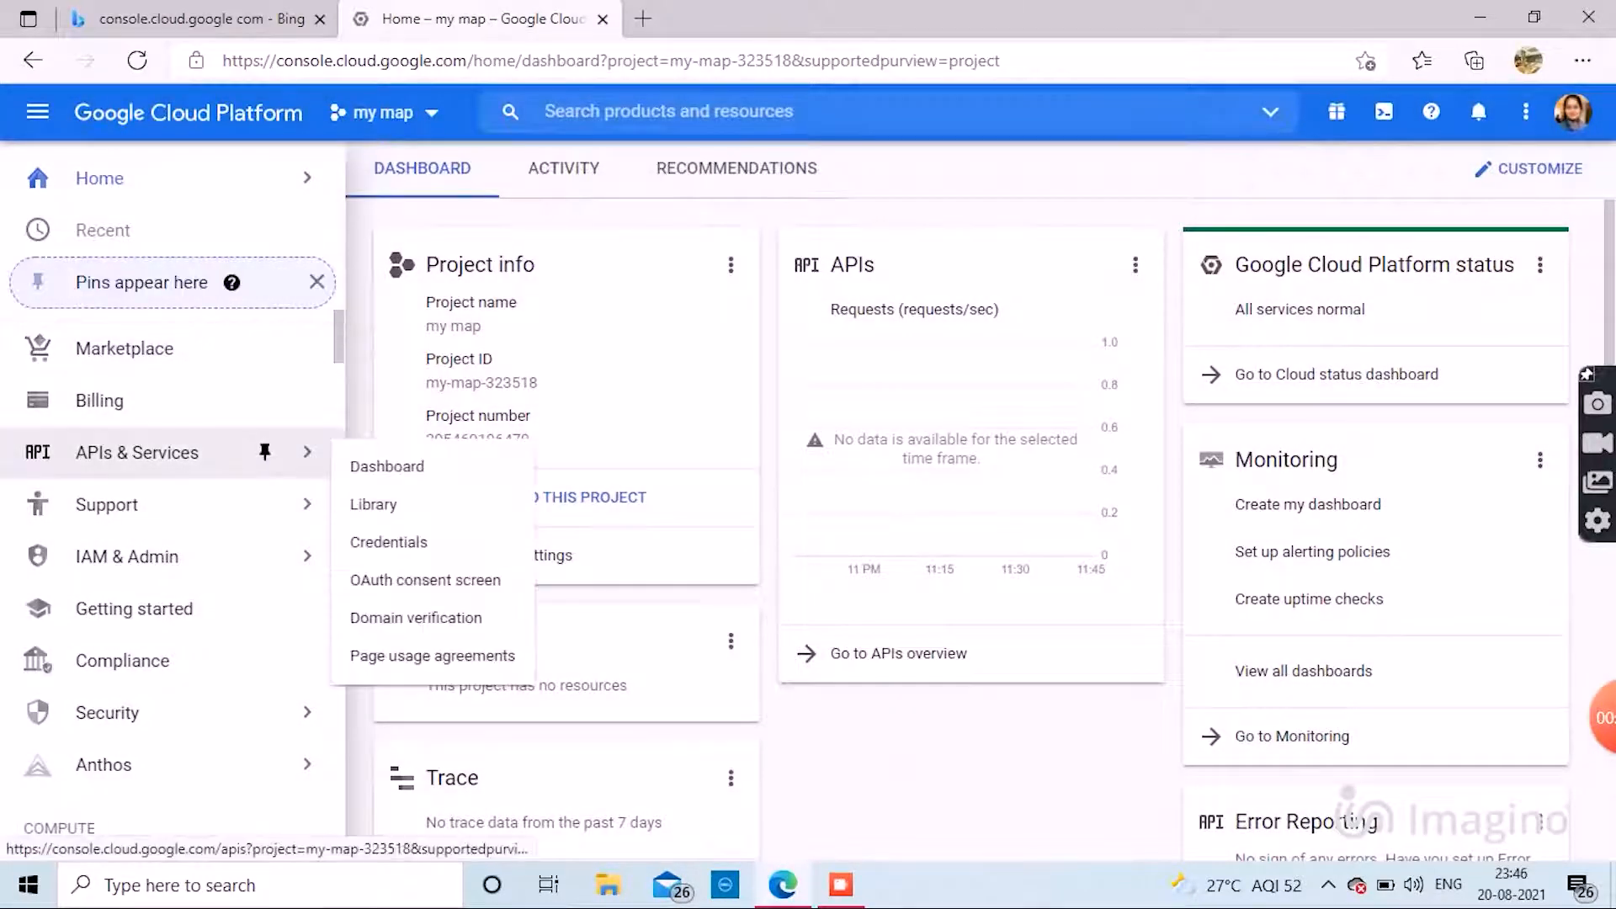
# Open the API Library under APIs & Services for the 'my map' project.
pyautogui.click(373, 504)
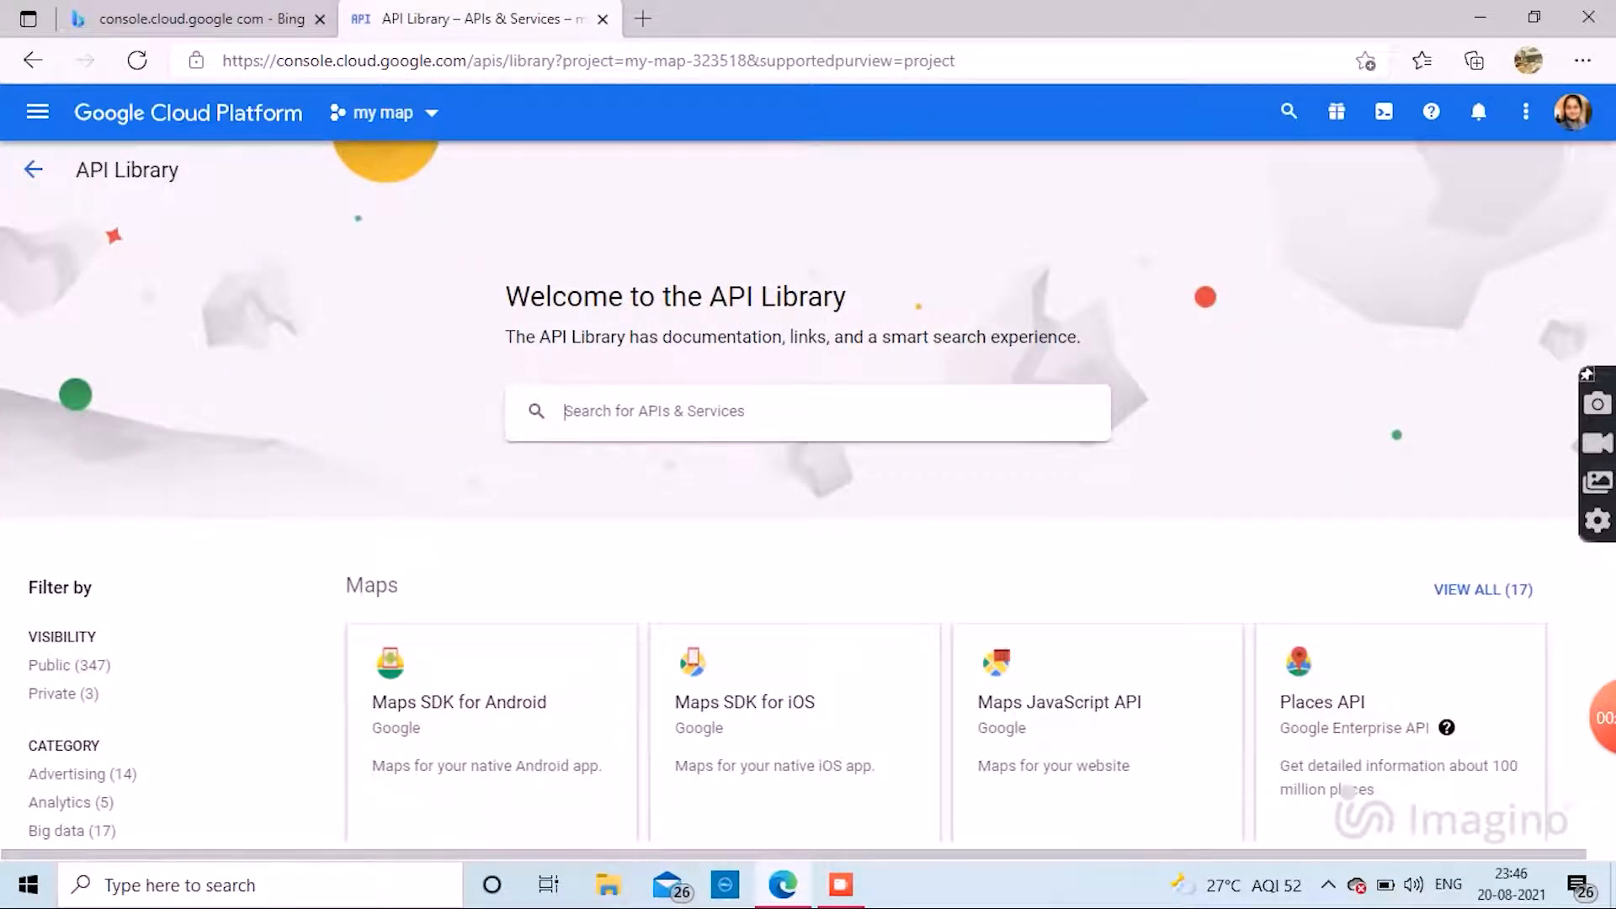
pyautogui.moveTo(743, 702)
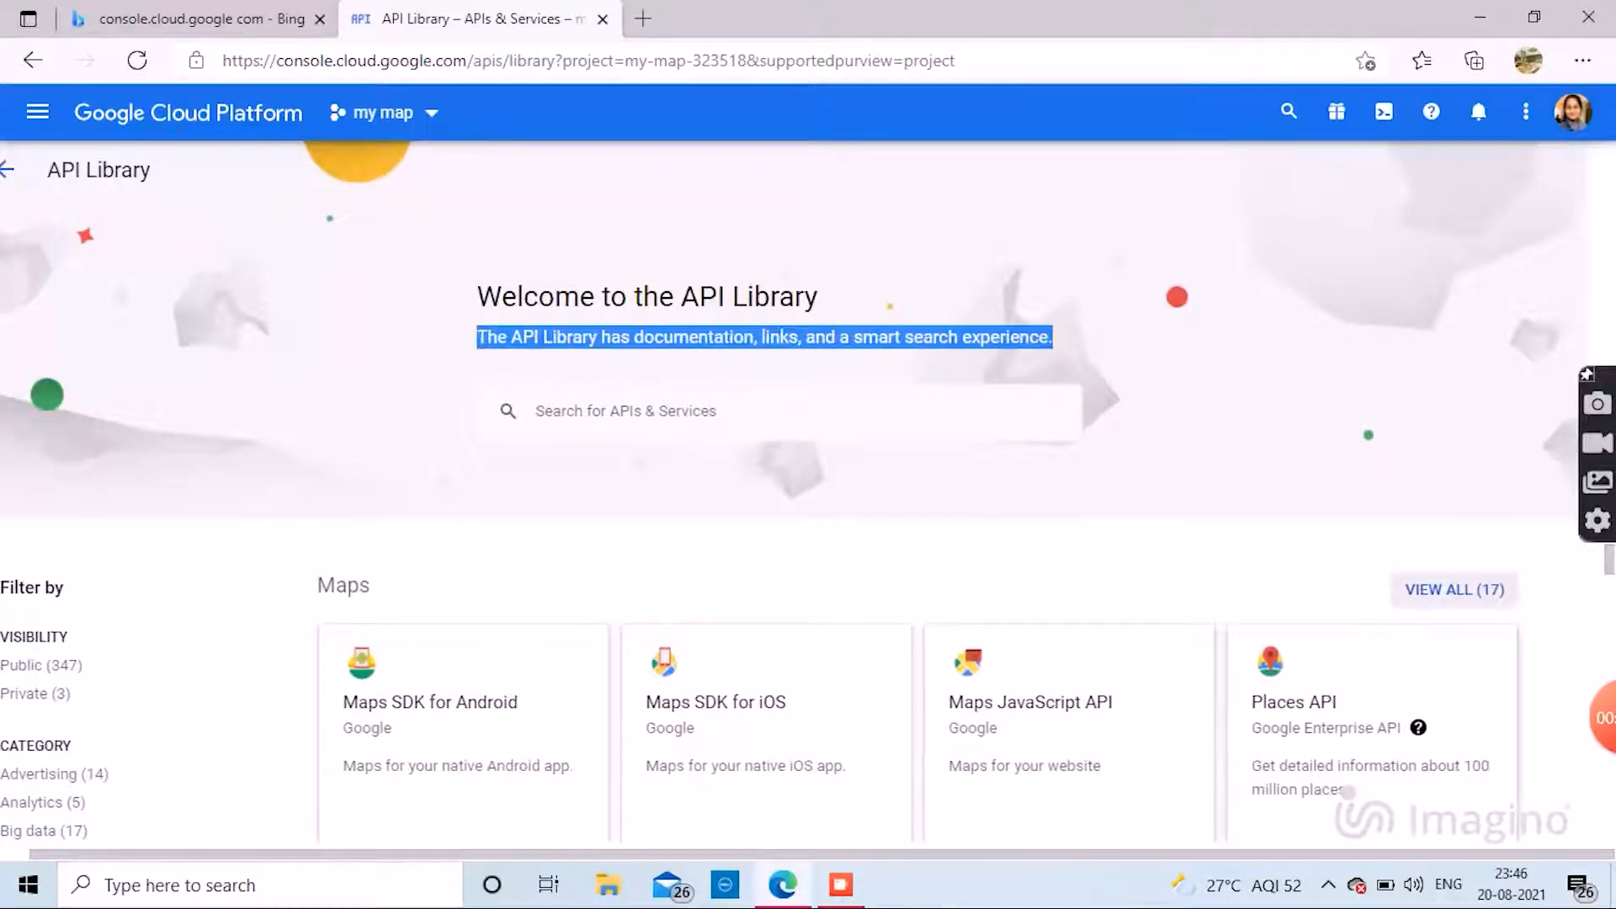
# Enable the Directions API from the list of 17 Maps APIs, then return to the library.
pyautogui.click(1454, 589)
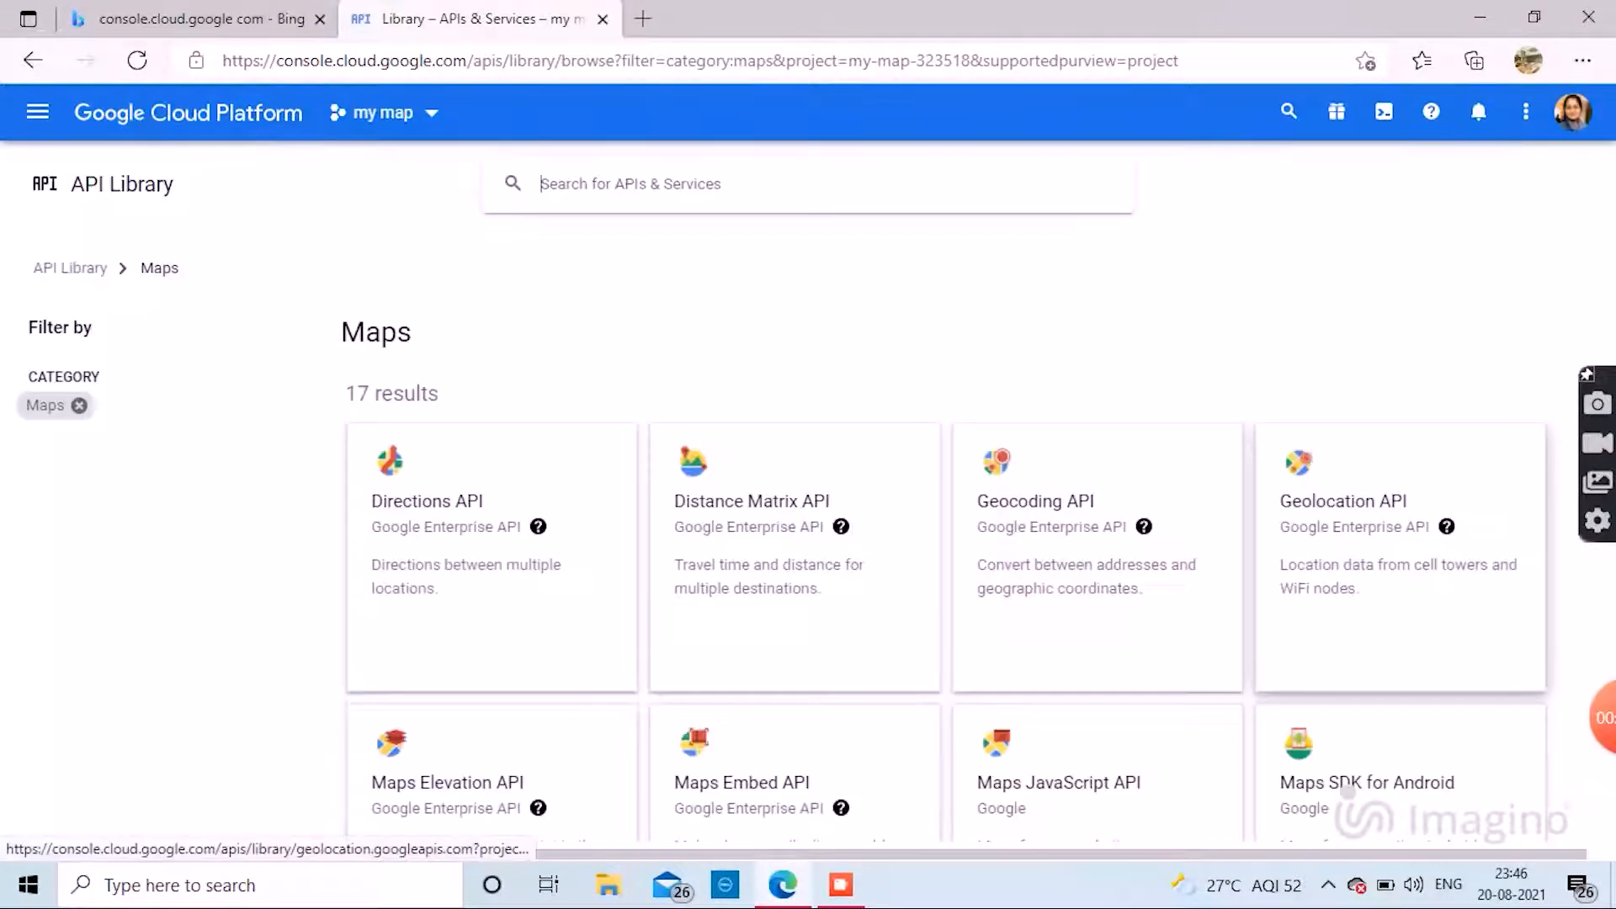
pyautogui.click(426, 500)
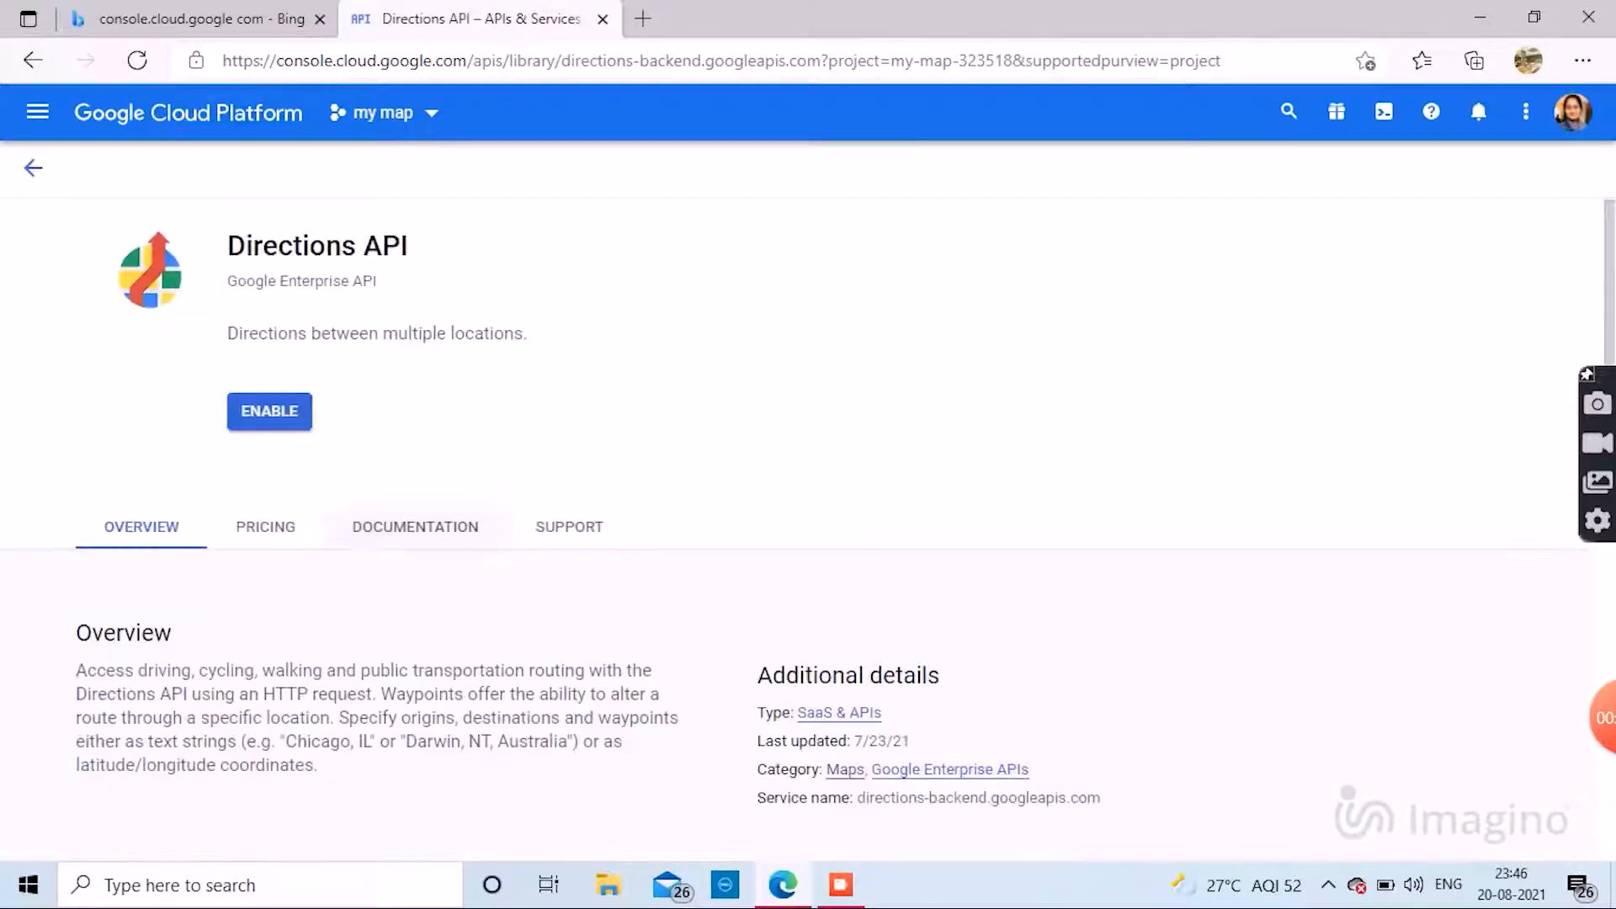
pyautogui.moveTo(270, 412)
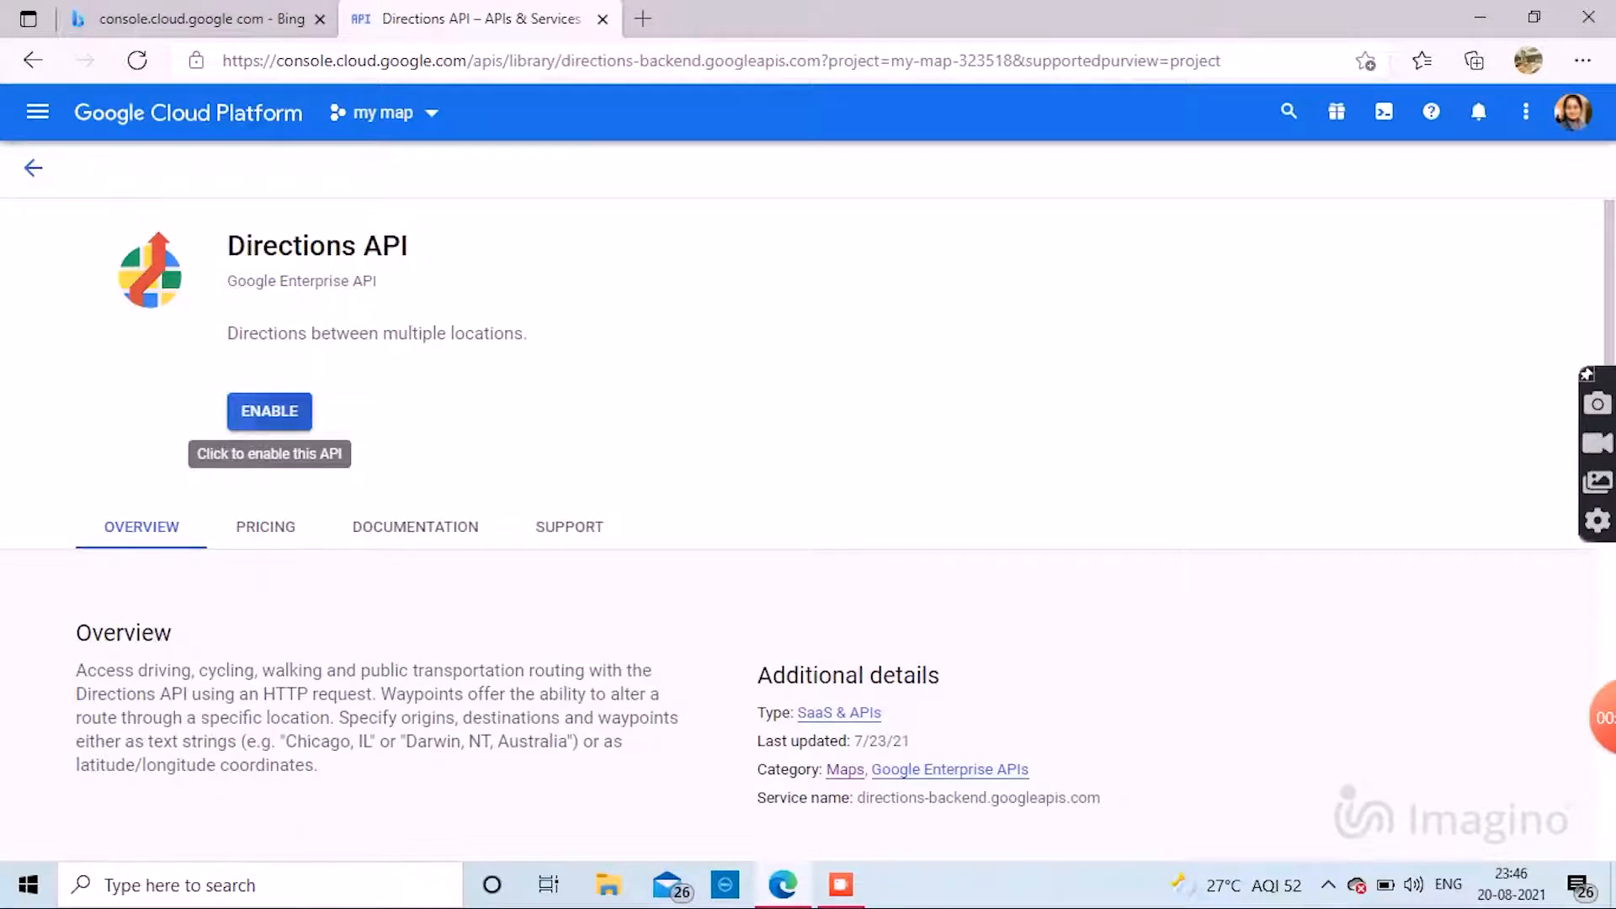
pyautogui.click(269, 410)
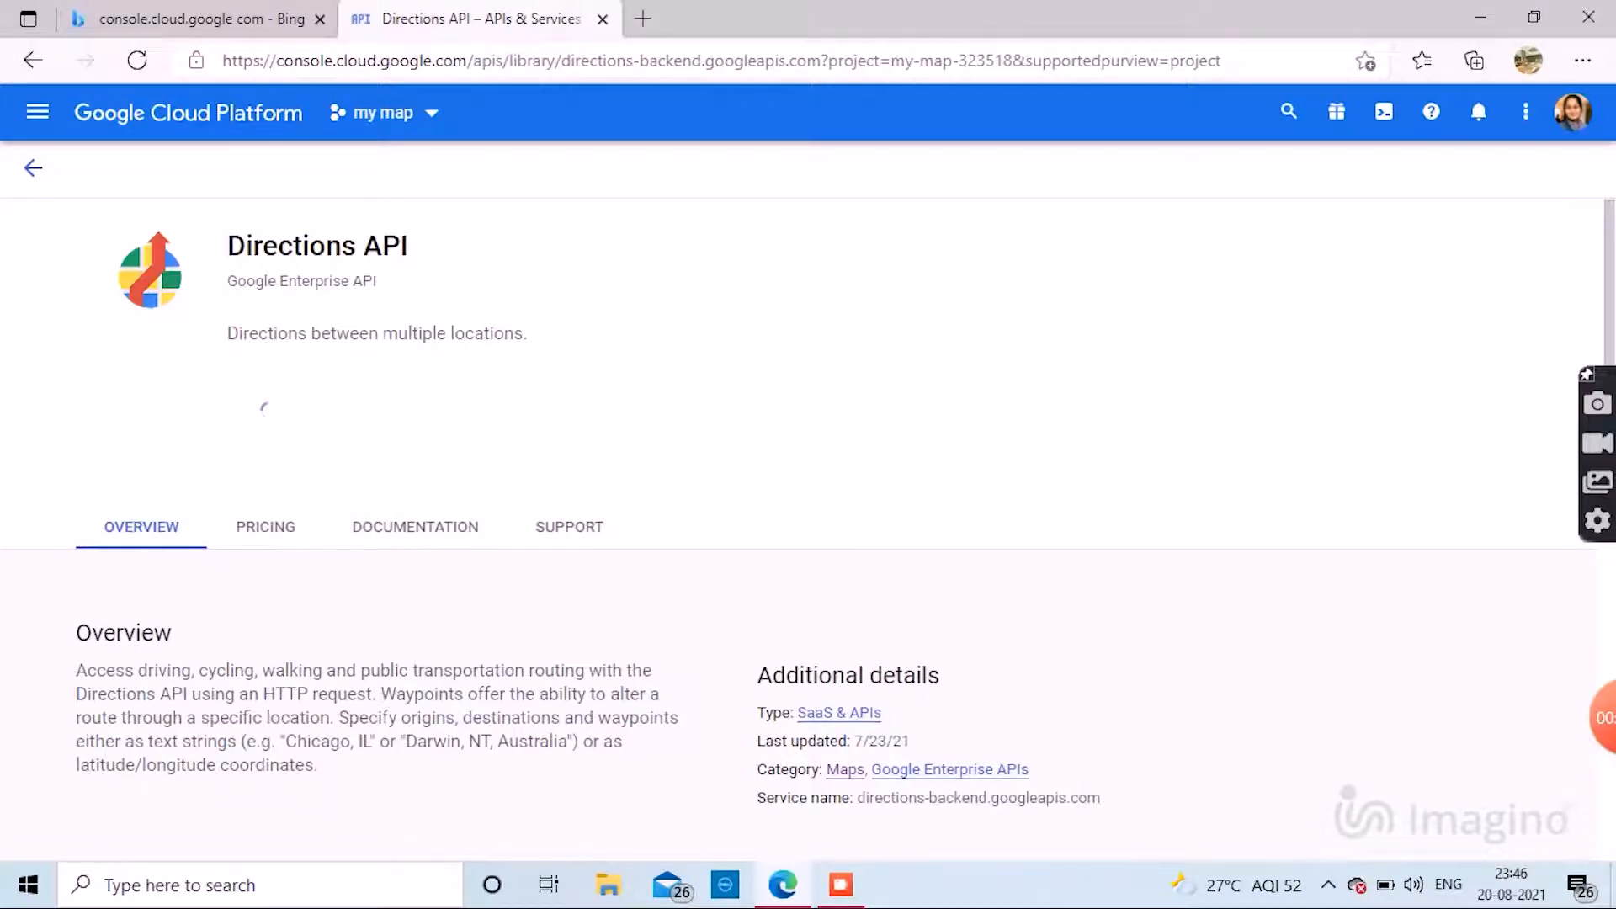
pyautogui.moveTo(33, 167)
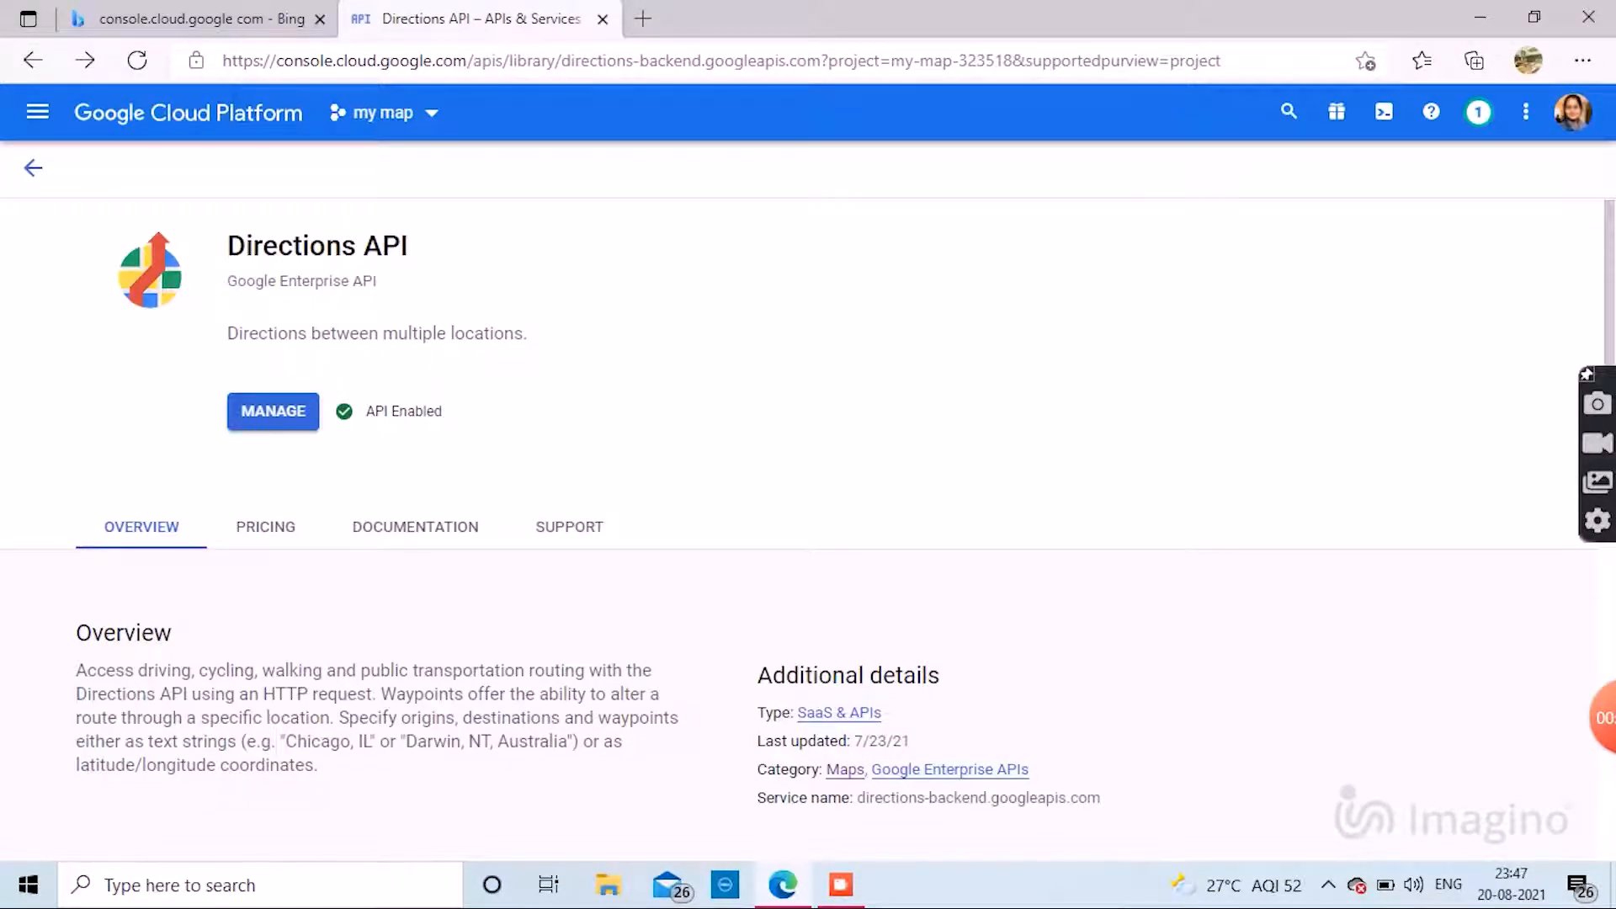
pyautogui.click(32, 166)
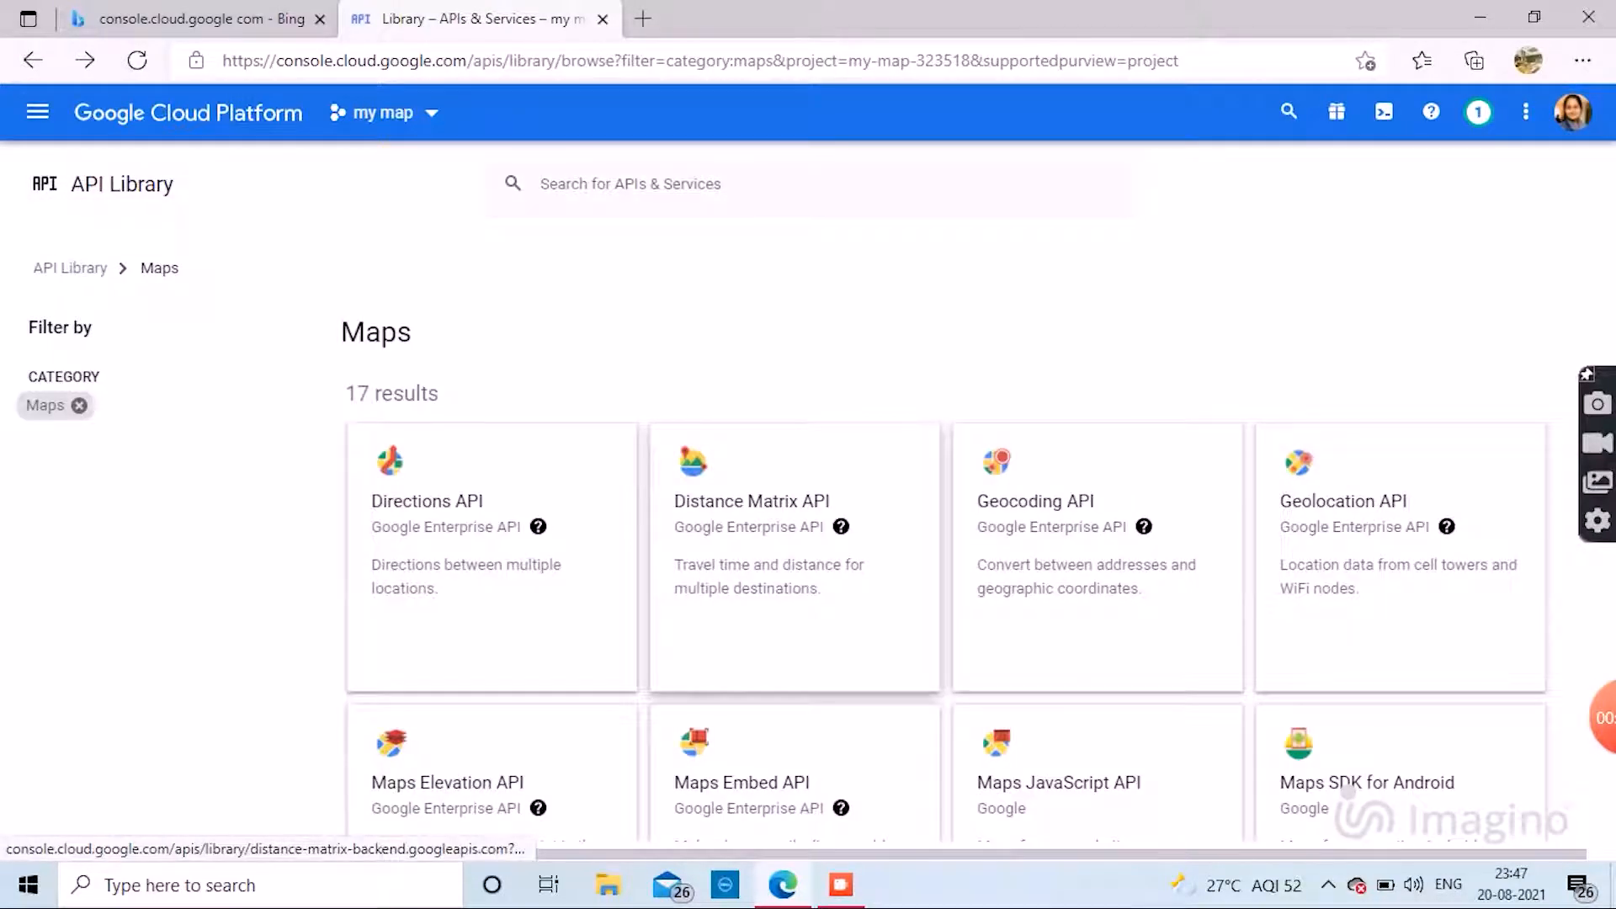
pyautogui.click(750, 501)
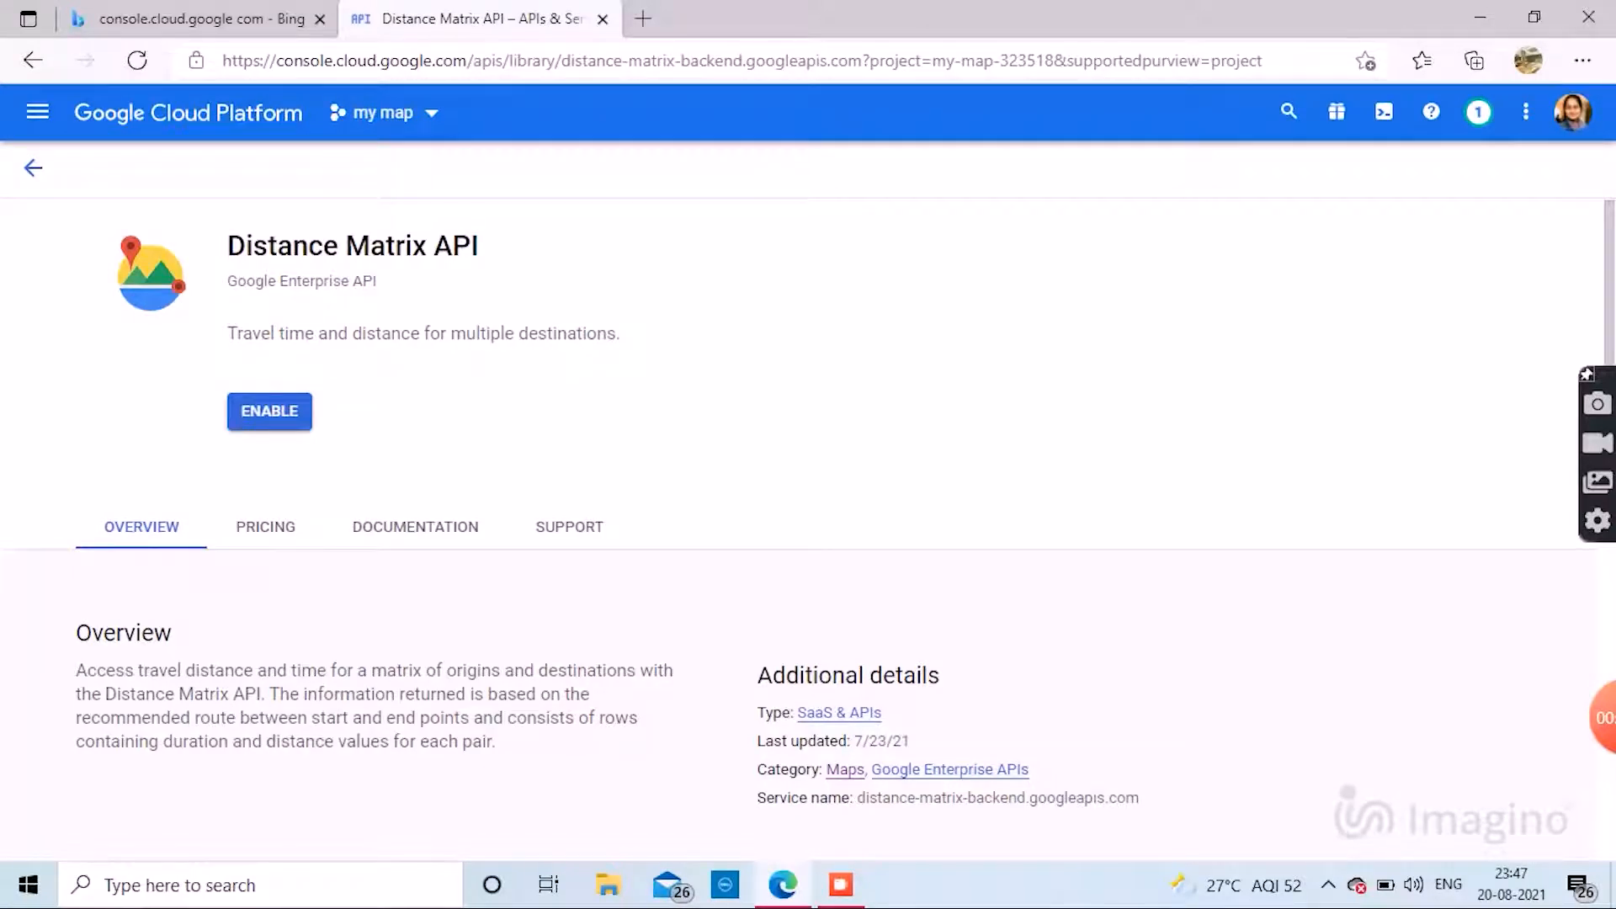
pyautogui.click(269, 412)
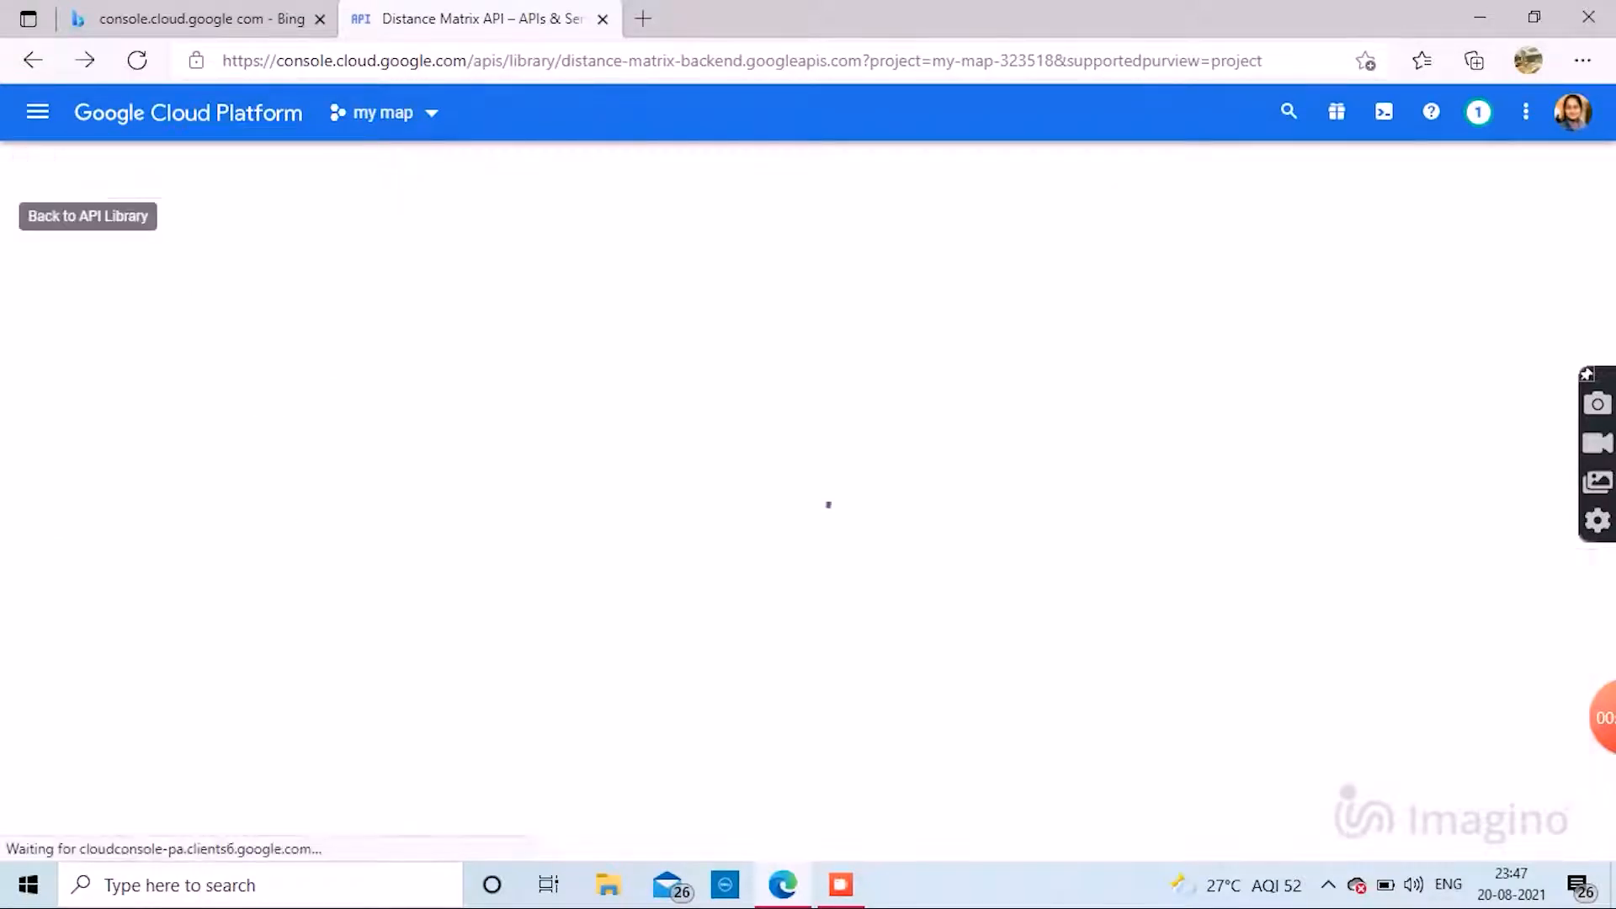
pyautogui.click(87, 215)
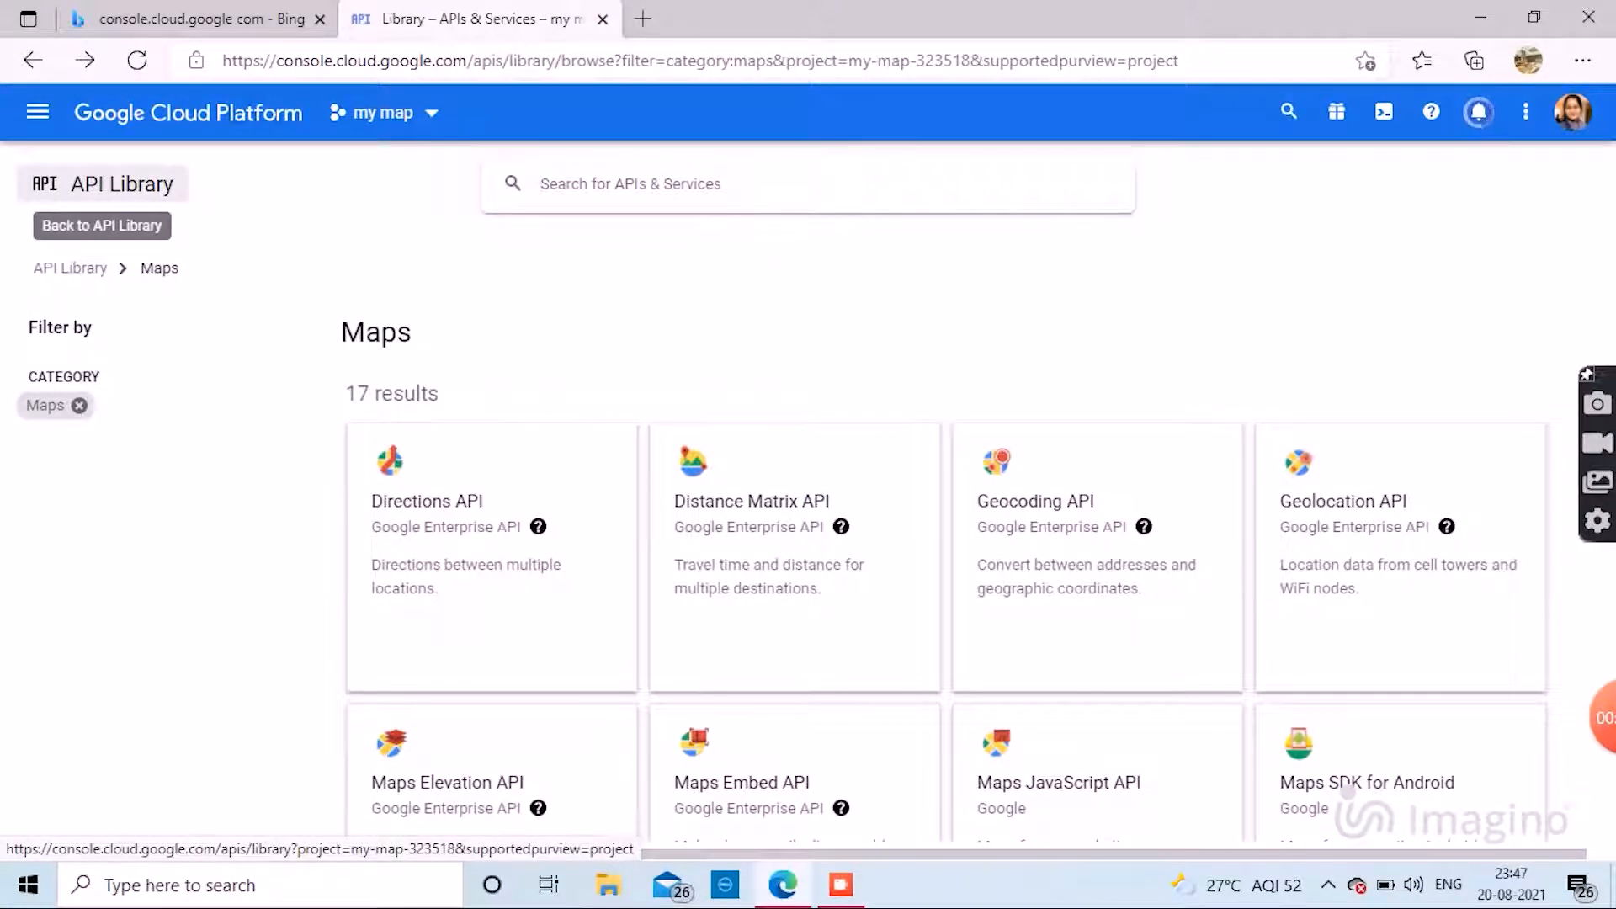
pyautogui.moveTo(37, 111)
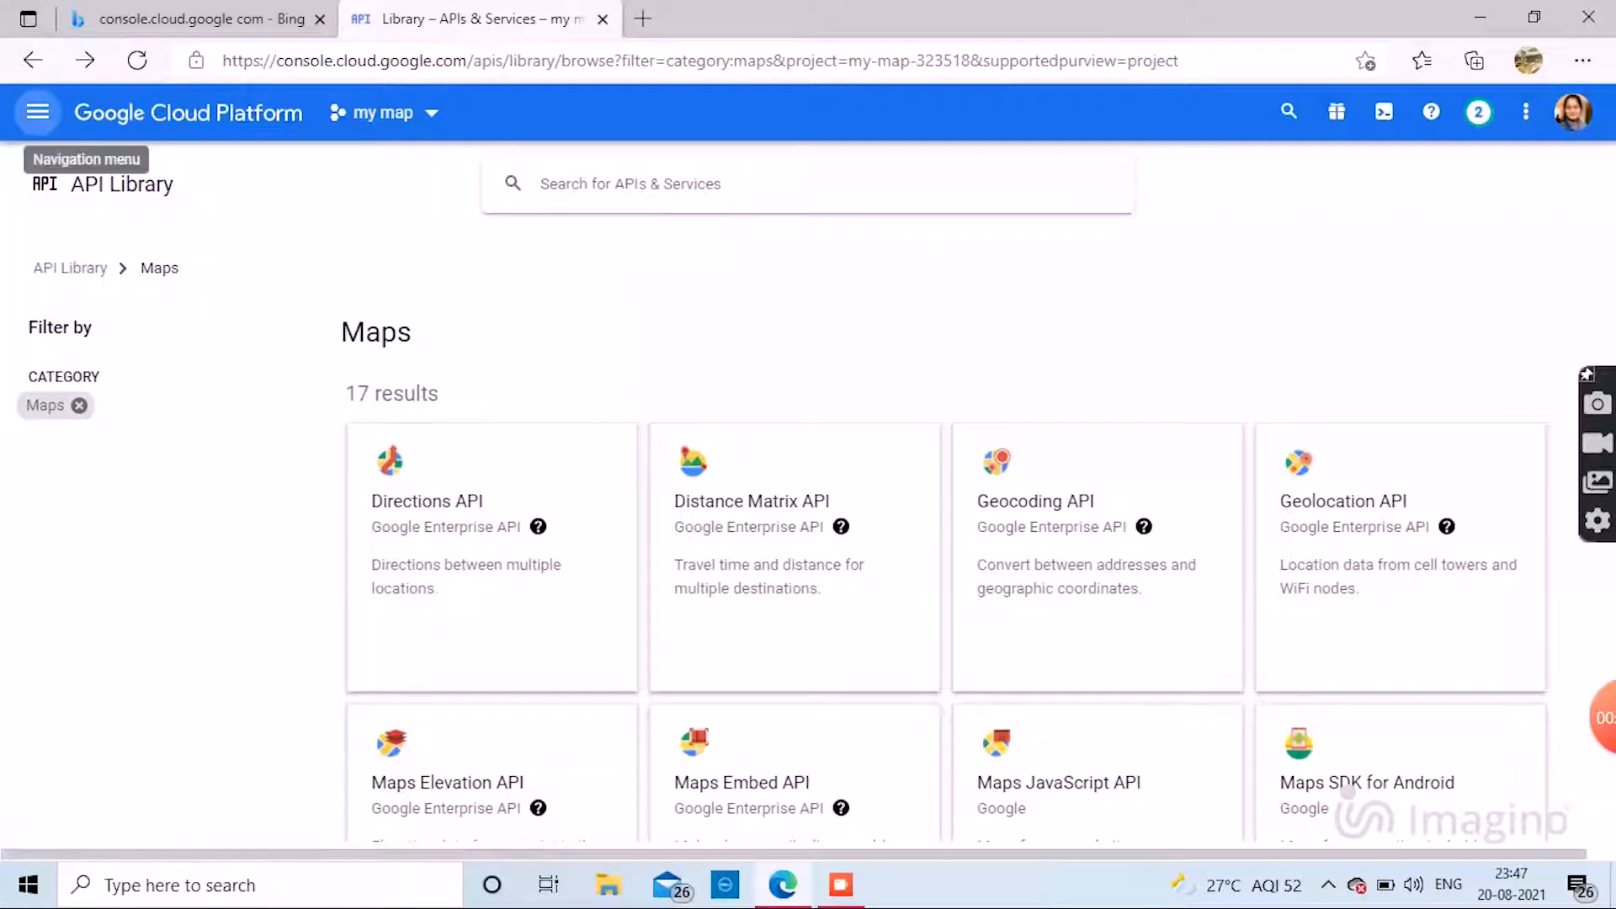
# Go to APIs & Services > Credentials and begin configuring the OAuth consent screen.
pyautogui.click(37, 112)
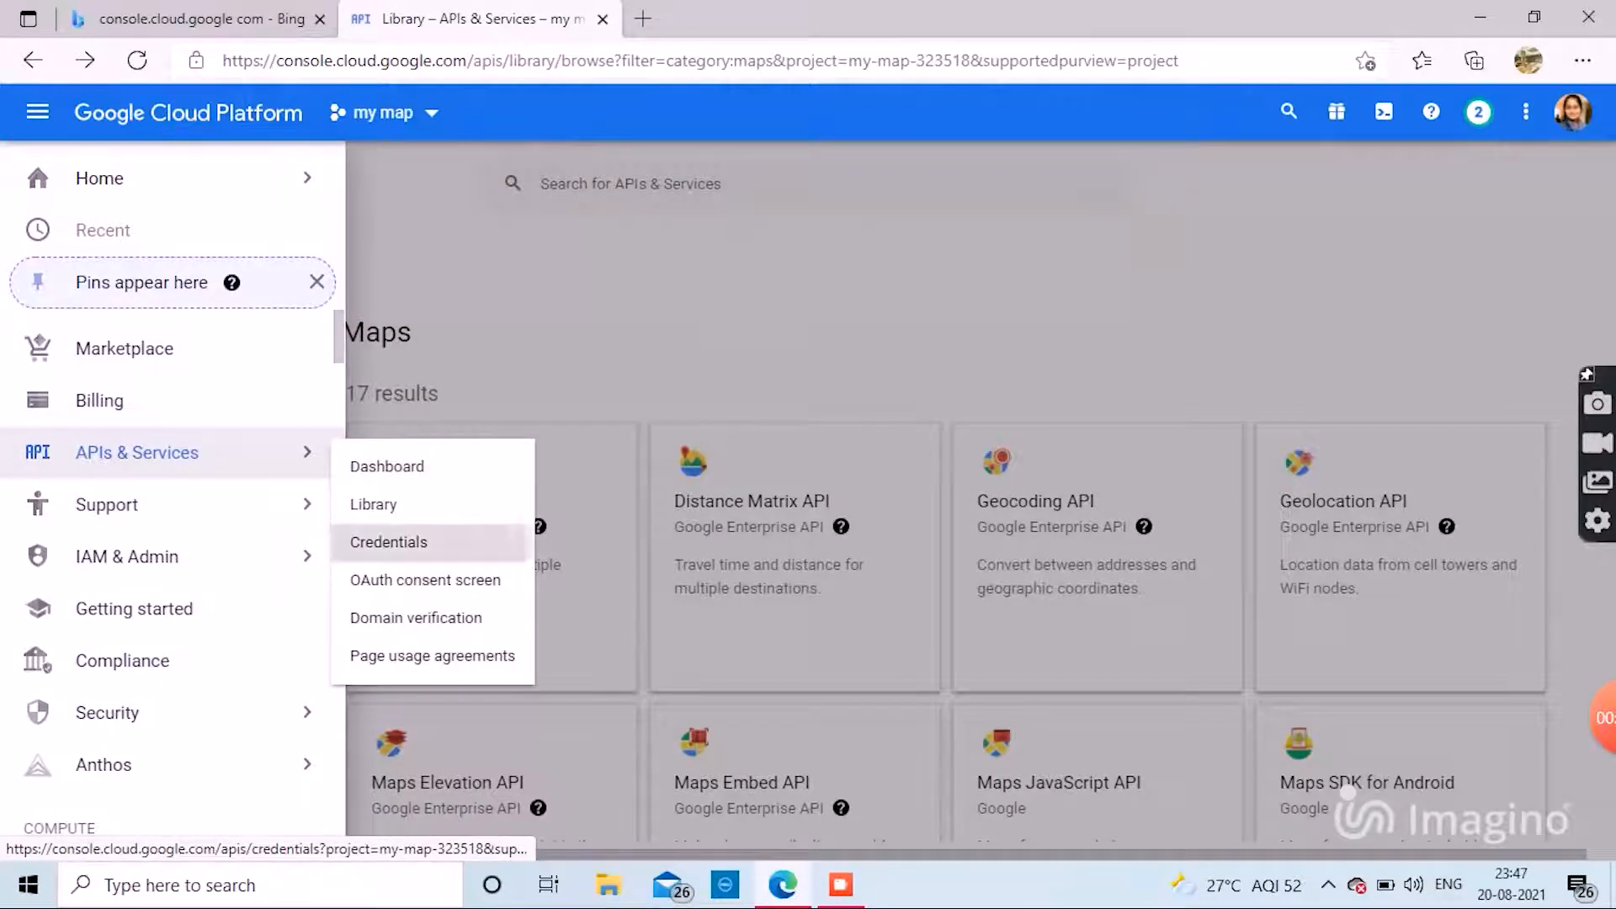
pyautogui.click(390, 543)
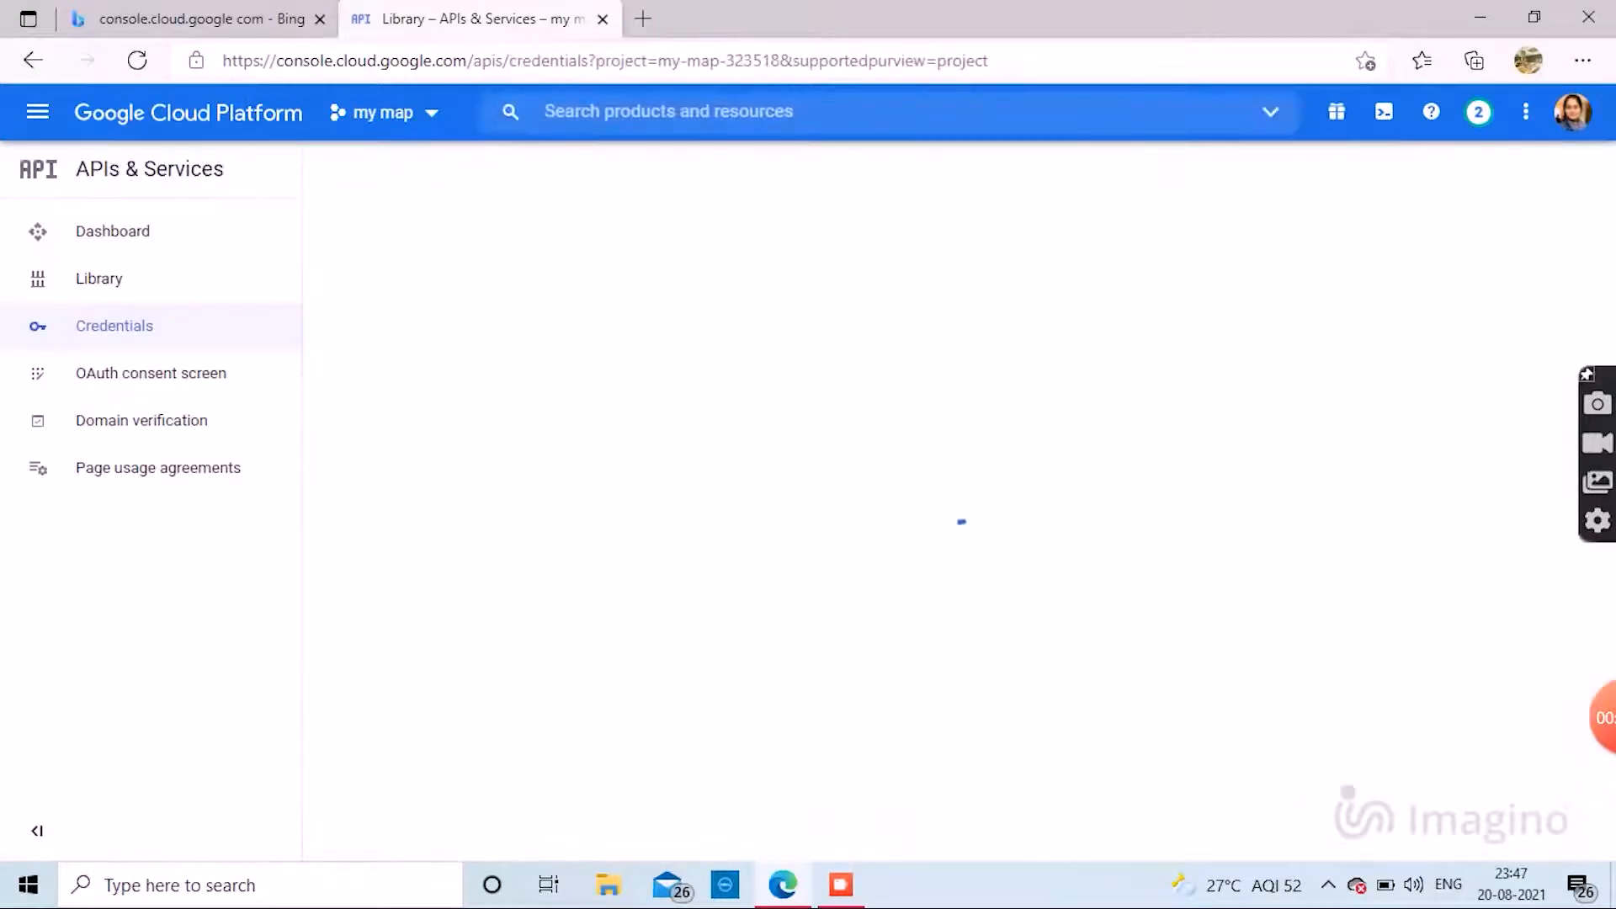
pyautogui.click(114, 325)
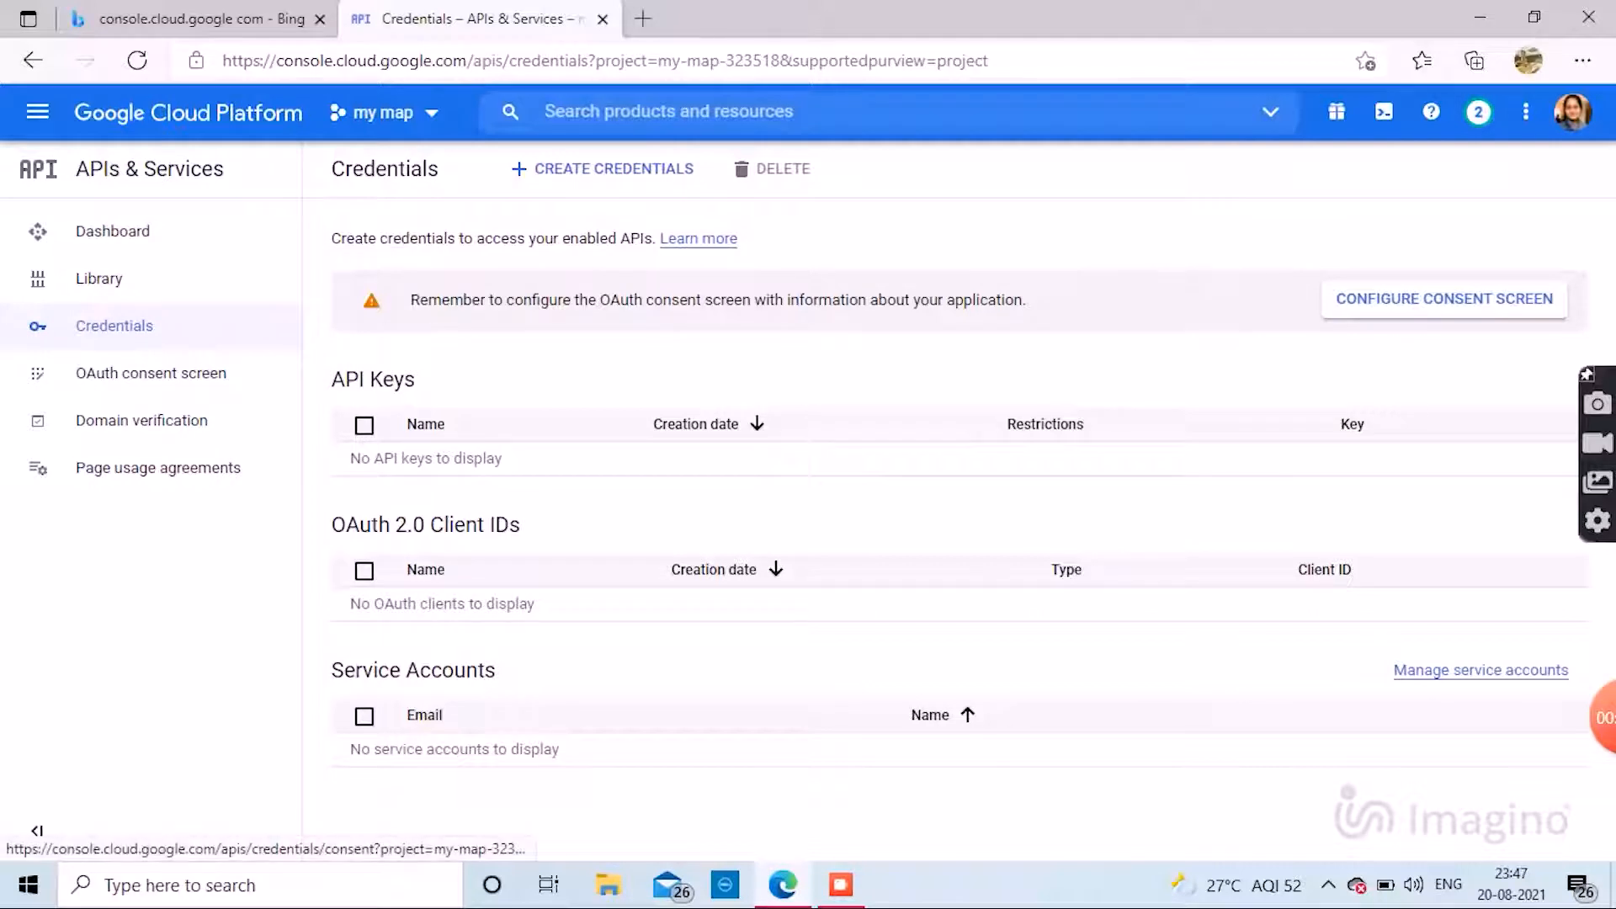
pyautogui.click(1443, 299)
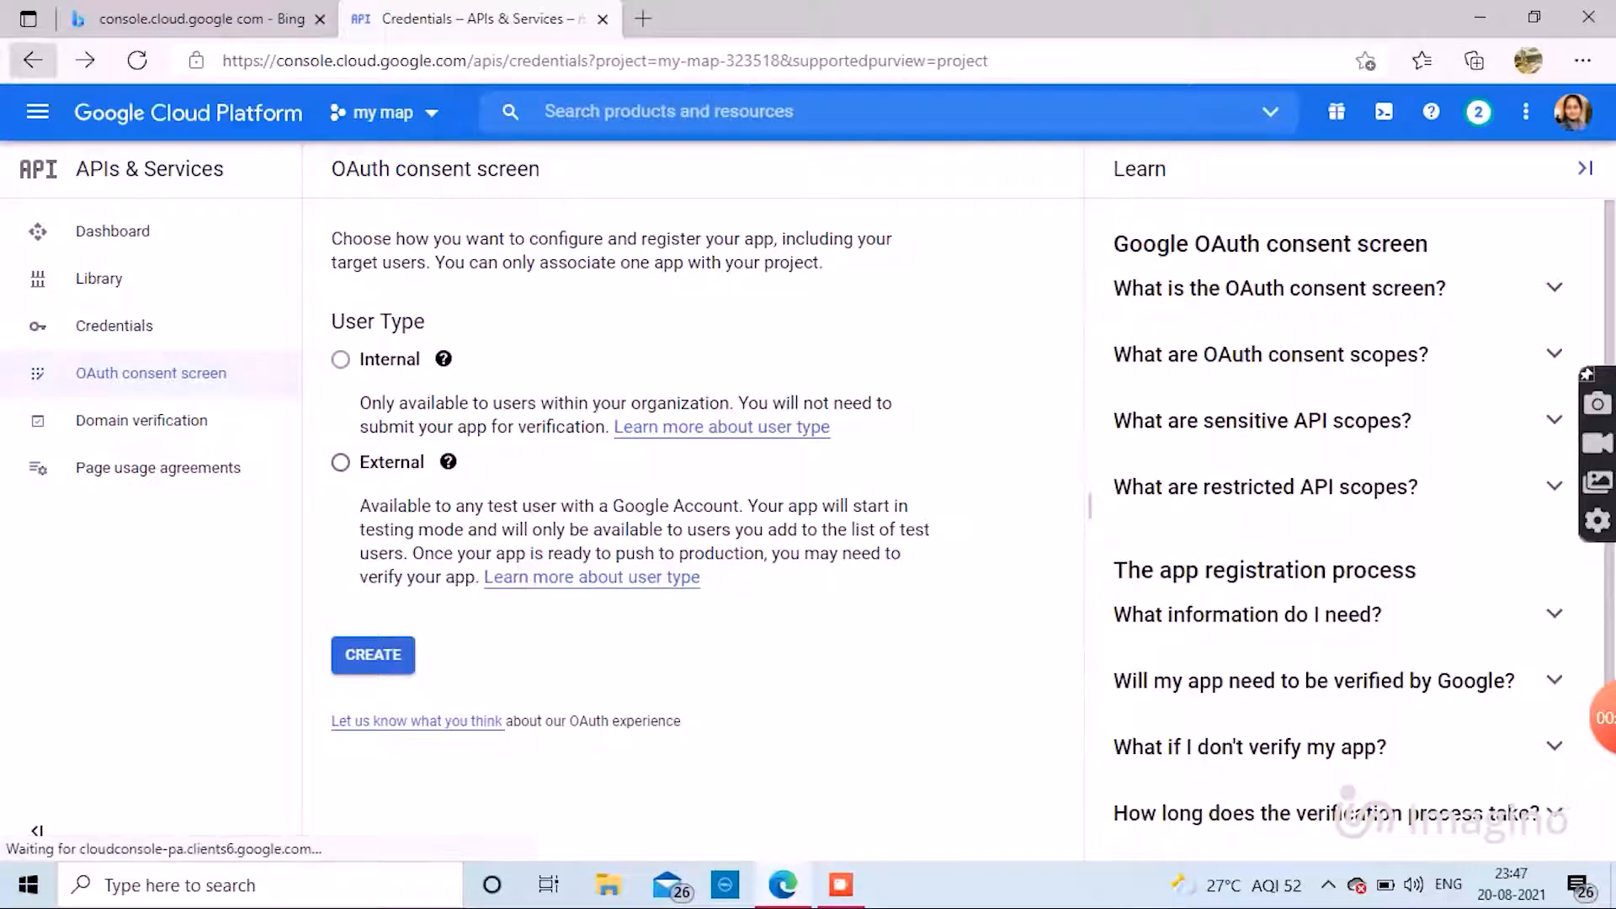
# Navigate back from the consent screen to the empty Credentials page.
pyautogui.click(113, 326)
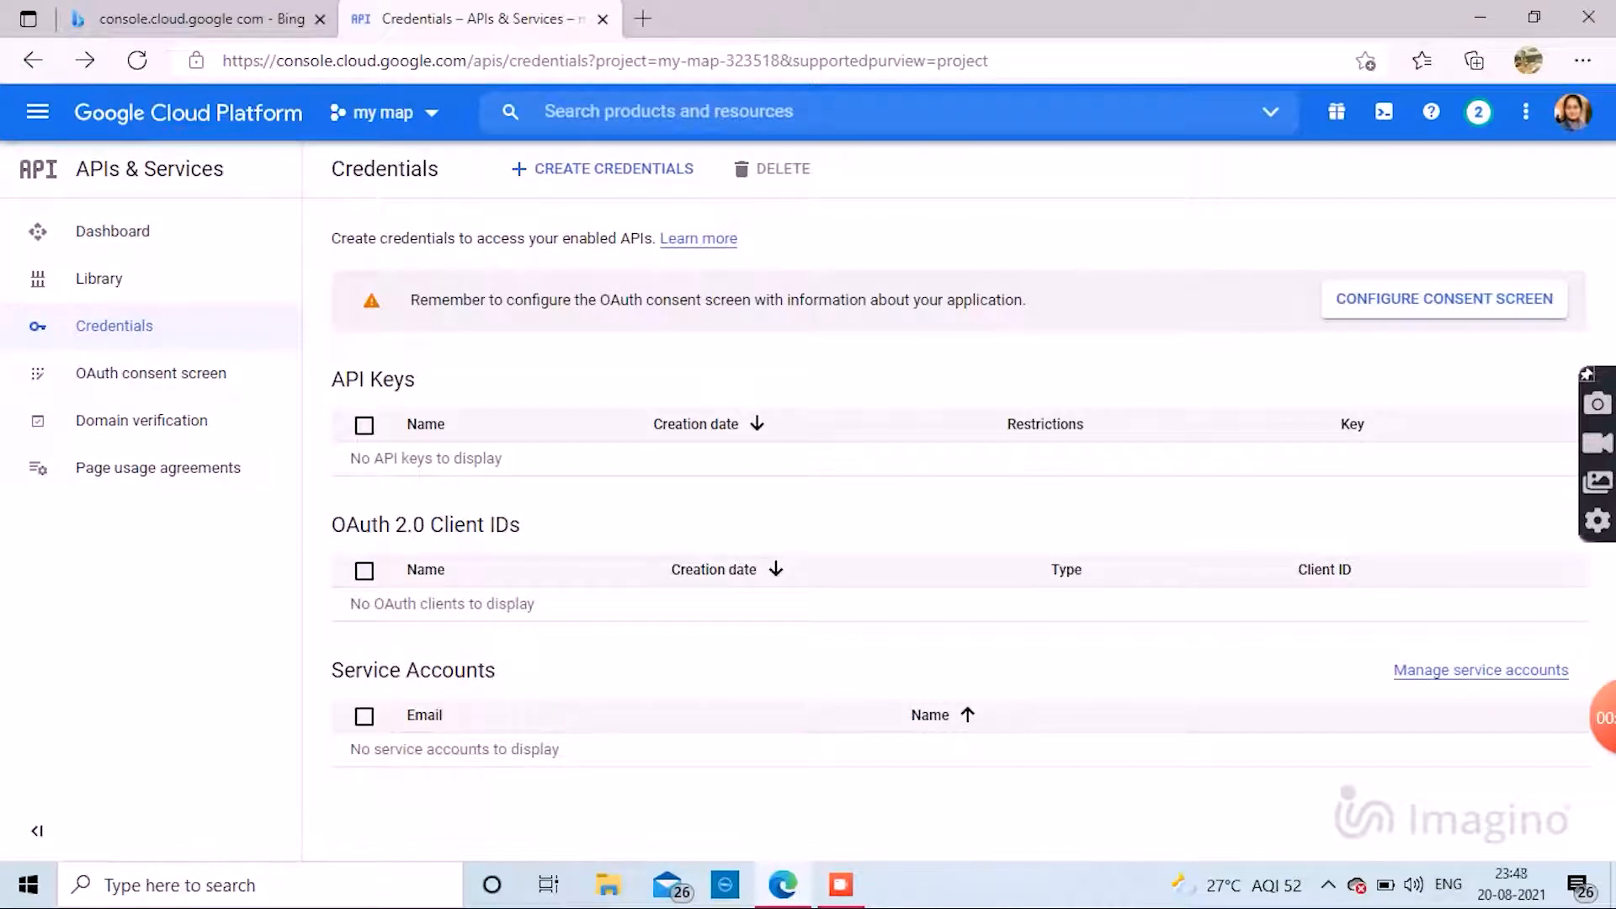
pyautogui.moveTo(698, 239)
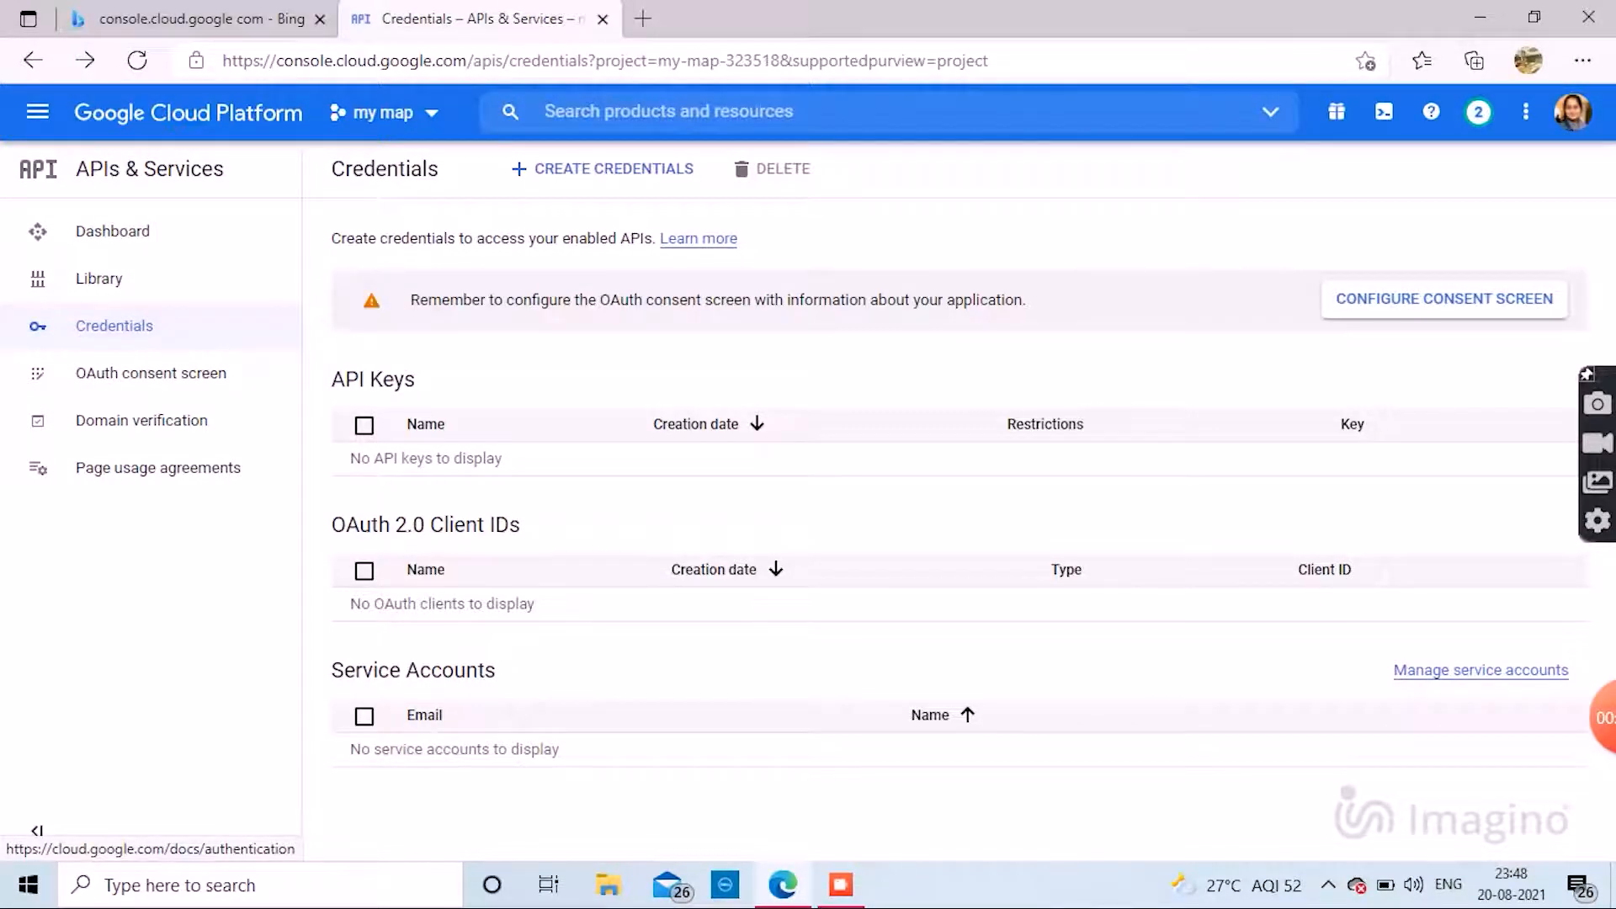
# Create a new API key, copy it, and open its restriction settings.
pyautogui.click(602, 169)
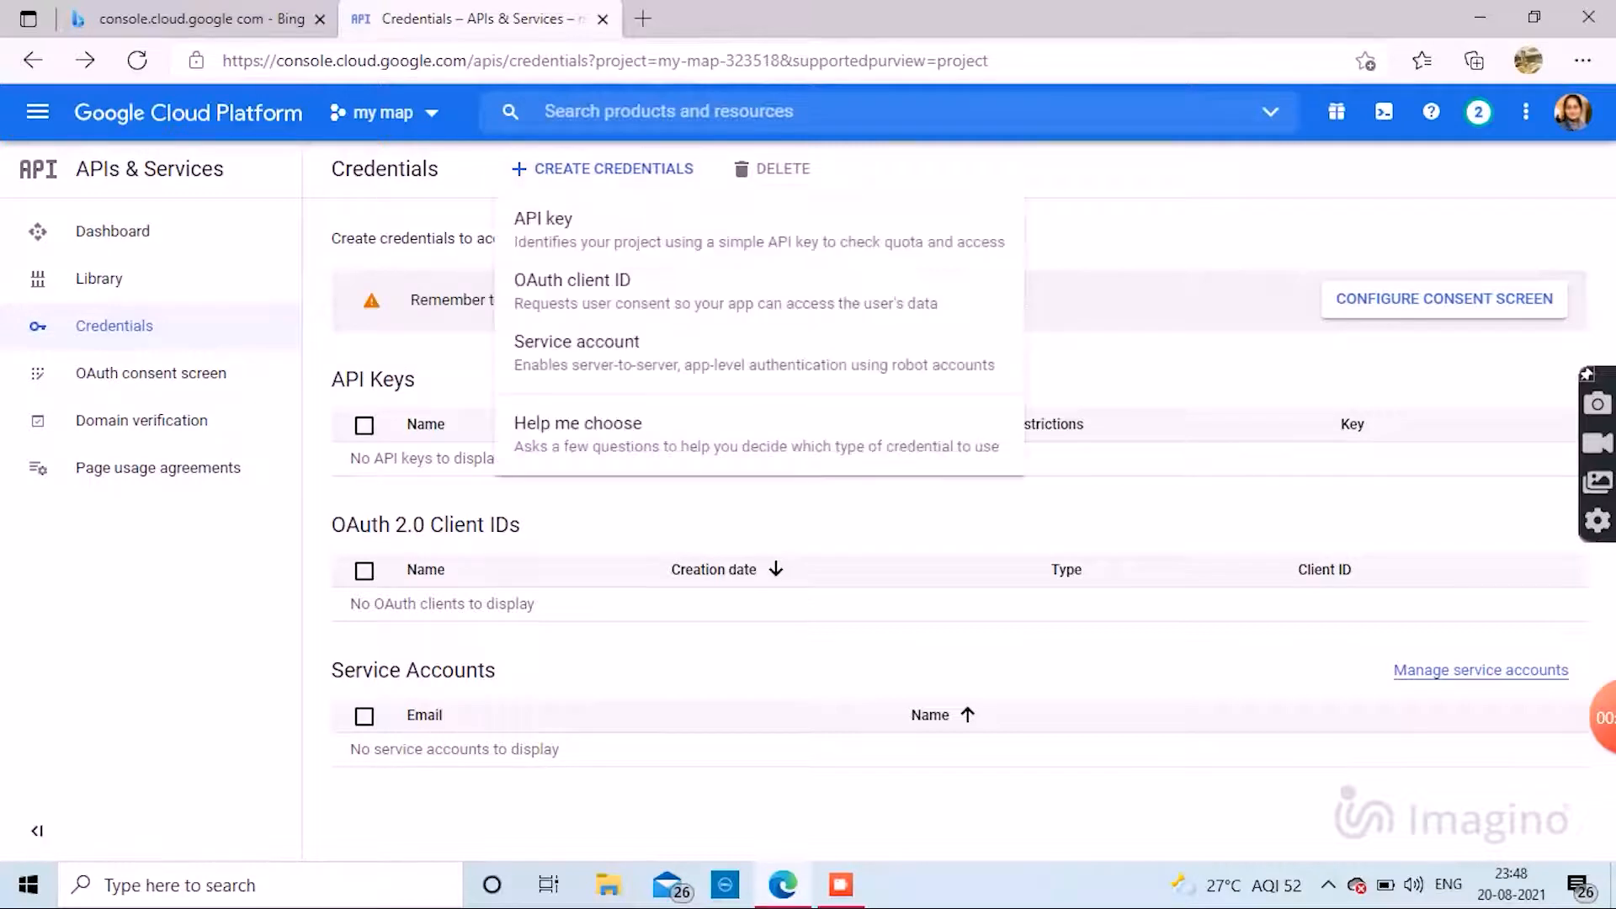
pyautogui.click(543, 217)
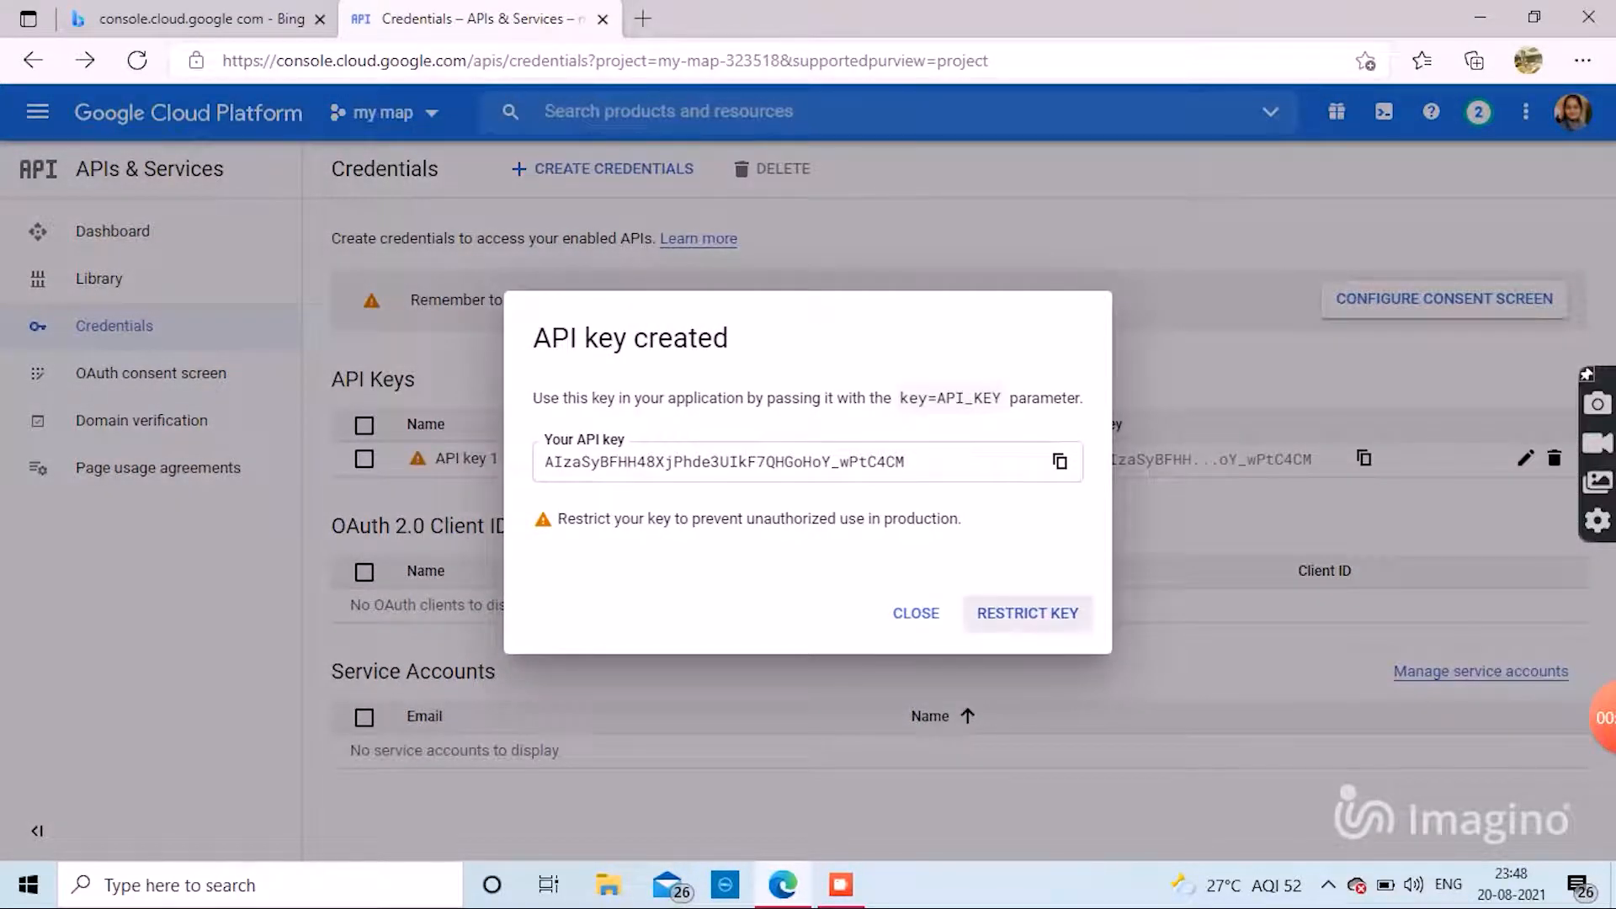
pyautogui.click(1060, 460)
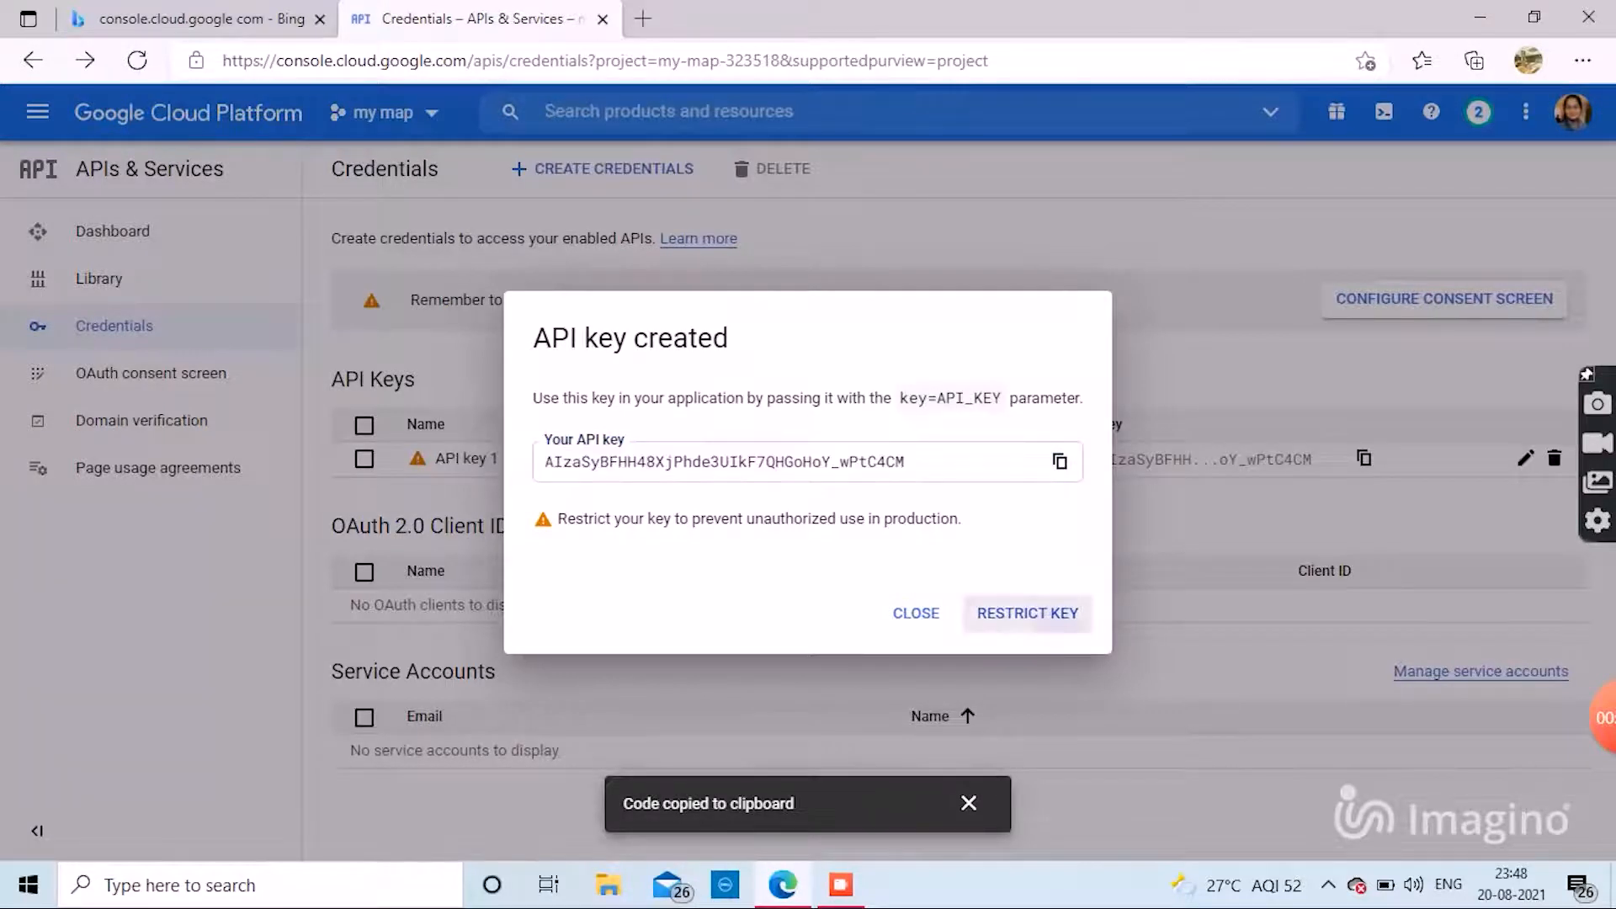
pyautogui.click(1026, 614)
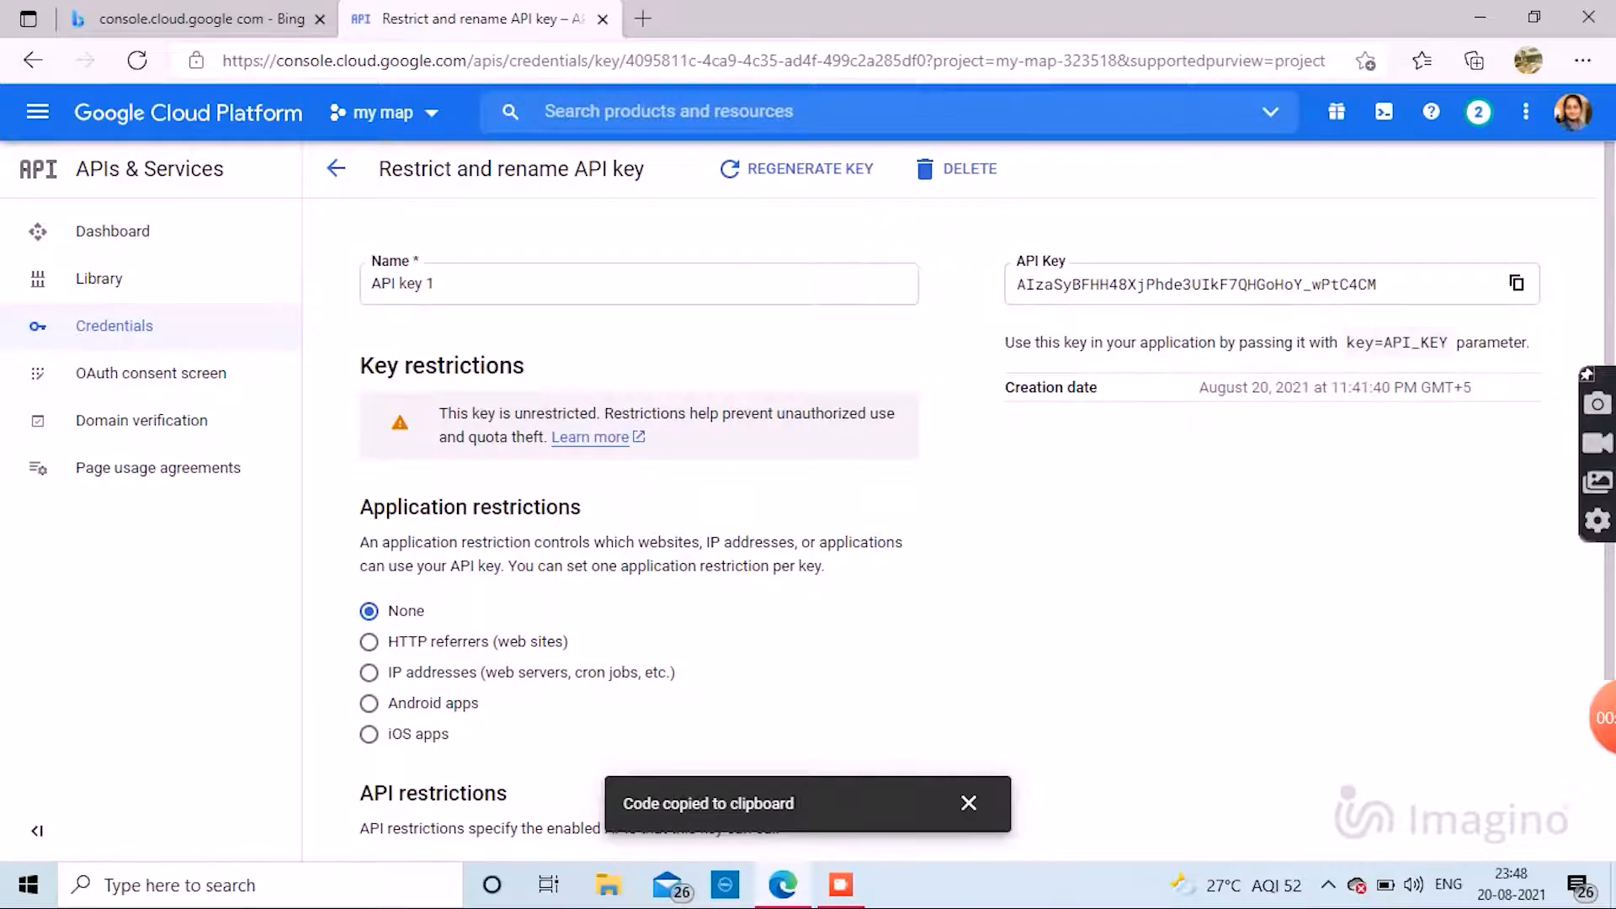
# Restrict API key 1 to HTTP referrers (web sites) and review the referrer examples.
pyautogui.click(369, 642)
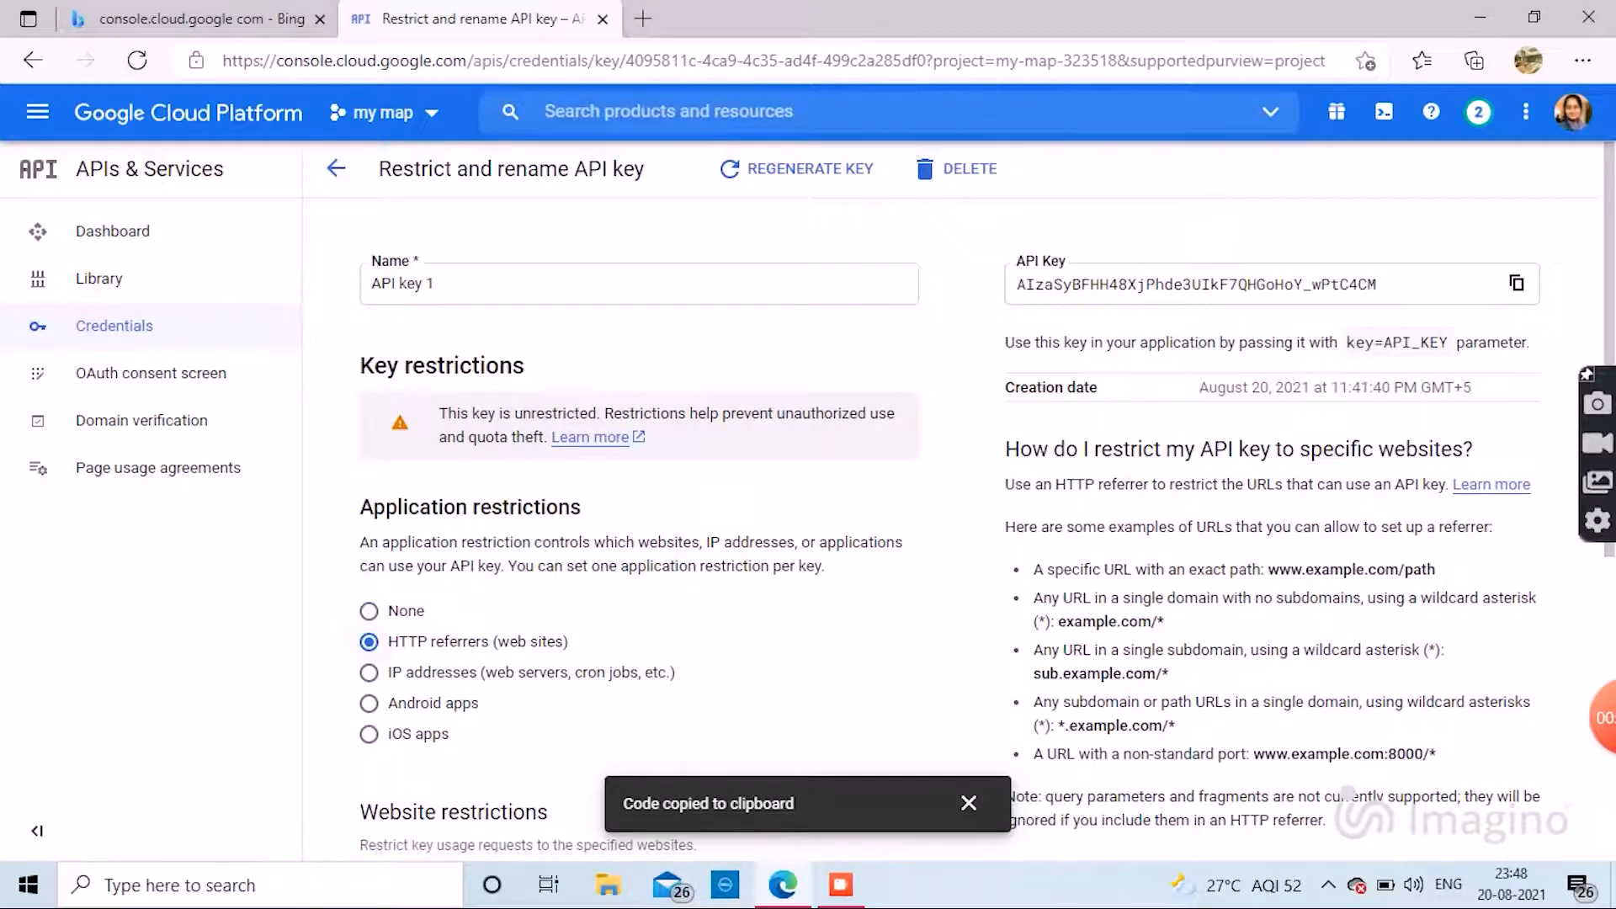
pyautogui.scroll(-3)
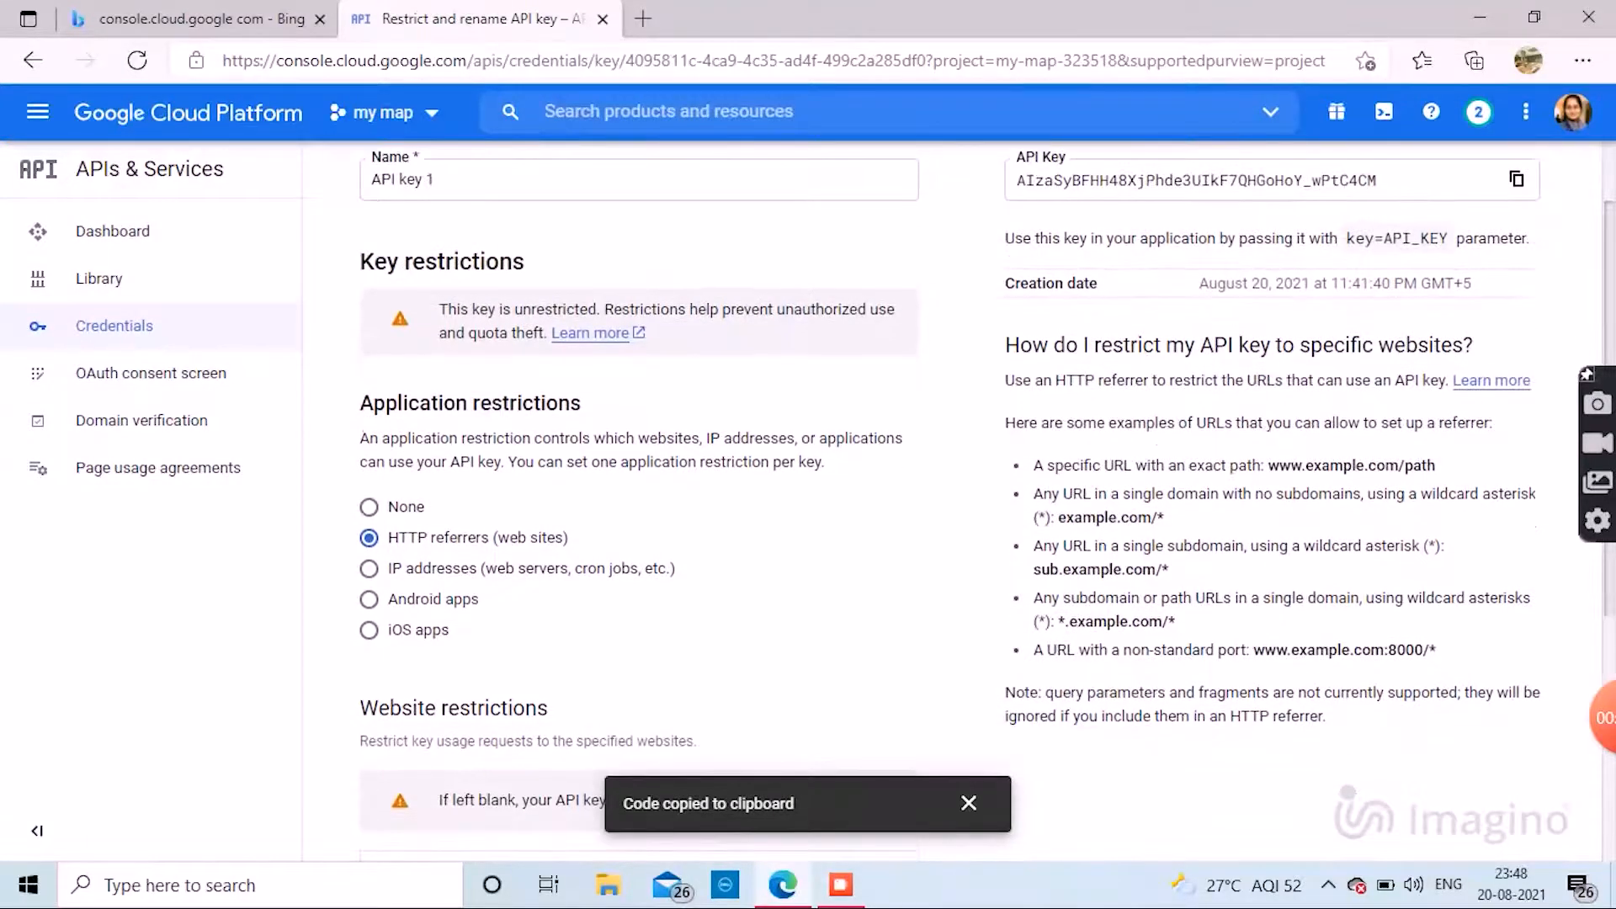
pyautogui.scroll(-3)
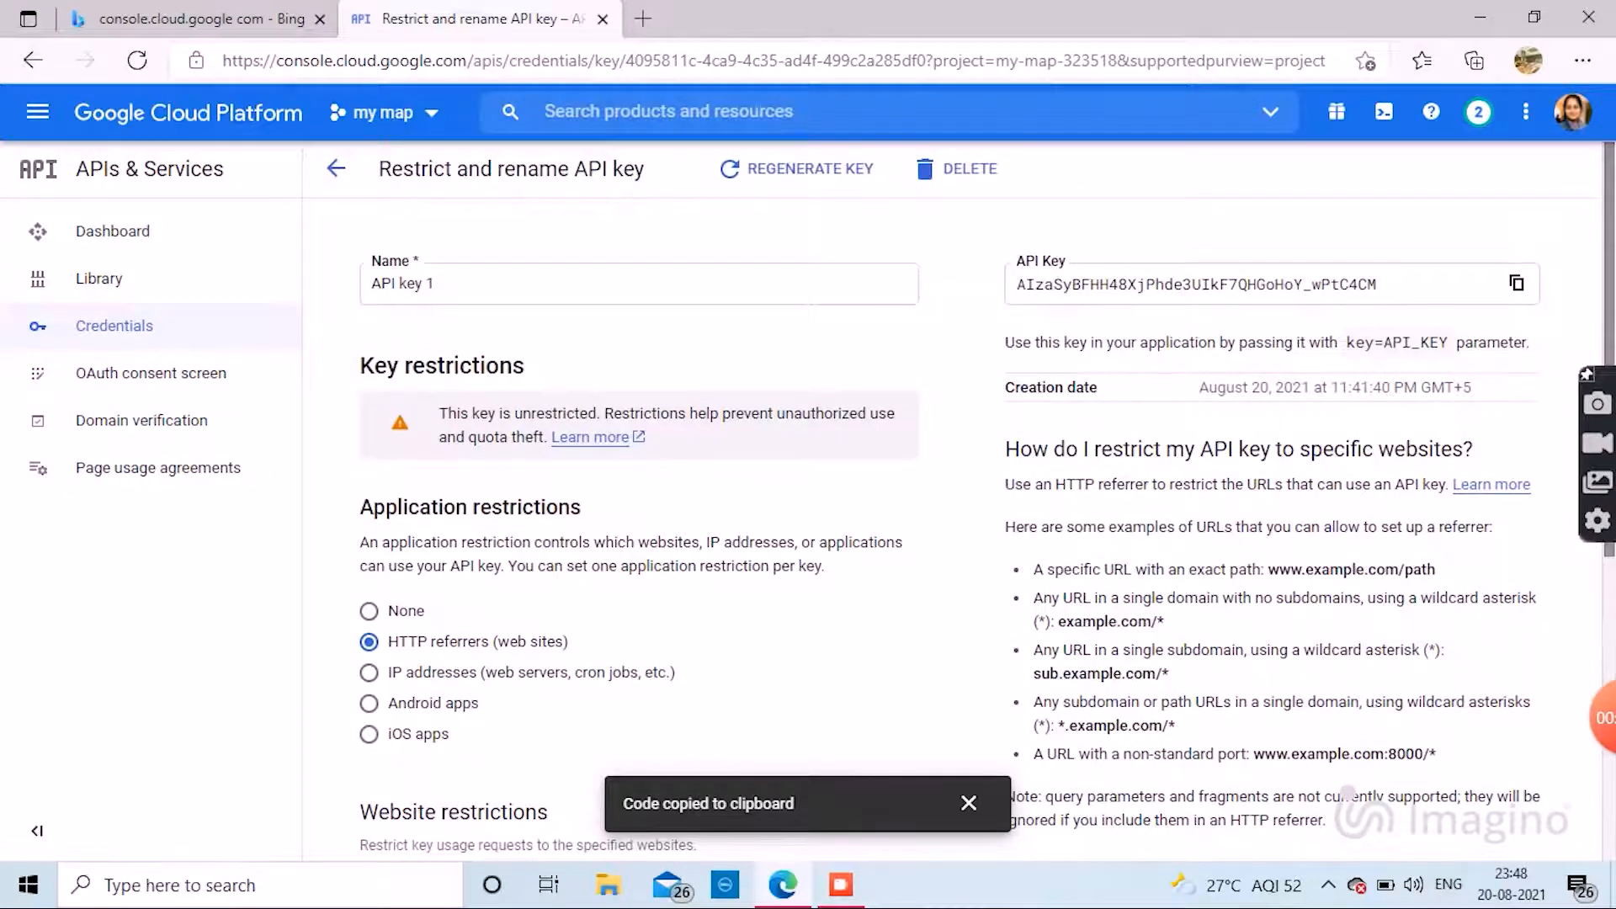
pyautogui.click(369, 641)
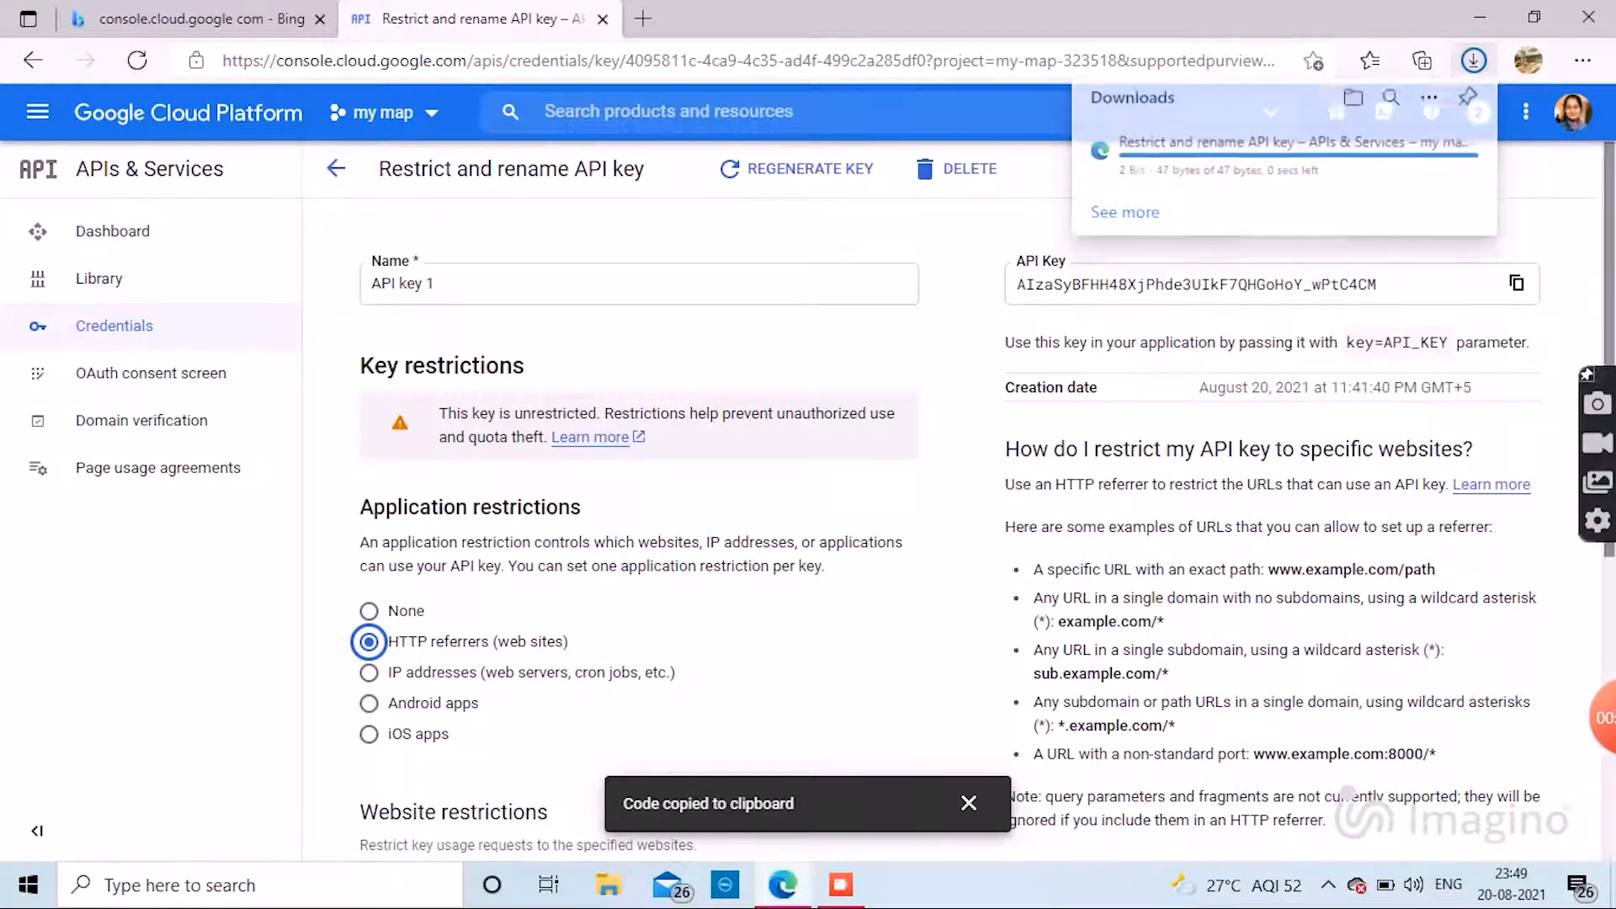
pyautogui.scroll(-3)
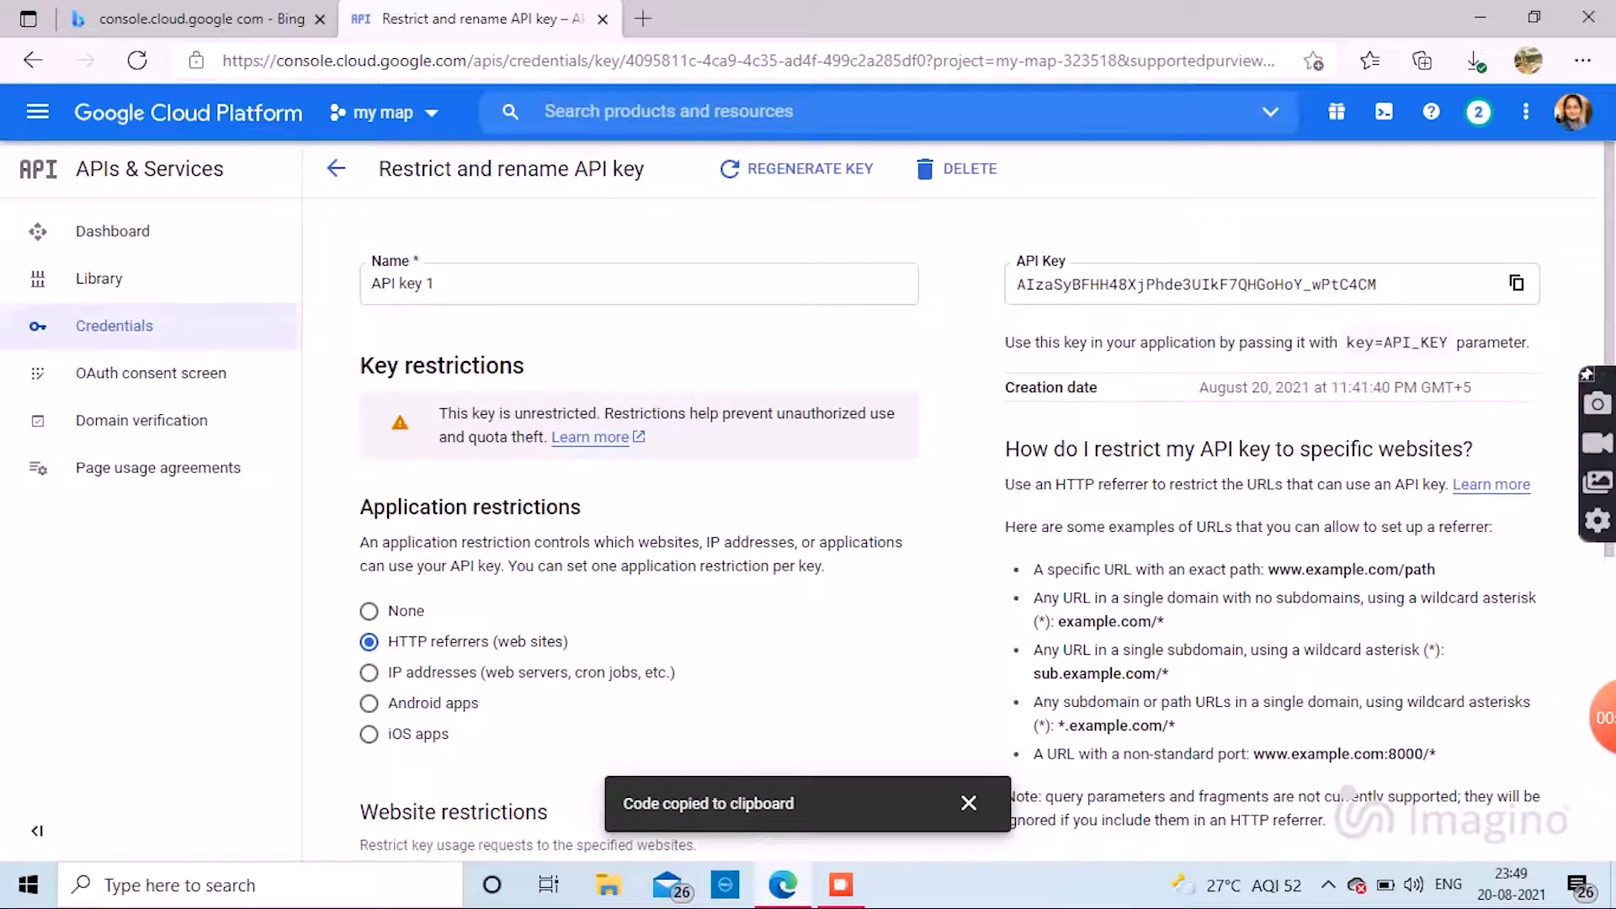
# Go to the Billing page for project 'my map' and start linking a billing account.
pyautogui.click(36, 111)
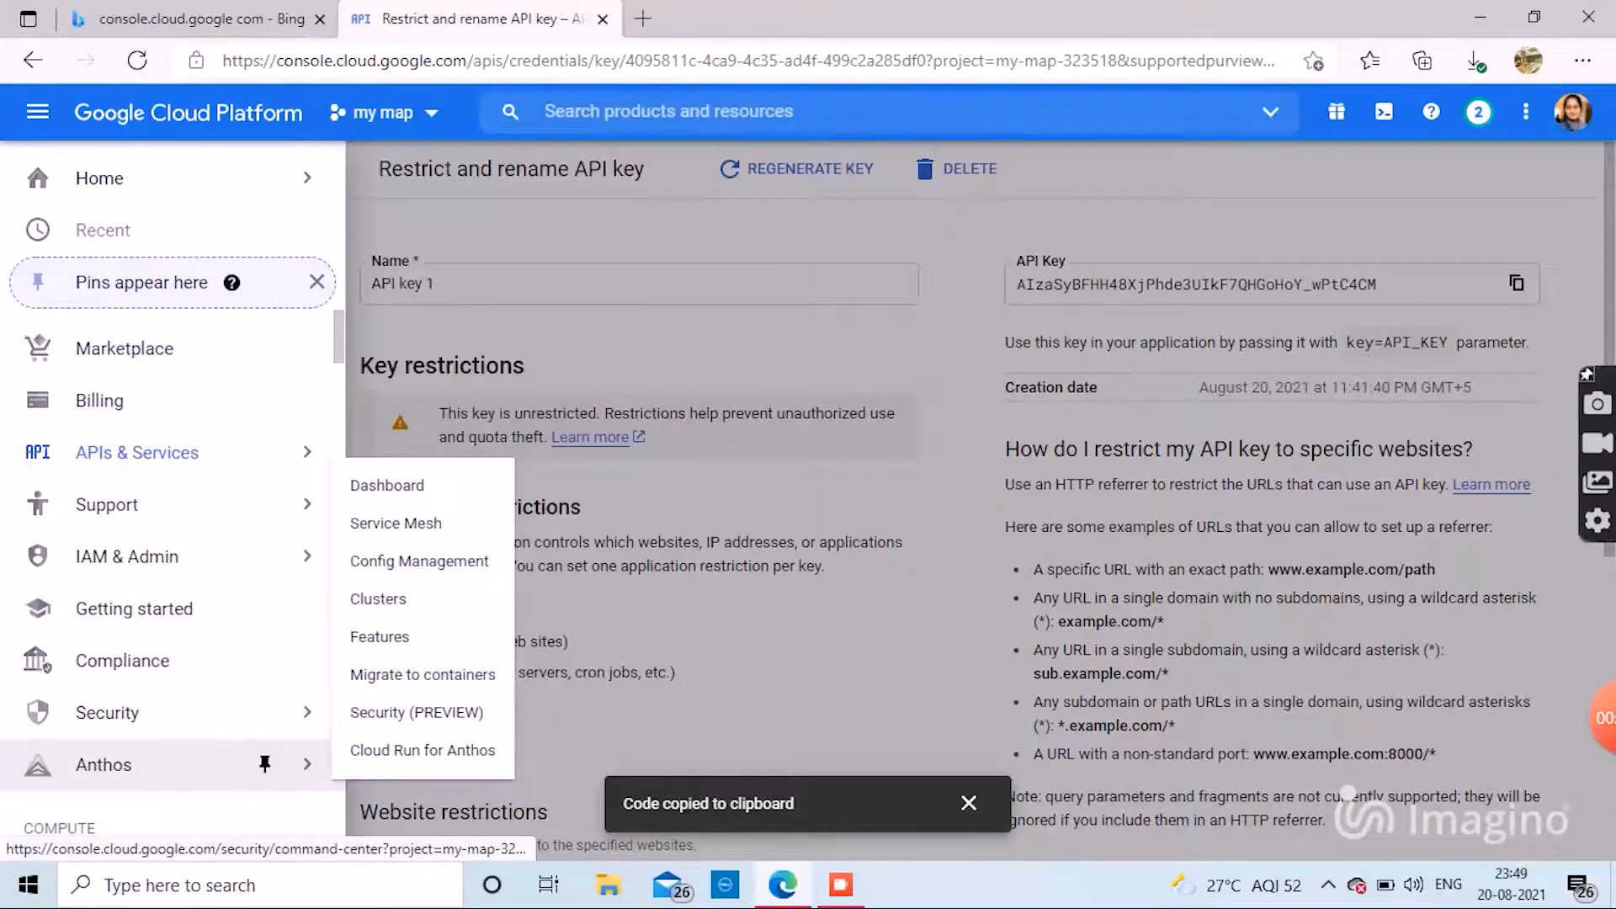
pyautogui.click(99, 400)
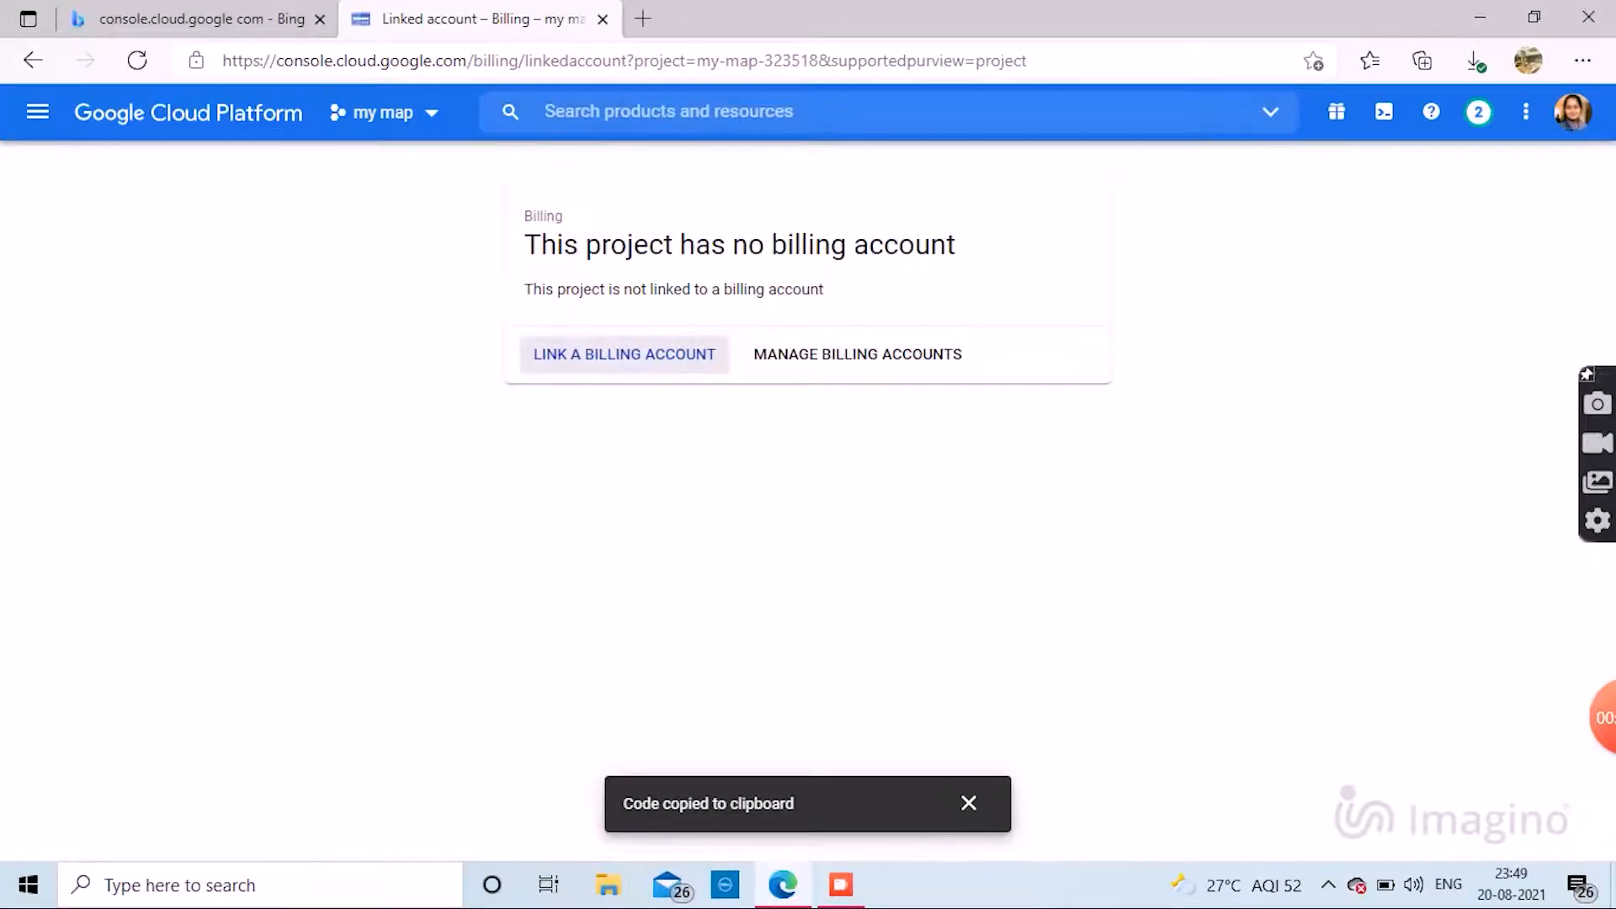
pyautogui.click(624, 354)
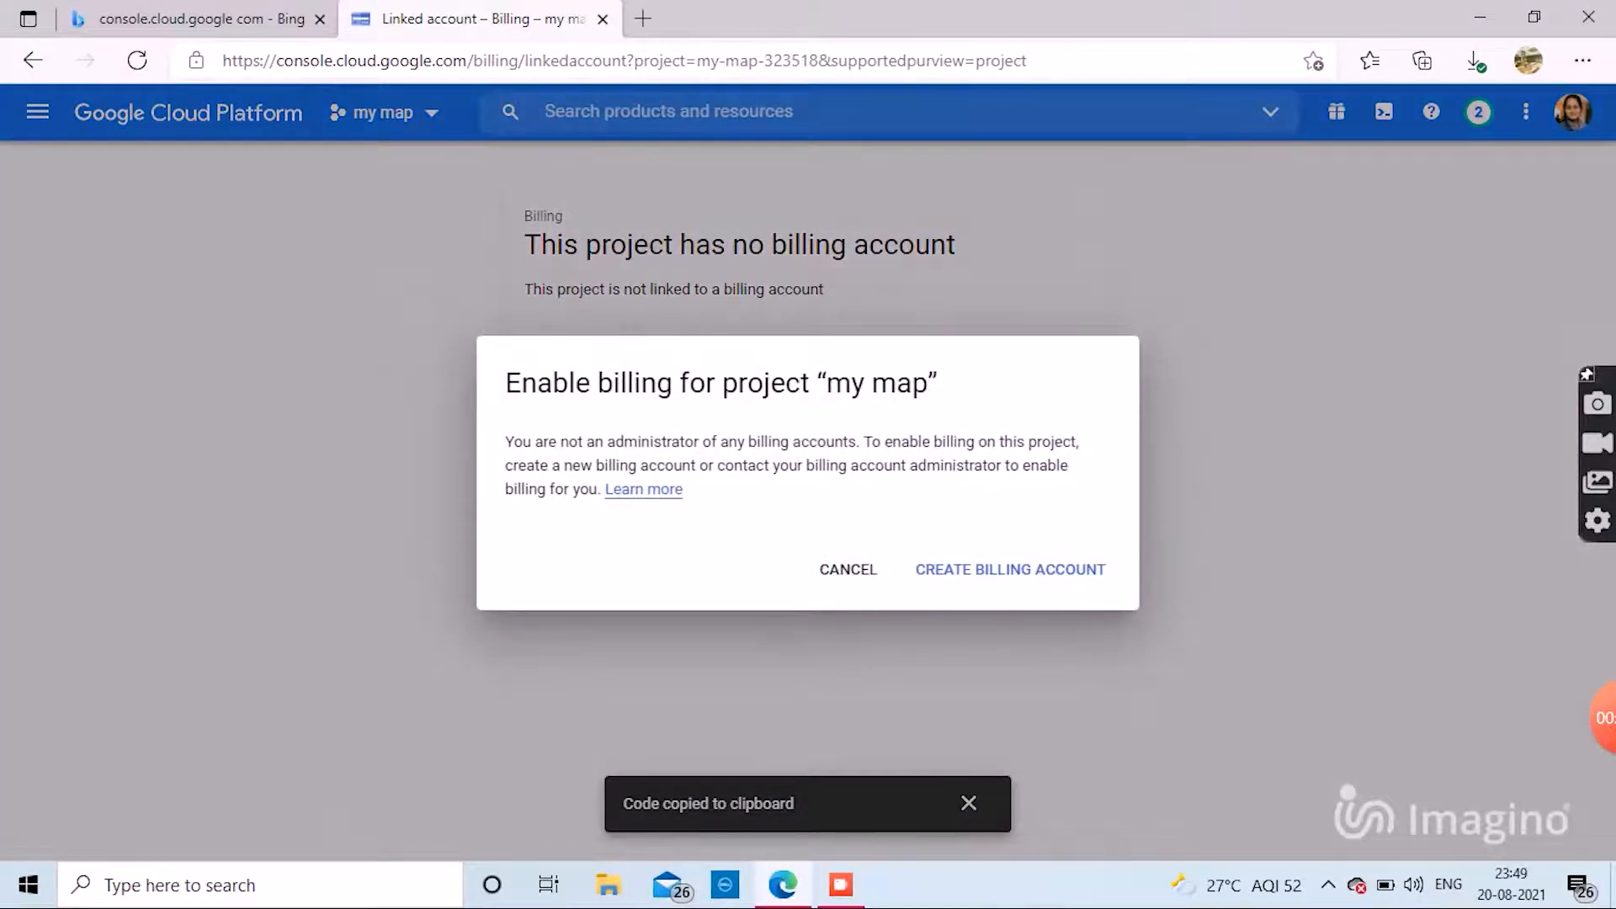